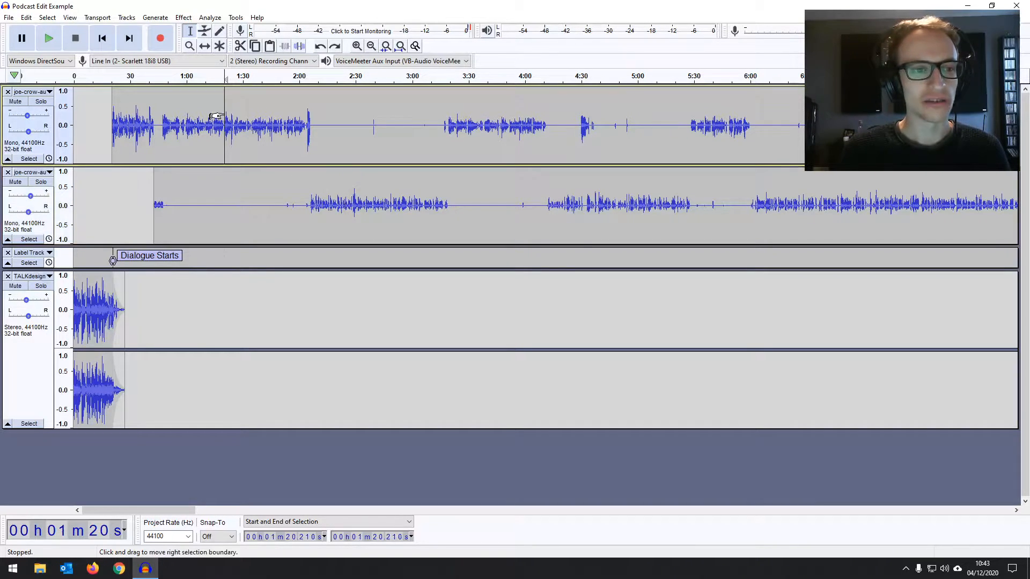
- Play back and zoom through both tracks around 2:30–3:26 to review the audio
left_click(48, 37)
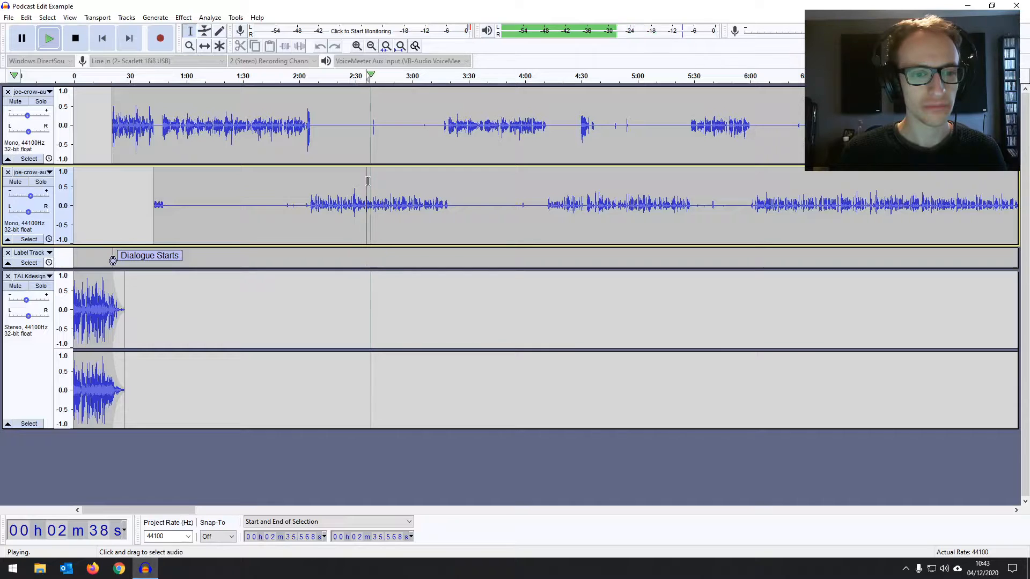
left_click(75, 37)
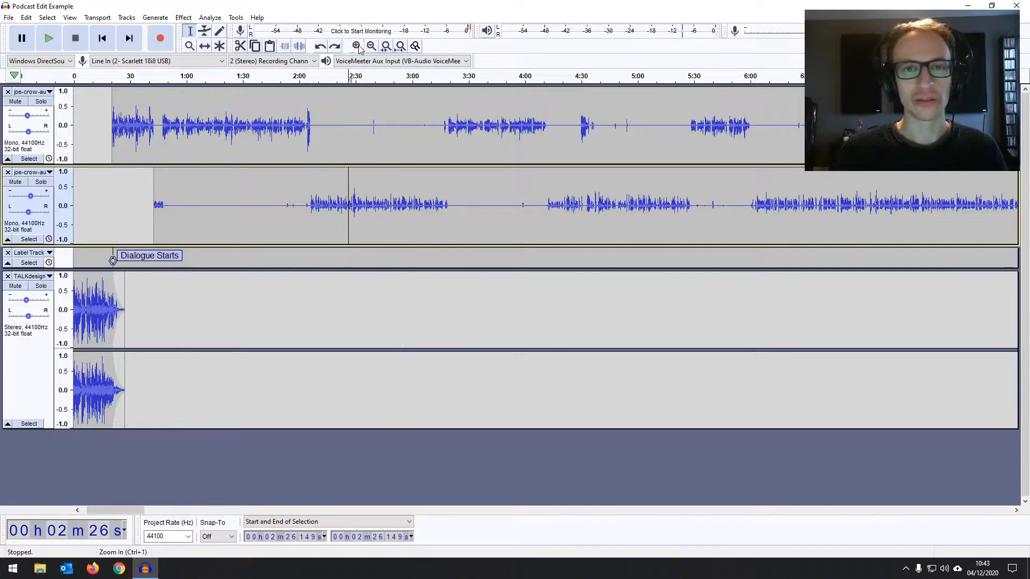
left_click(356, 45)
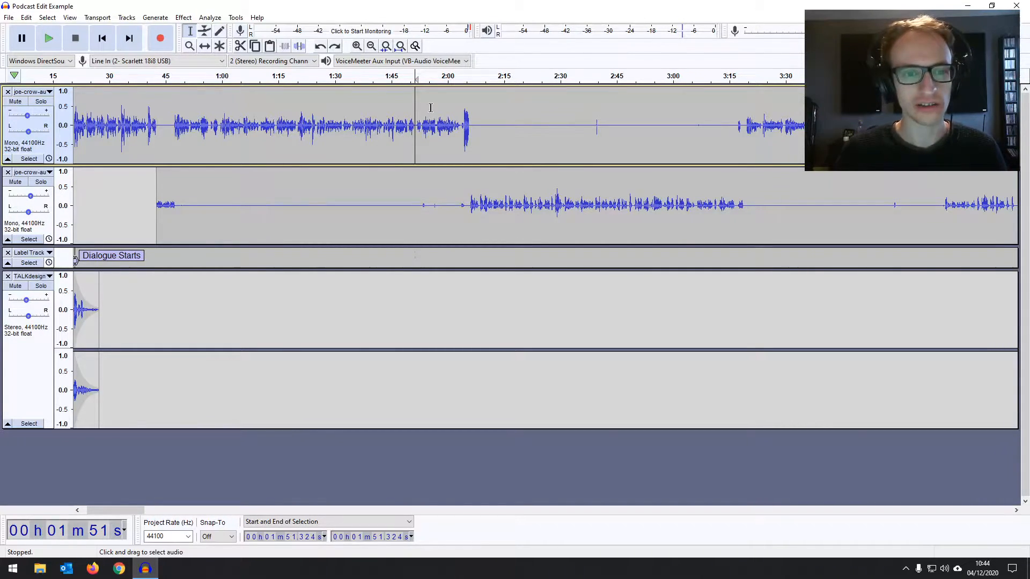
left_click(705, 125)
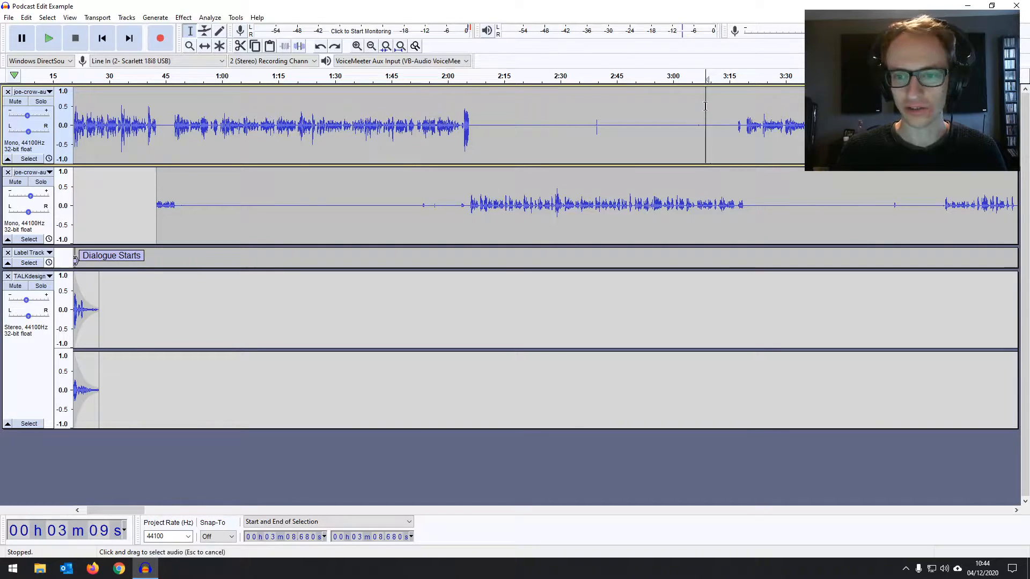
left_click(48, 37)
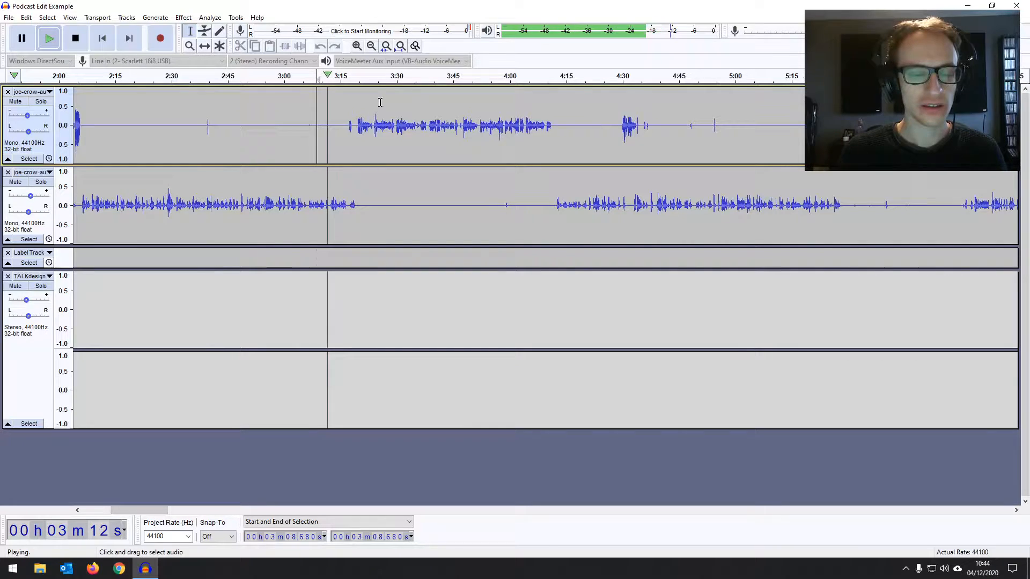
left_click(75, 37)
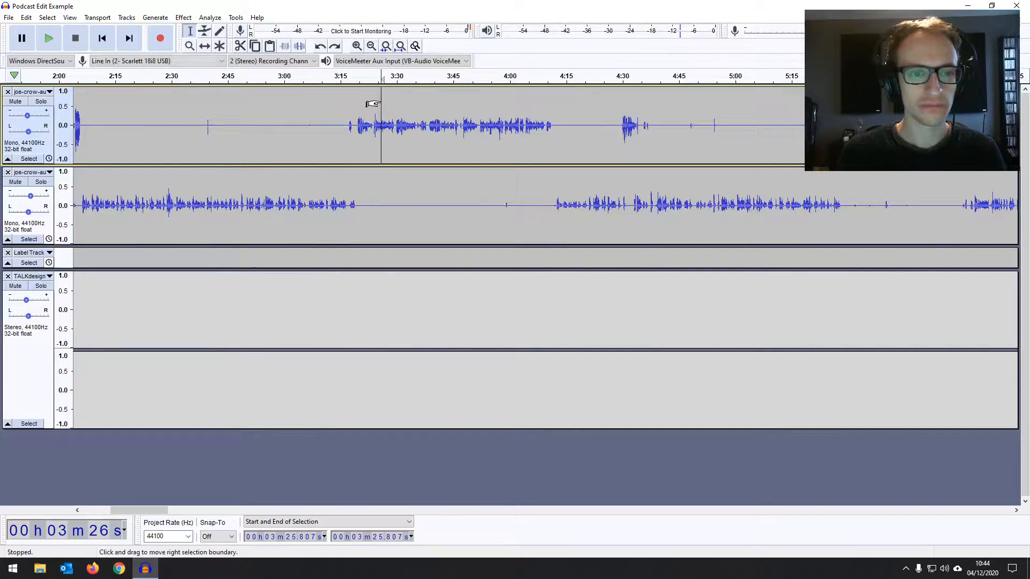
left_click(48, 38)
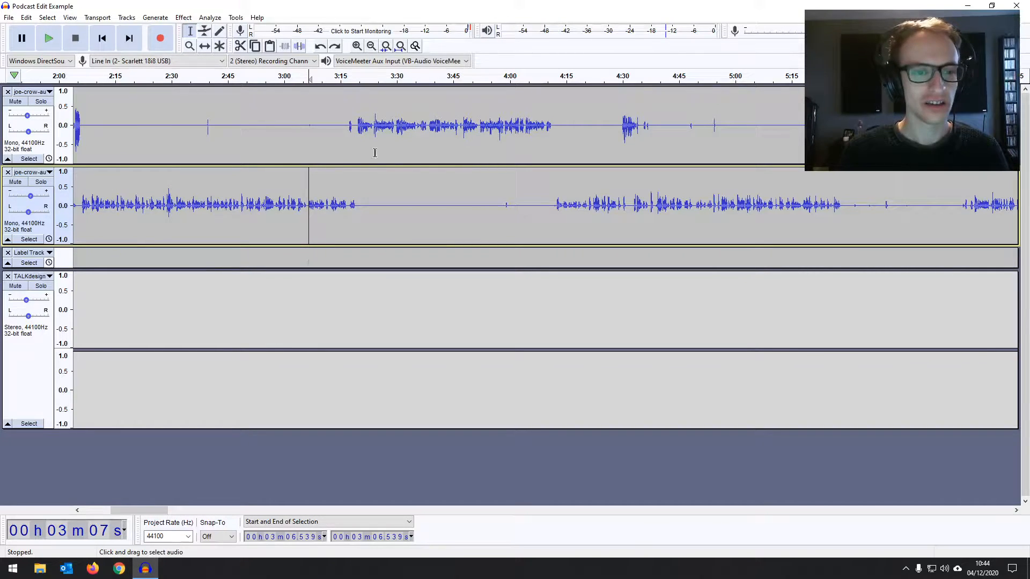
left_click(371, 45)
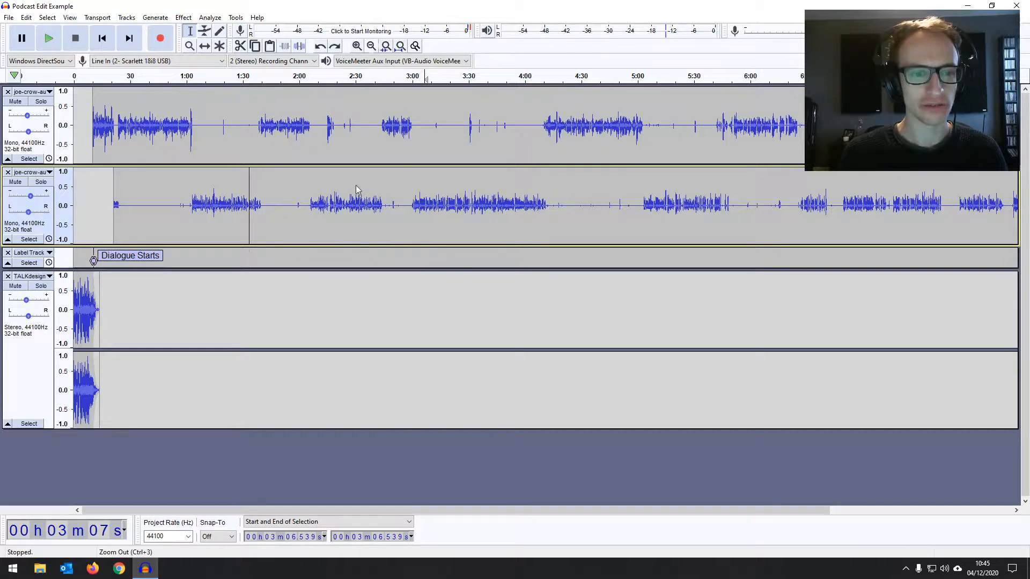
left_click(356, 45)
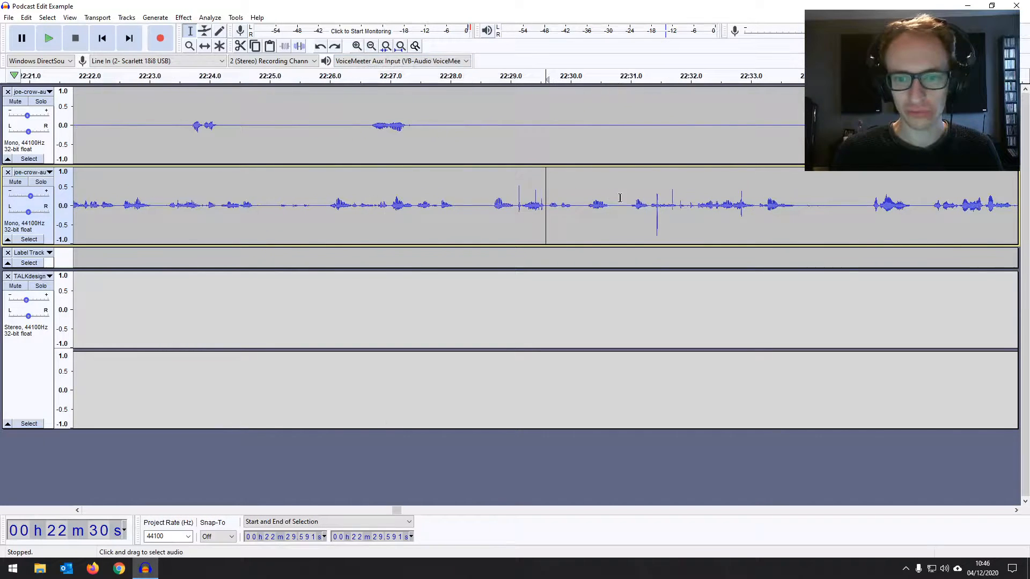
- Amplify the second track's spike near 22:31 by -5.8 dB and zoom out to the full recording
left_click(48, 38)
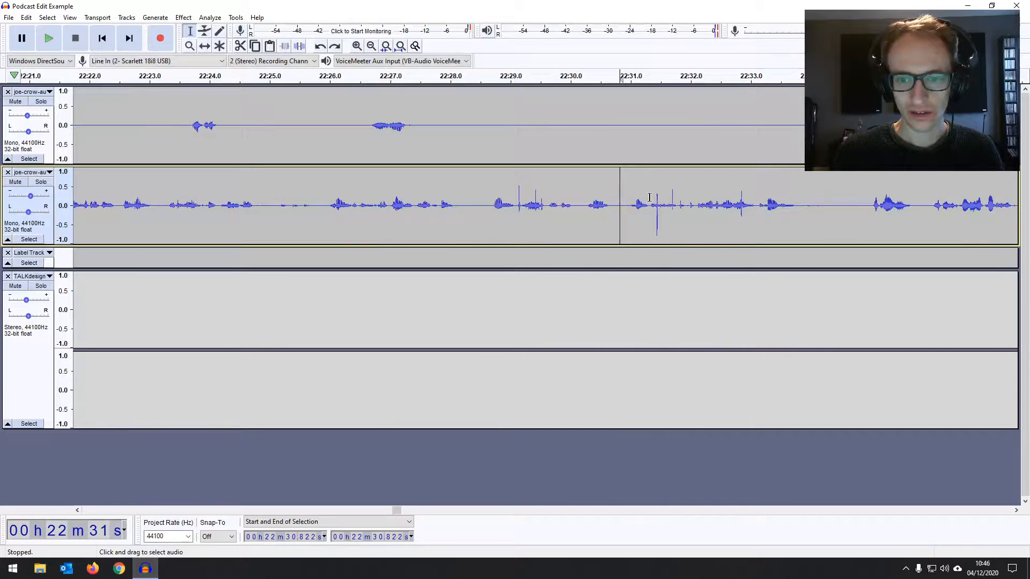
left_click(184, 17)
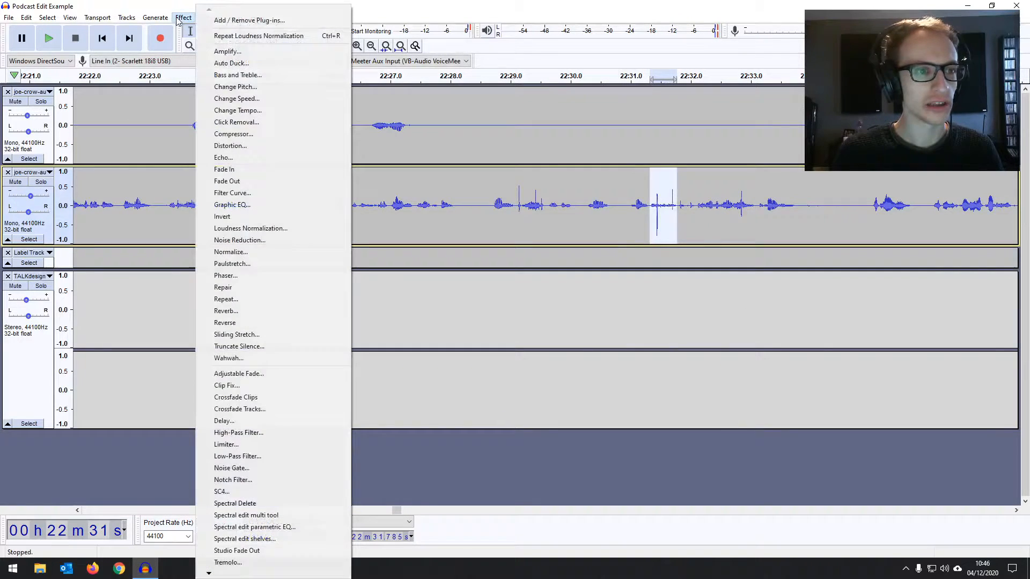
left_click(228, 51)
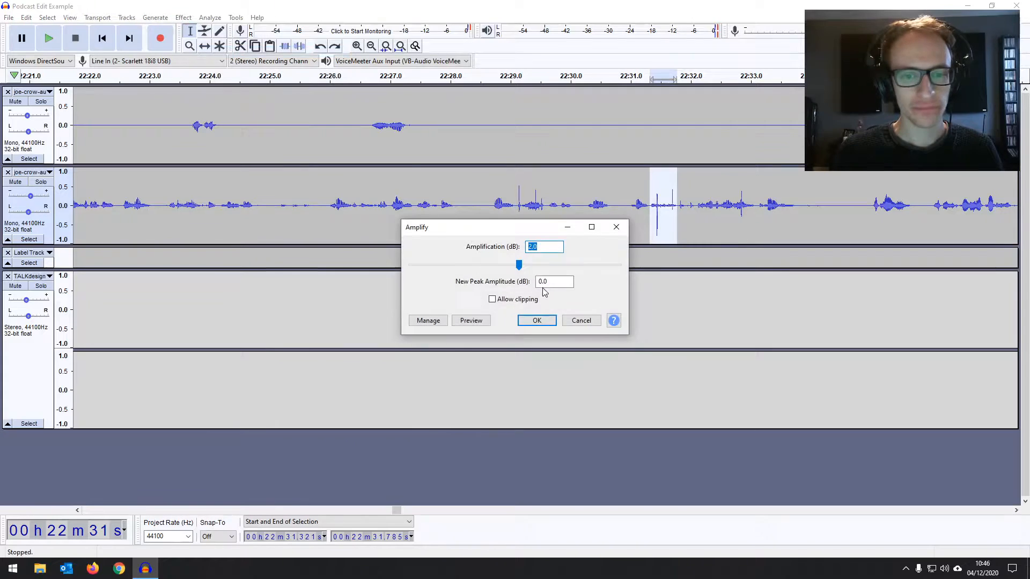
left_click_drag(518, 264, 502, 265)
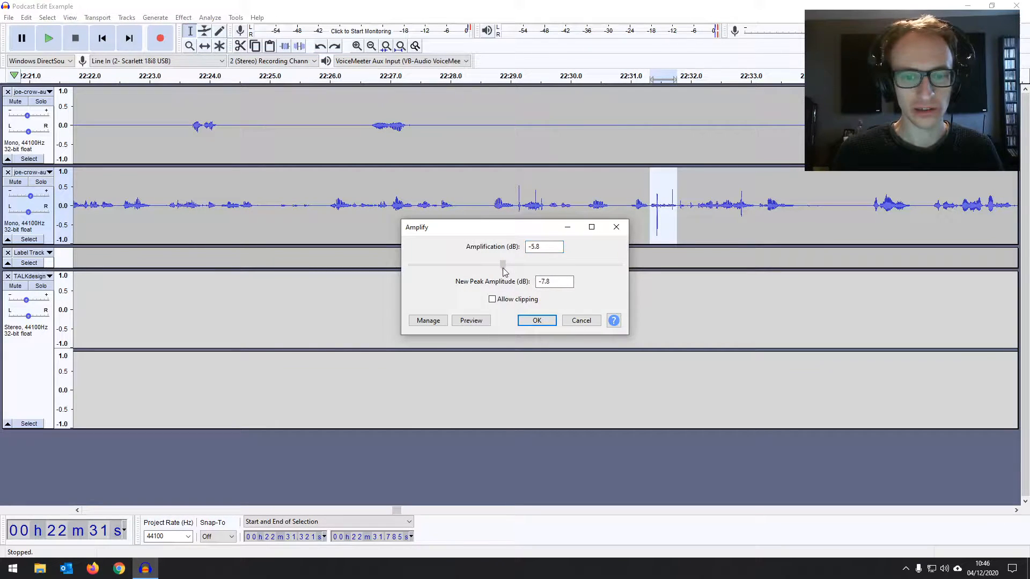
left_click(536, 320)
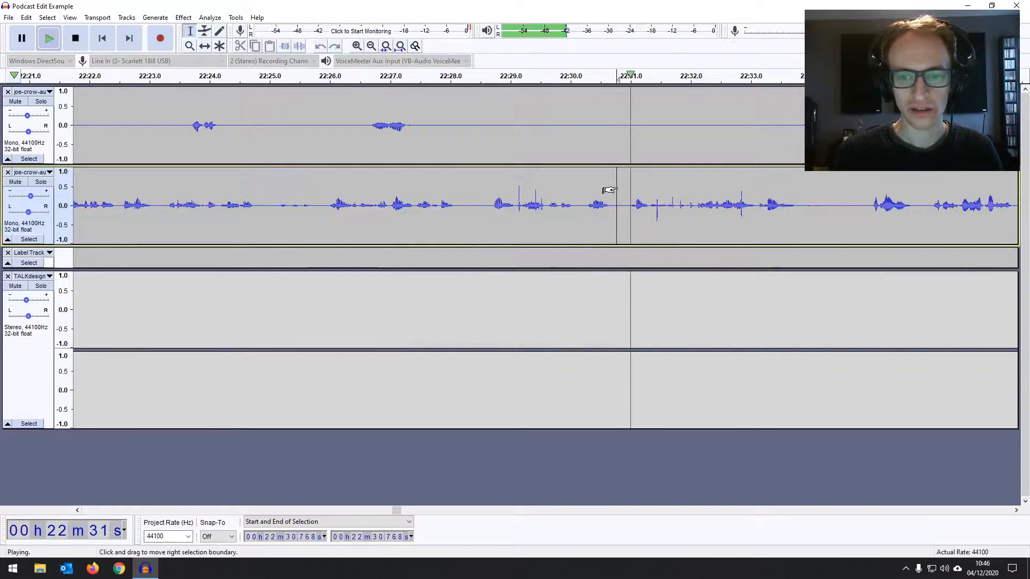
left_click(370, 45)
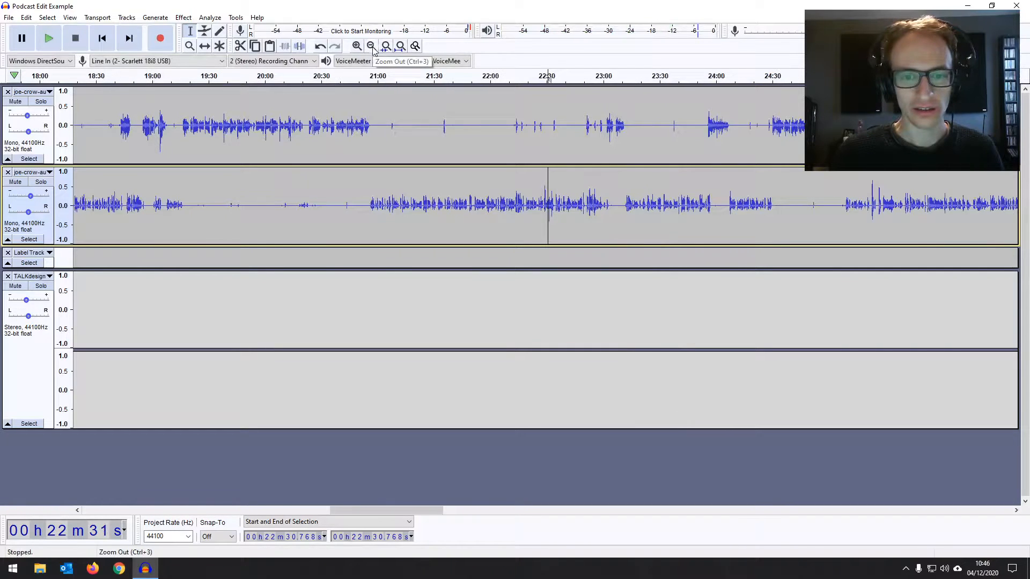
left_click(371, 45)
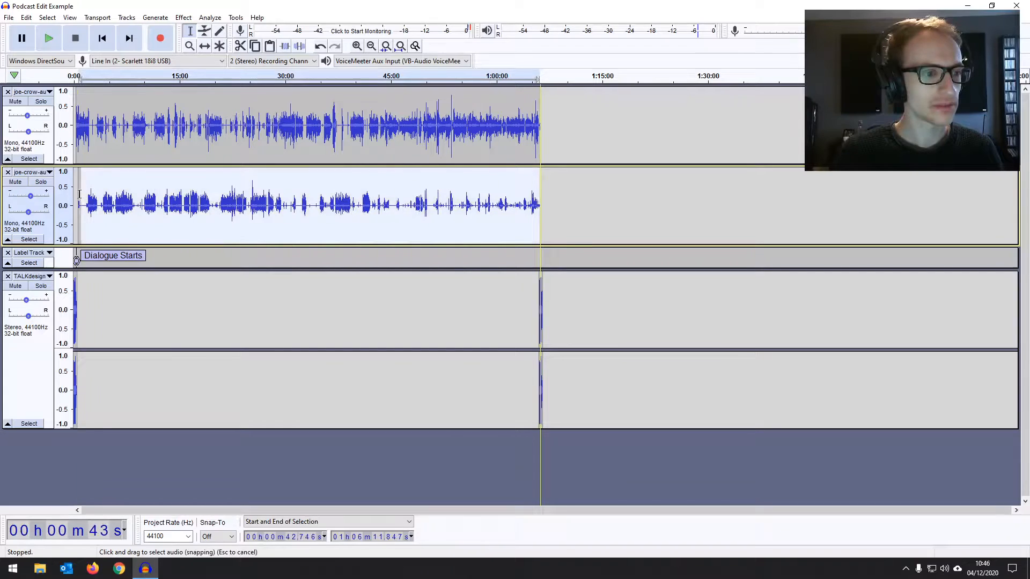
- Run Normalize on the second track with a -1 dB peak amplitude target
left_click(155, 17)
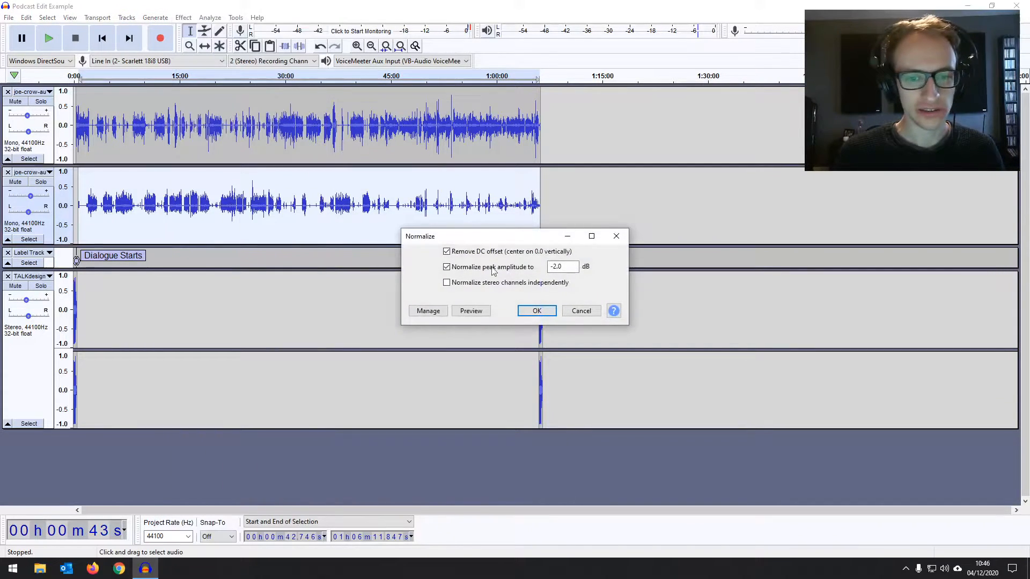
left_click(561, 266)
type("-1")
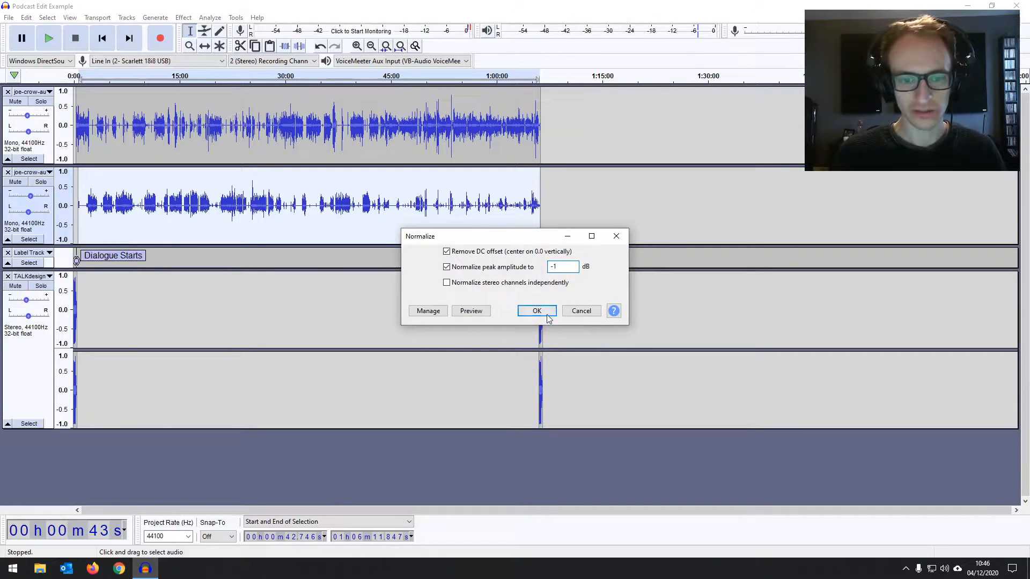
left_click(536, 311)
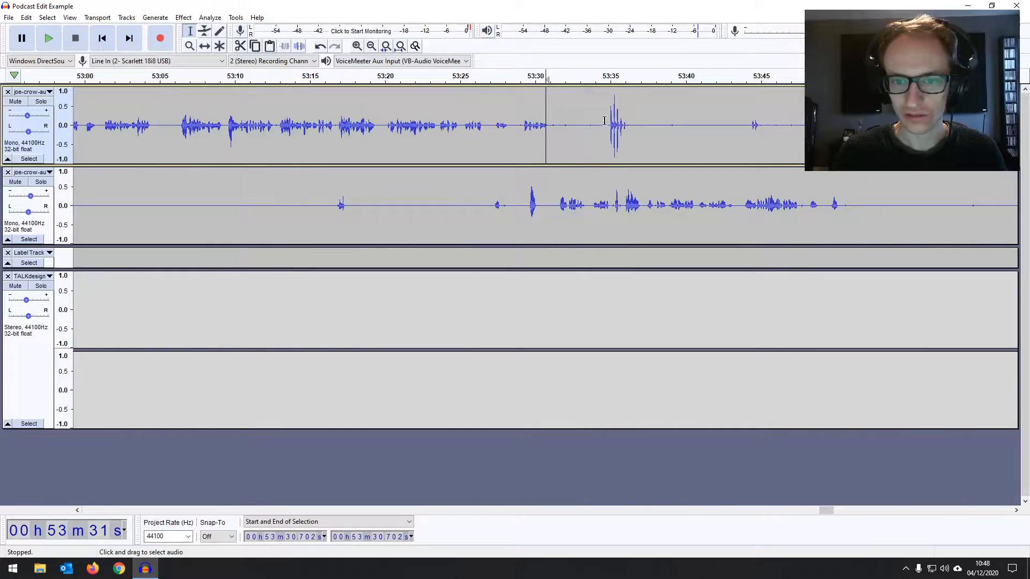
left_click(184, 17)
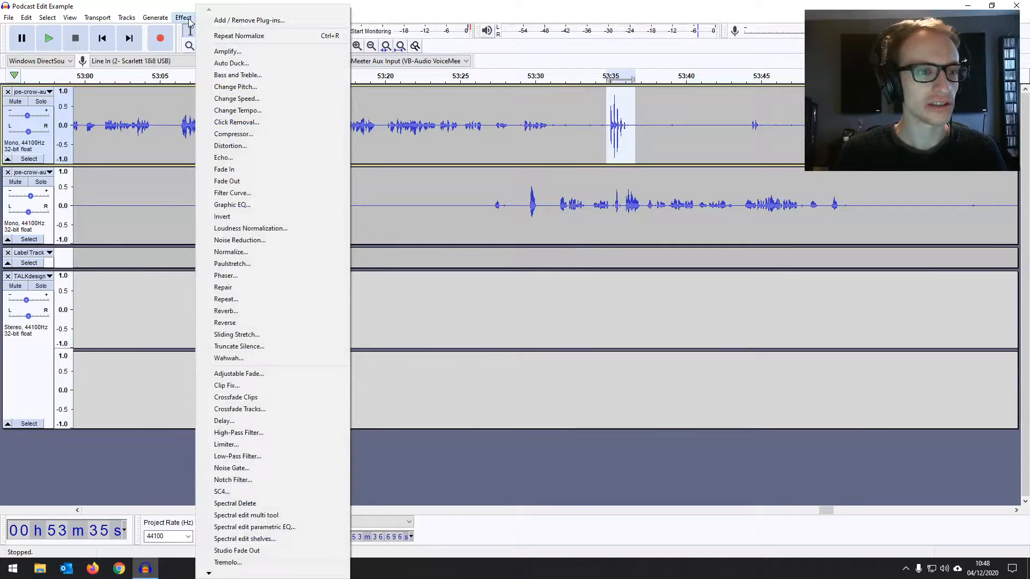
left_click(227, 51)
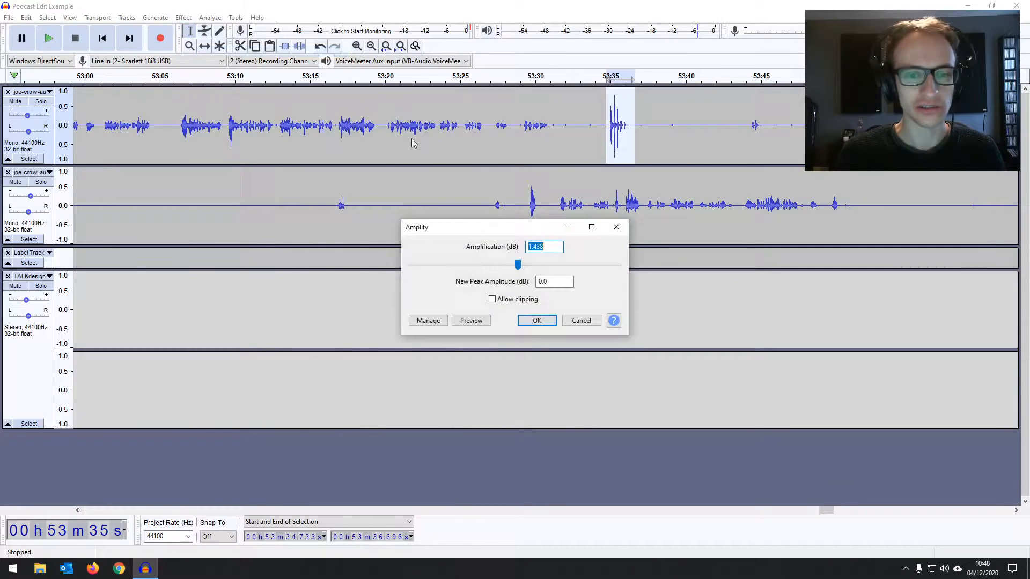
left_click(535, 321)
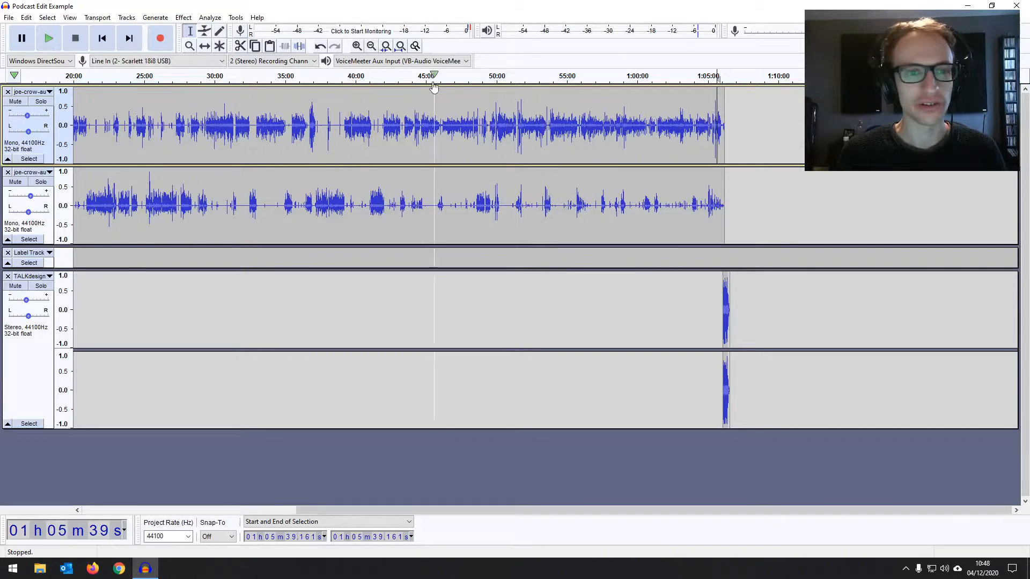
left_click(356, 45)
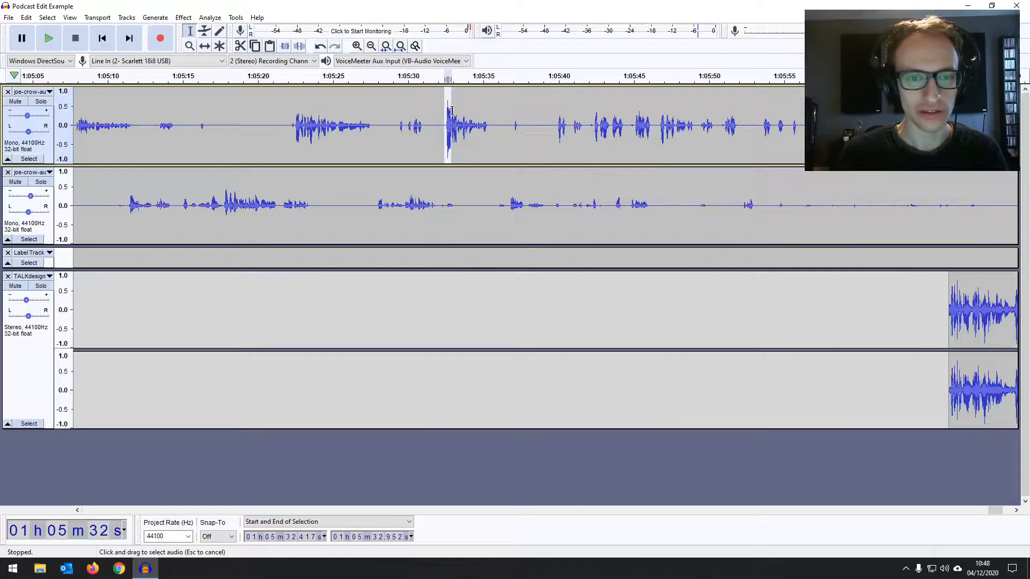
left_click(210, 17)
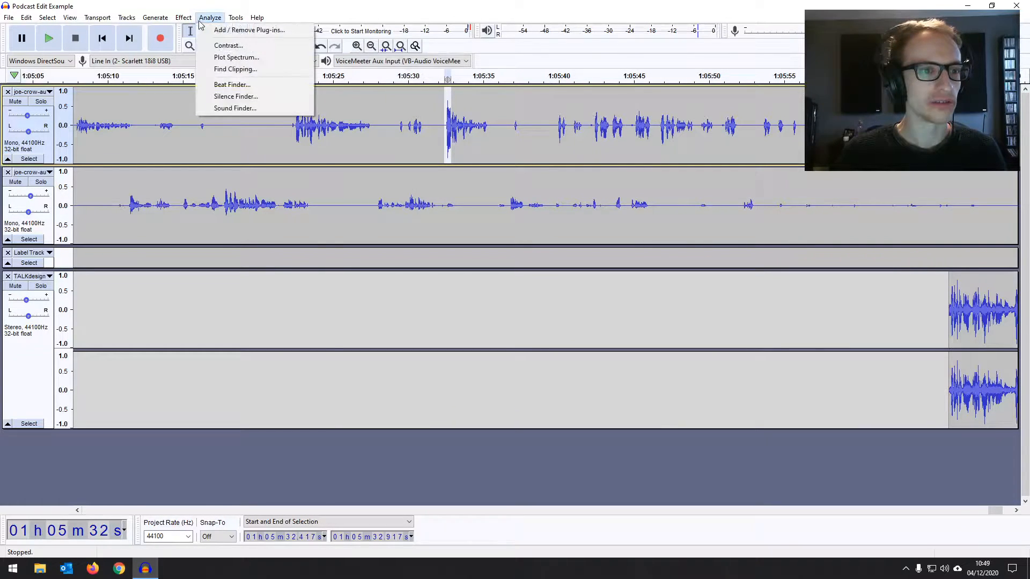
left_click(223, 8)
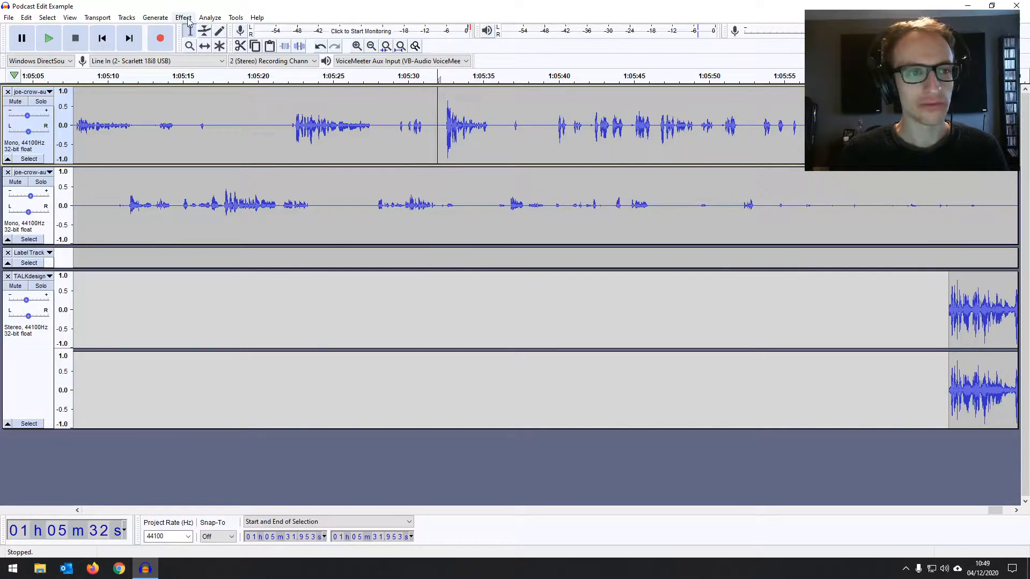
left_click(184, 17)
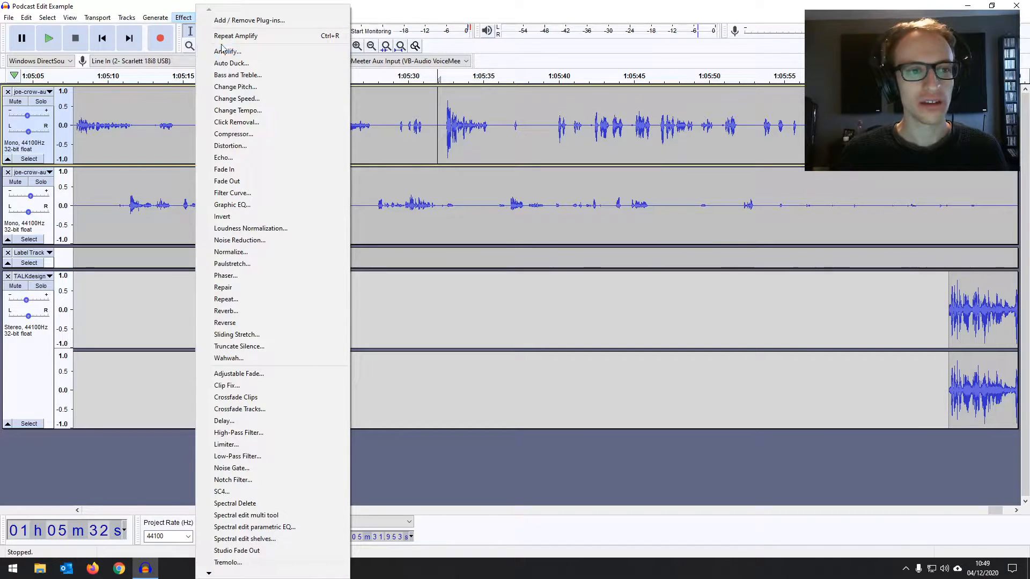
mouse_move(235, 36)
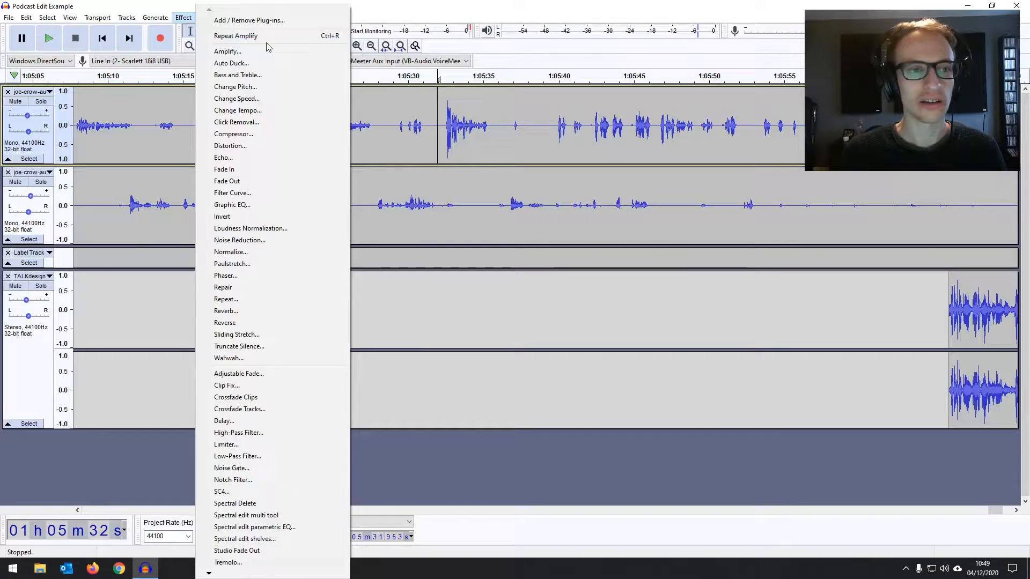
mouse_move(361, 95)
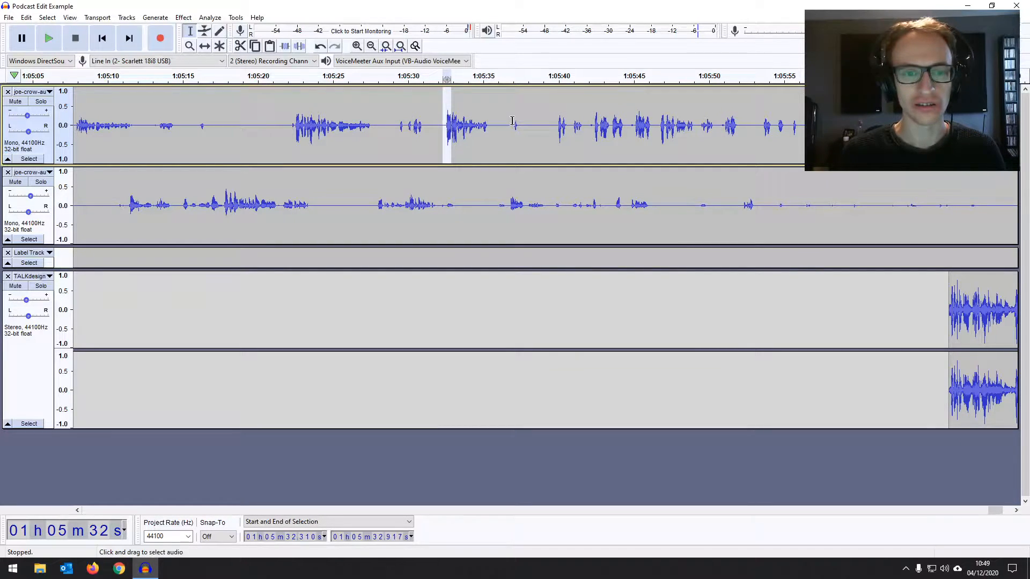
left_click(370, 45)
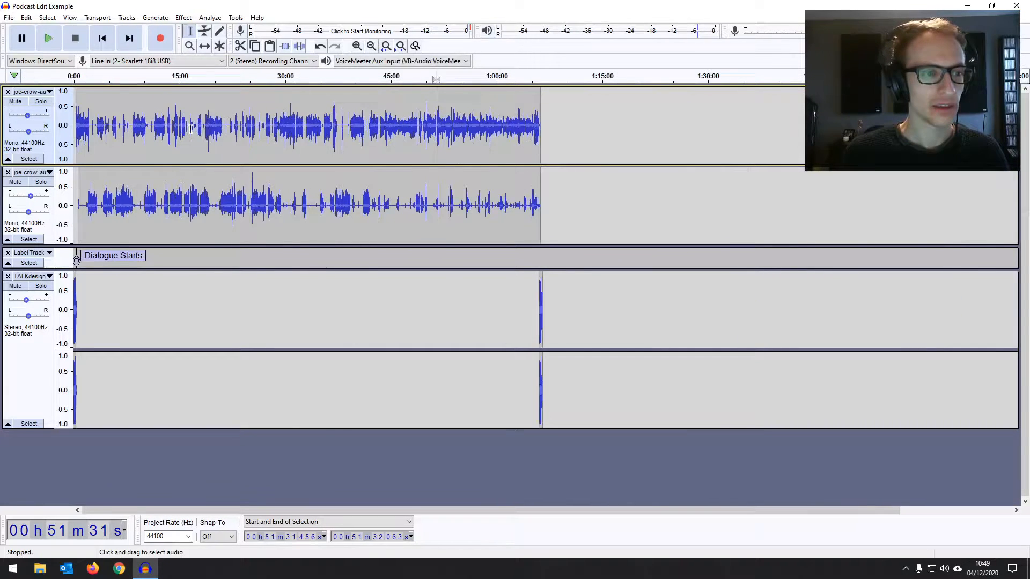
- Select the entire first track and normalize it to -1.0 dB with DC offset removal
left_click_drag(332, 125, 538, 125)
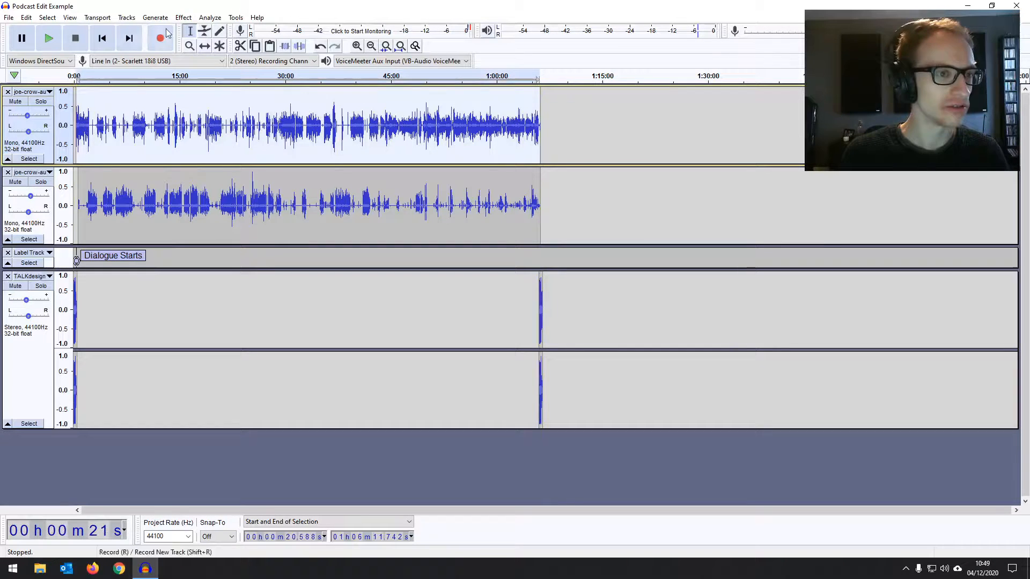
left_click(183, 17)
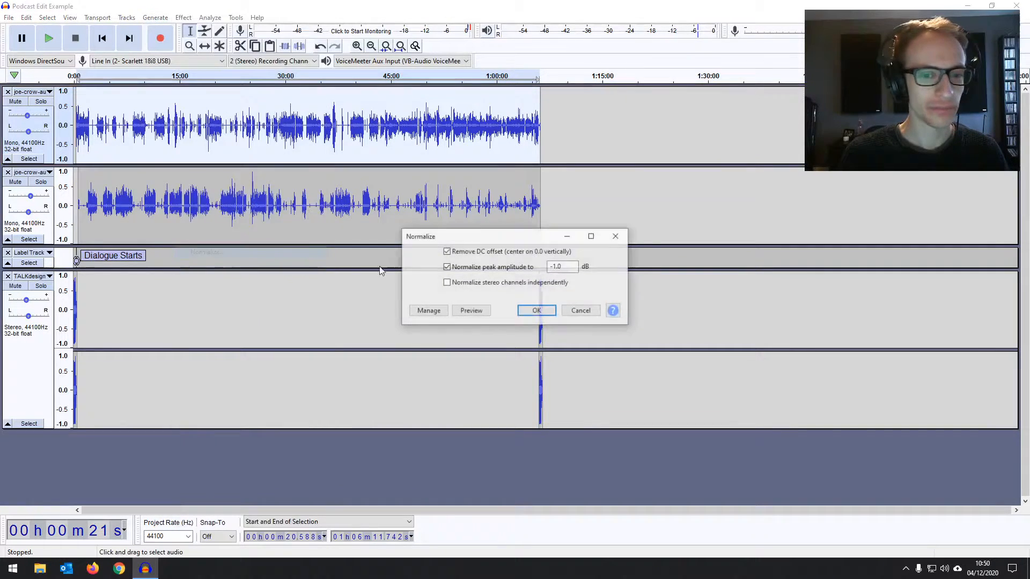
left_click(536, 310)
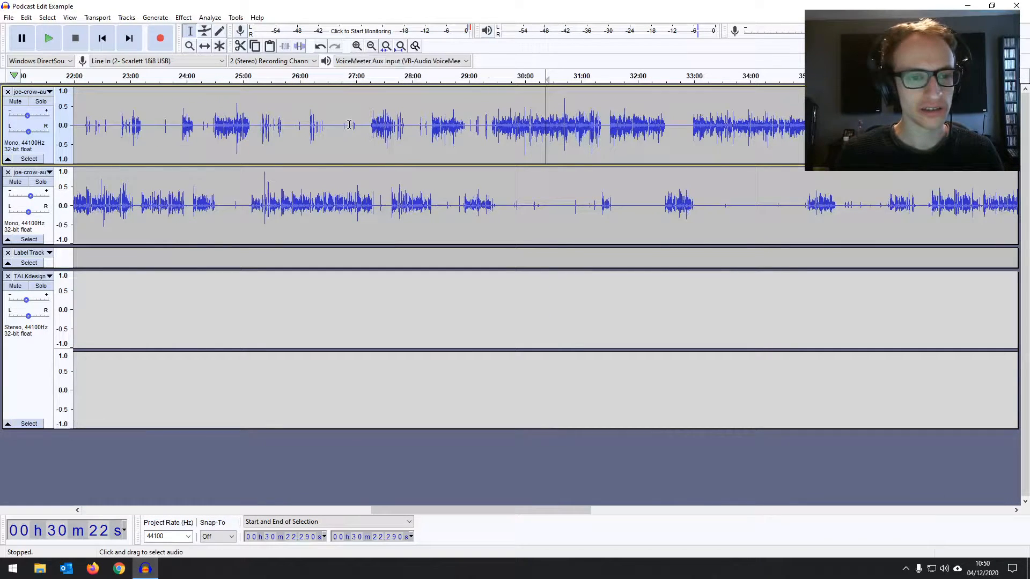
left_click(49, 37)
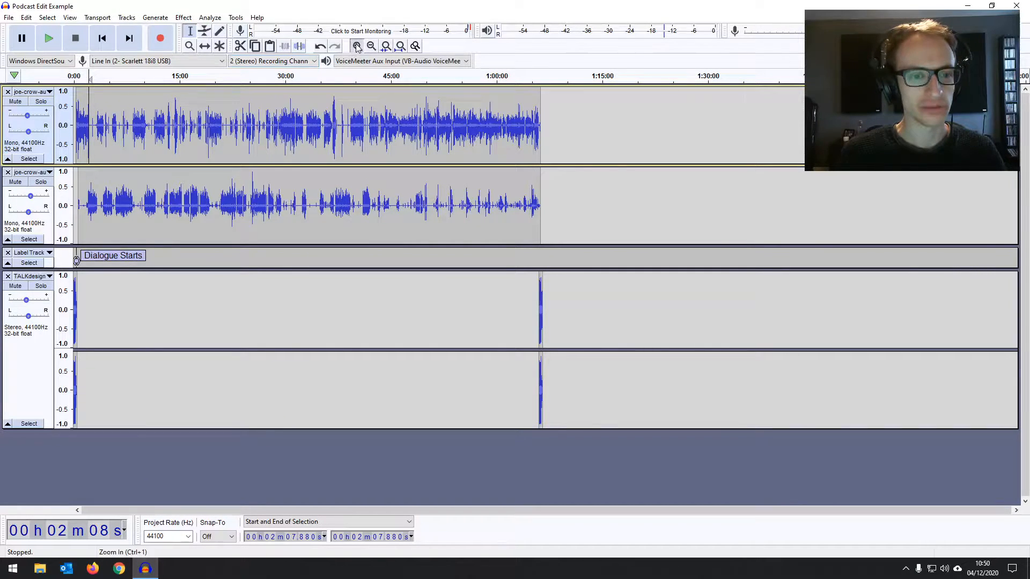
left_click(401, 46)
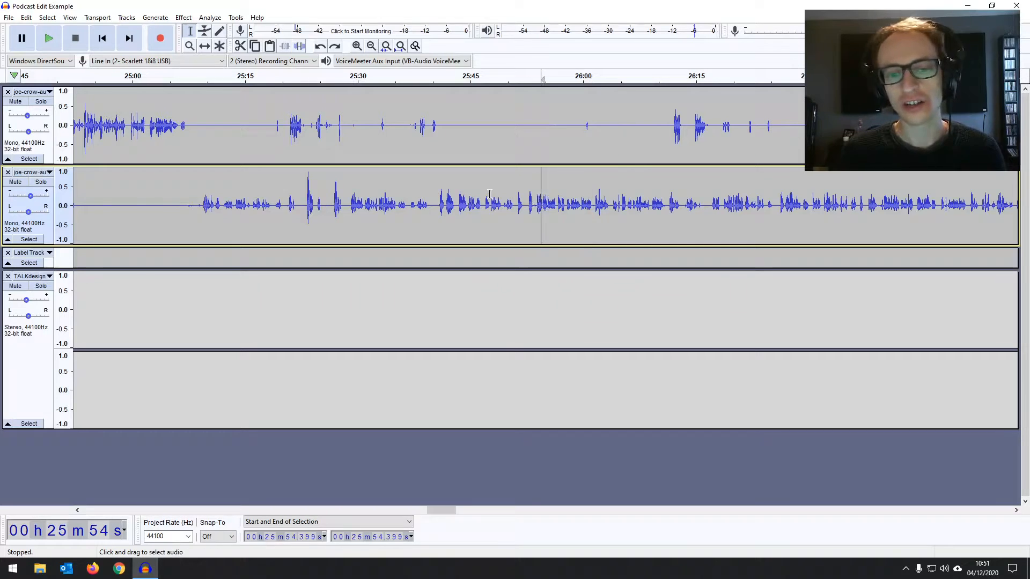
mouse_move(457, 195)
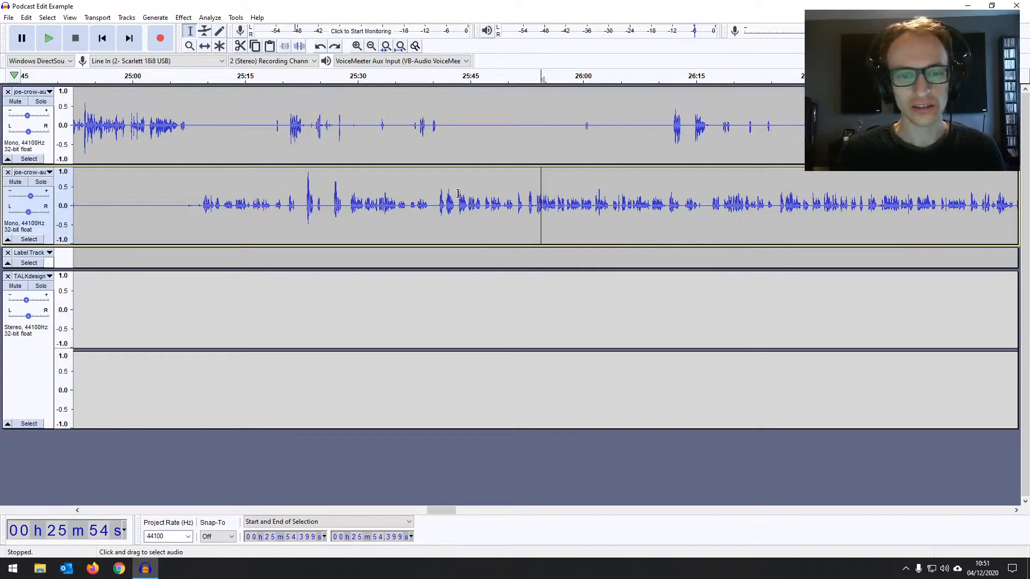
- Select the second track from about 25:43 to 26:11 and play it
left_click_drag(456, 205, 611, 206)
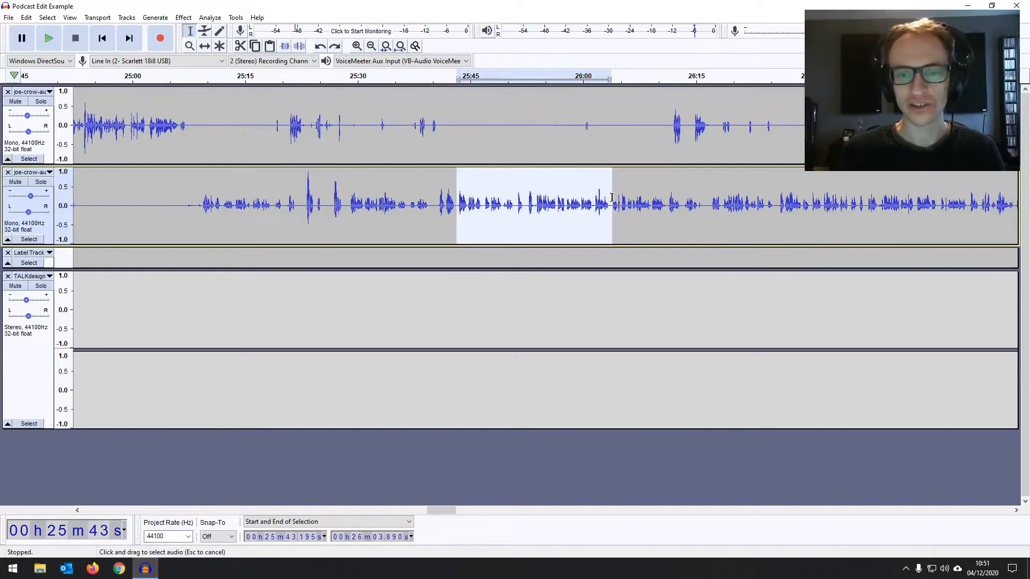
left_click_drag(611, 205, 665, 205)
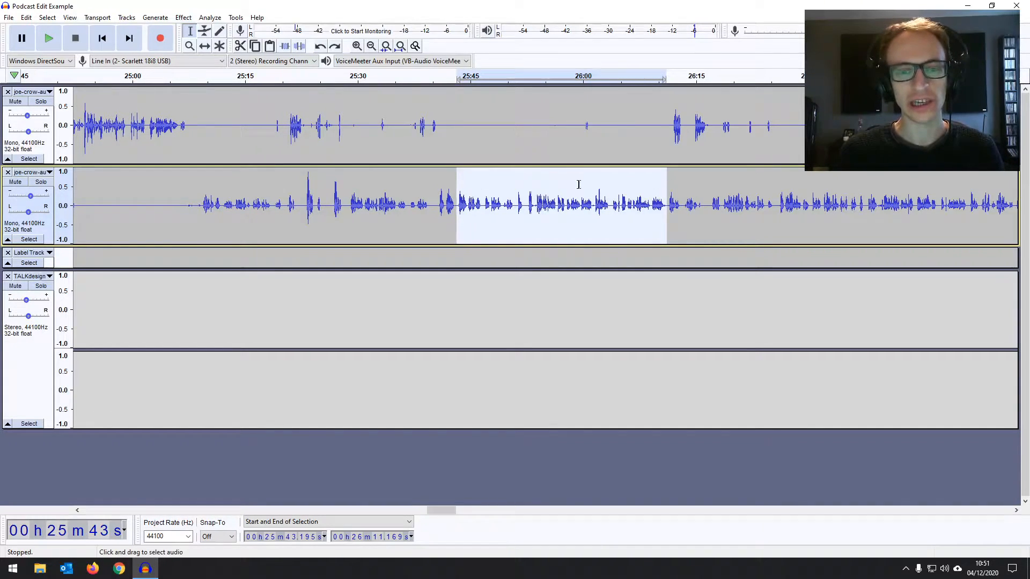
left_click(48, 37)
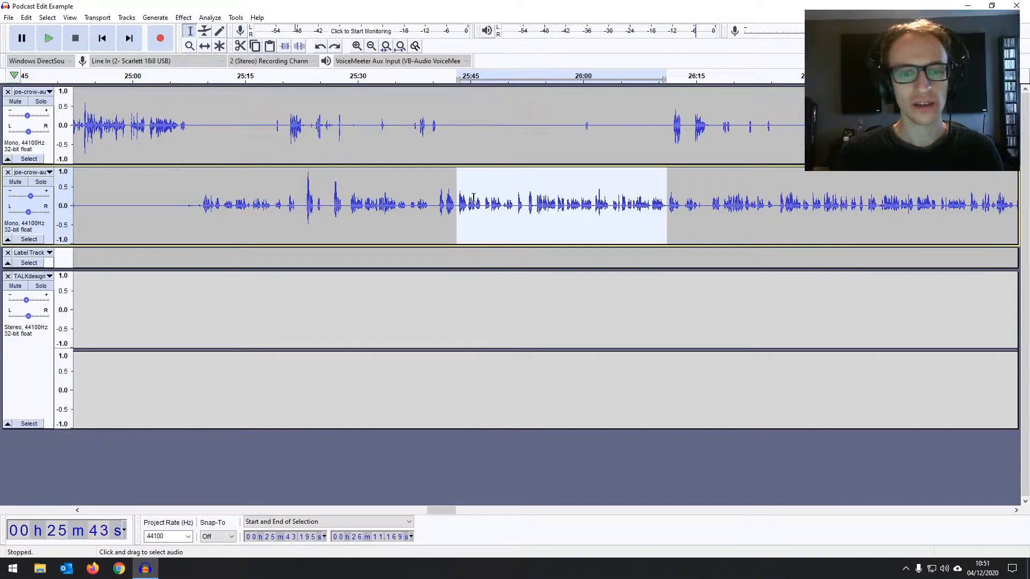
mouse_move(126, 17)
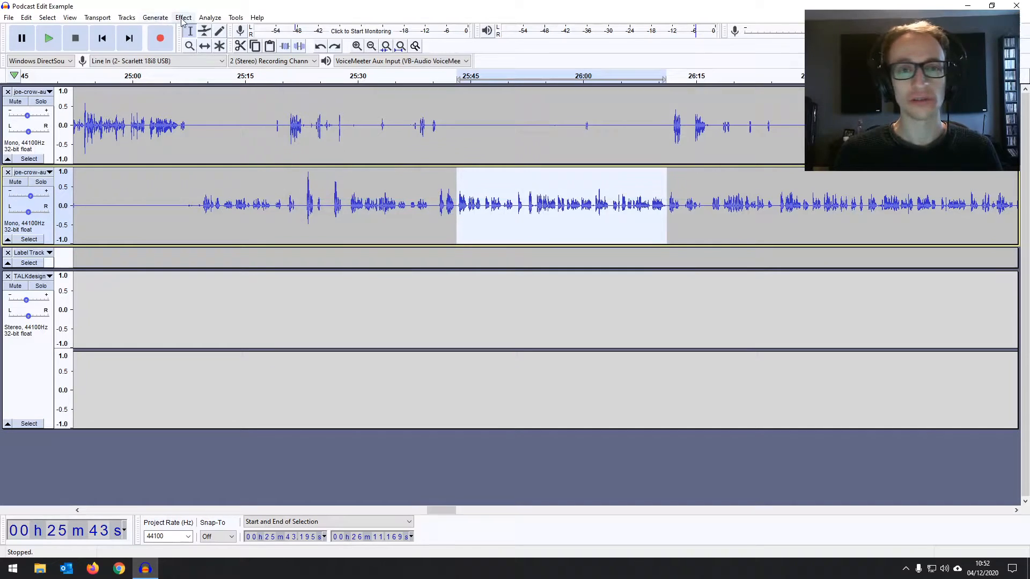
- Open Filter Curve EQ, flatten its curve, and move the window over the tracks
left_click(182, 17)
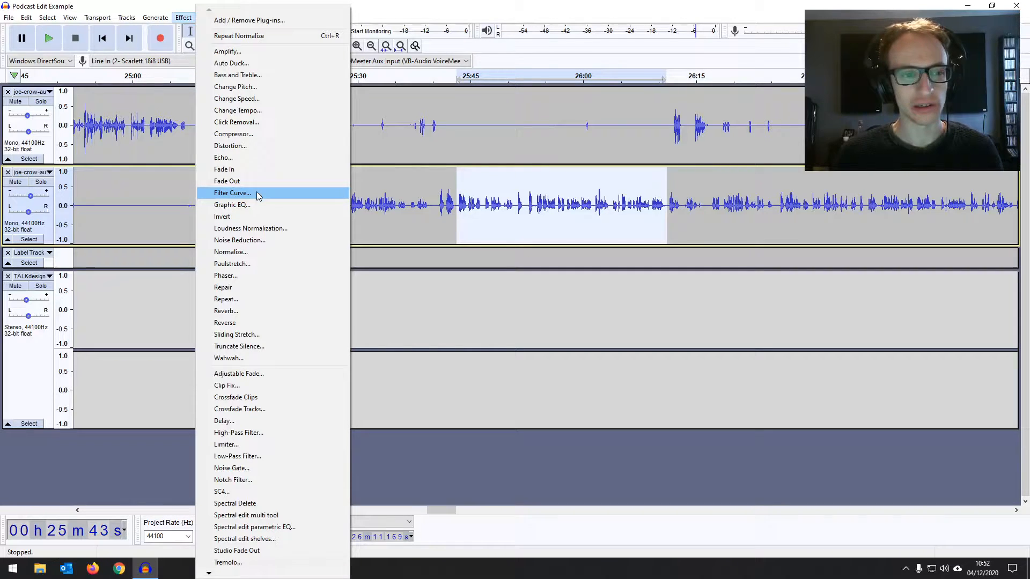
left_click(232, 193)
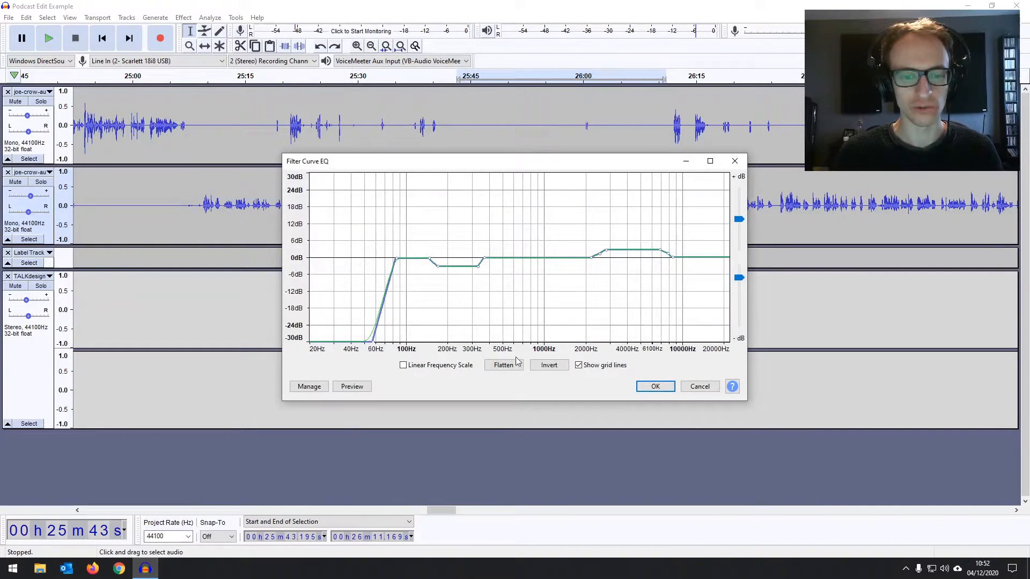
left_click(504, 365)
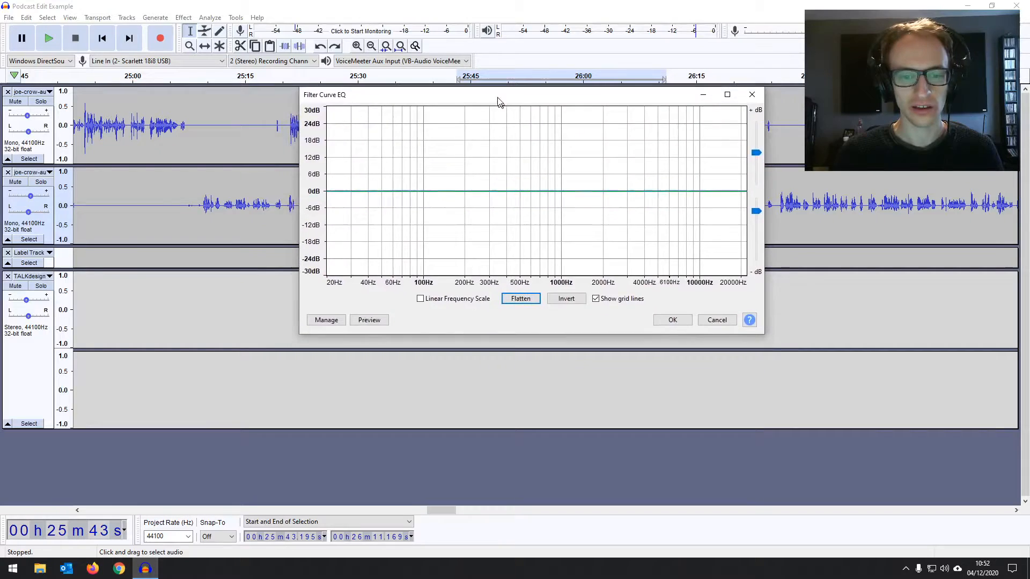
left_click_drag(499, 95, 456, 99)
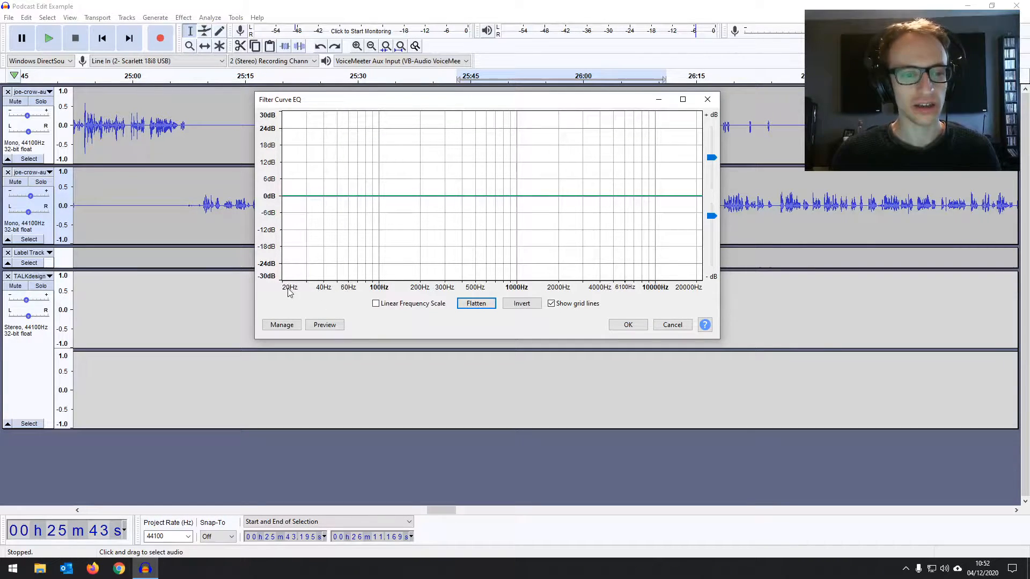
mouse_move(420, 291)
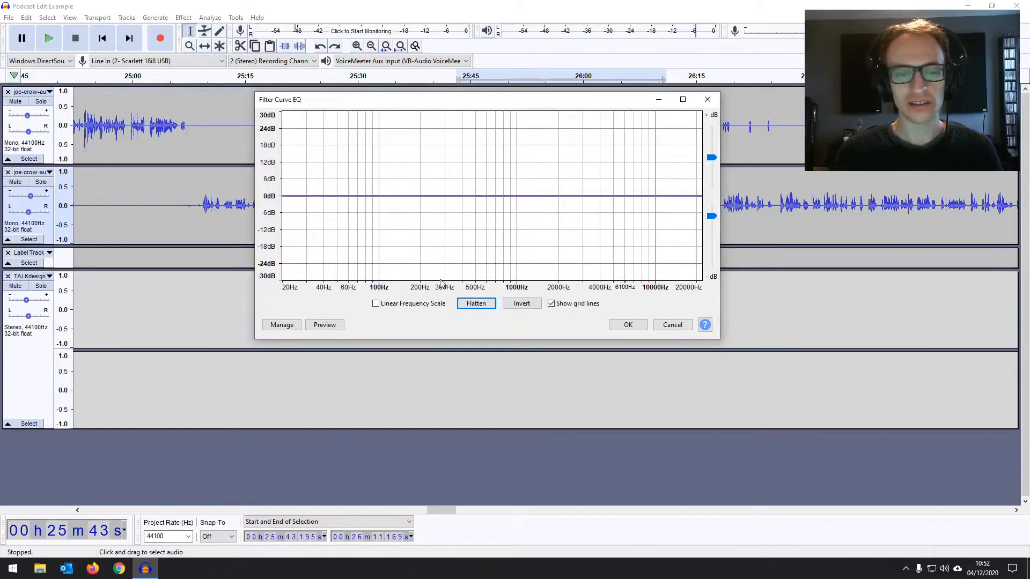
mouse_move(616, 292)
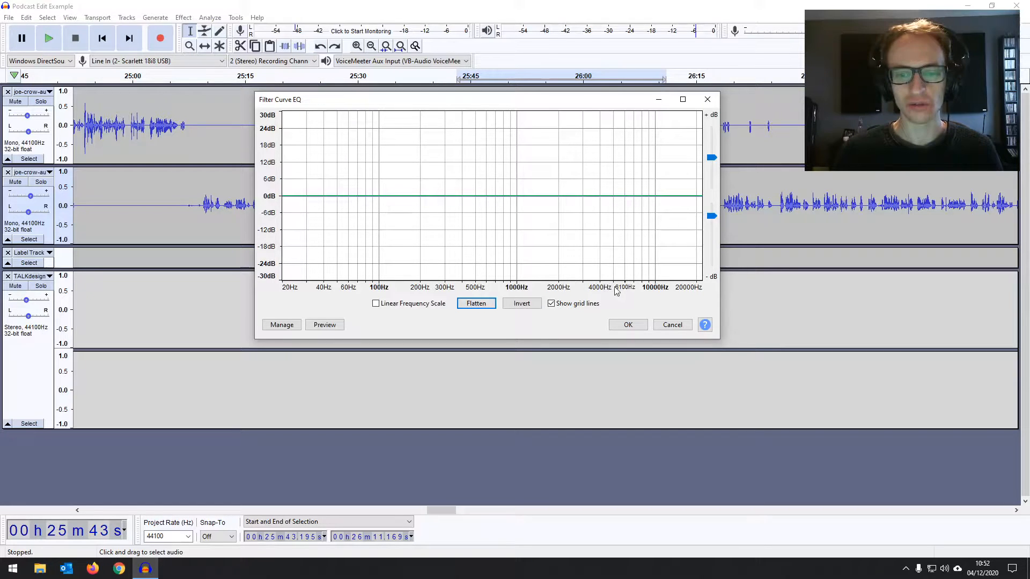
mouse_move(646, 209)
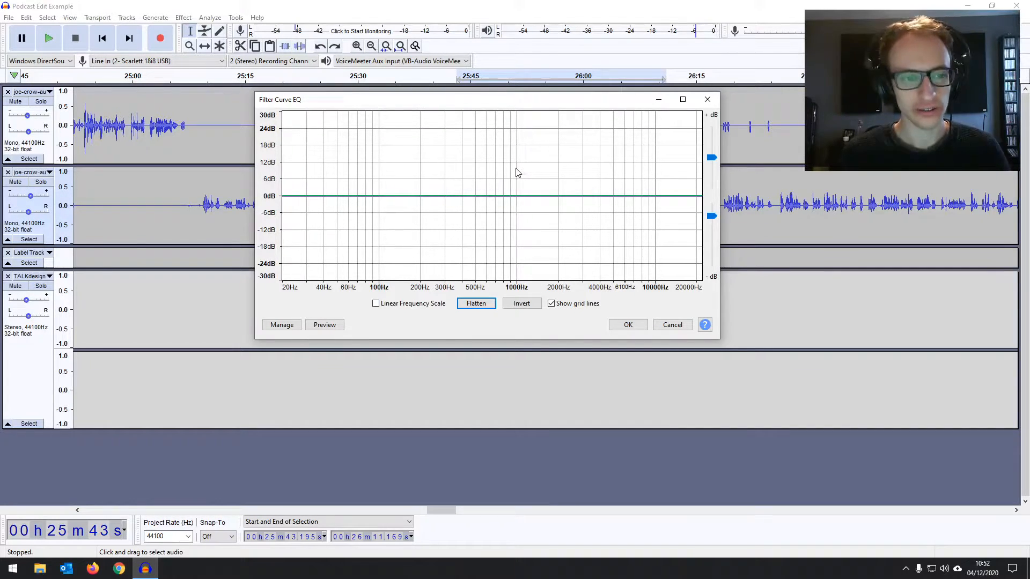
mouse_move(435, 190)
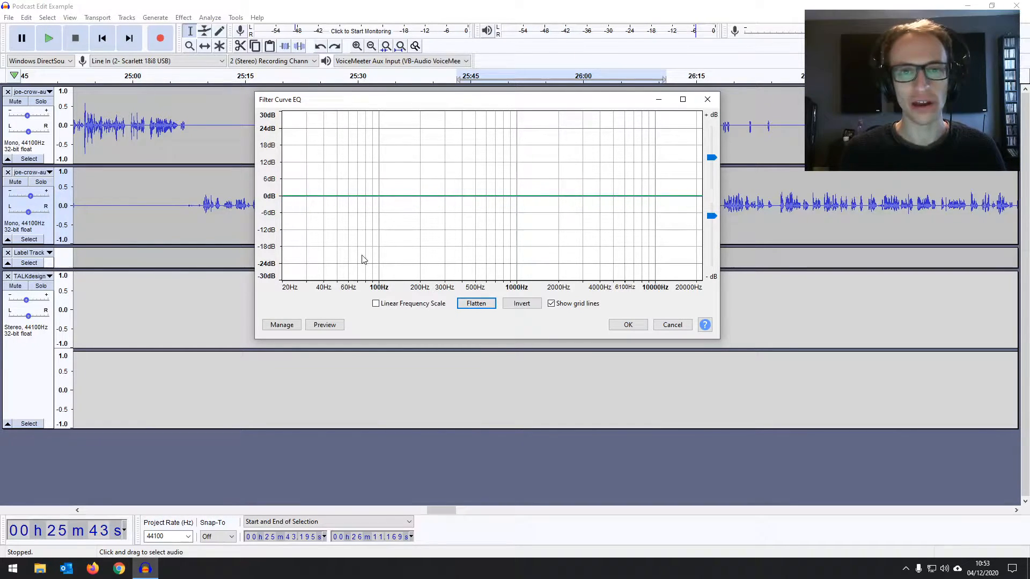
mouse_move(354, 217)
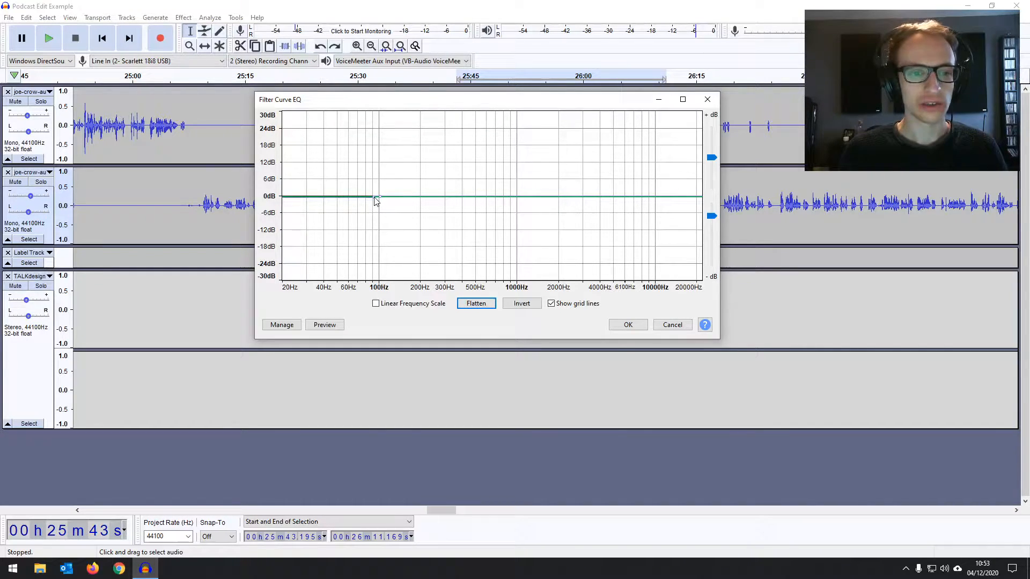
- Draw a steep low-cut below 100 Hz on the EQ curve and preview it
left_click_drag(378, 196, 368, 225)
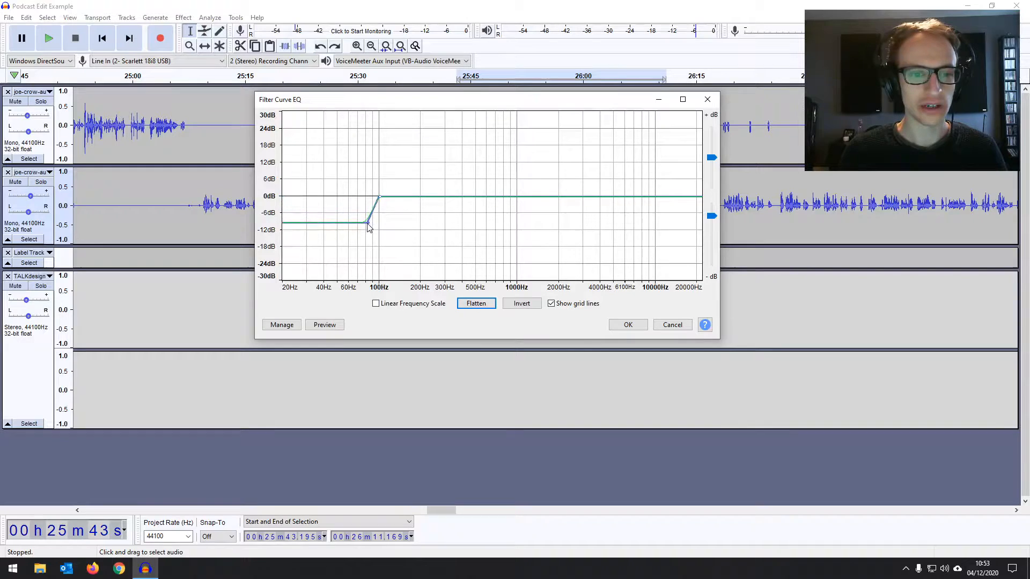
left_click_drag(368, 227, 362, 274)
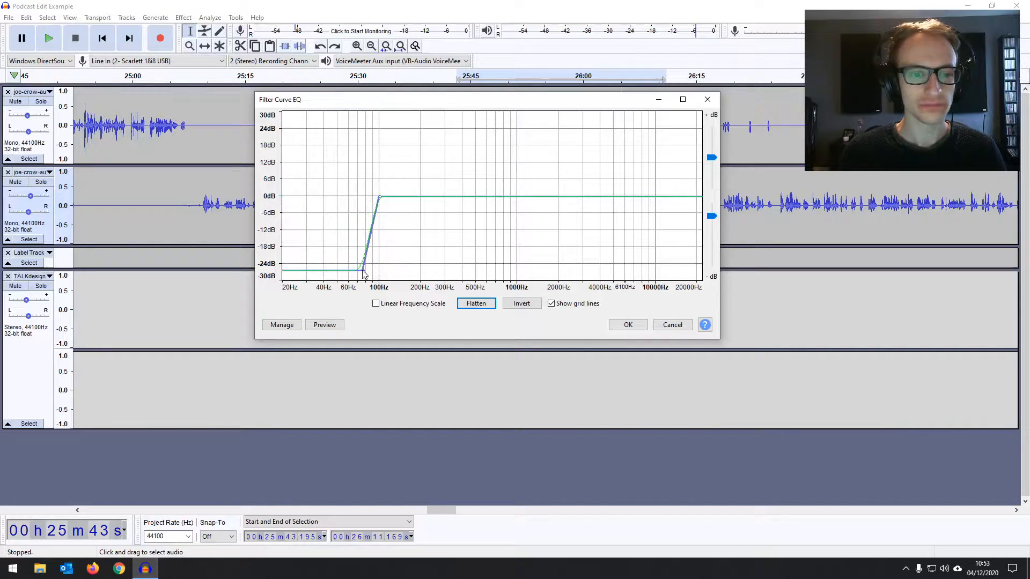
left_click_drag(365, 275, 379, 266)
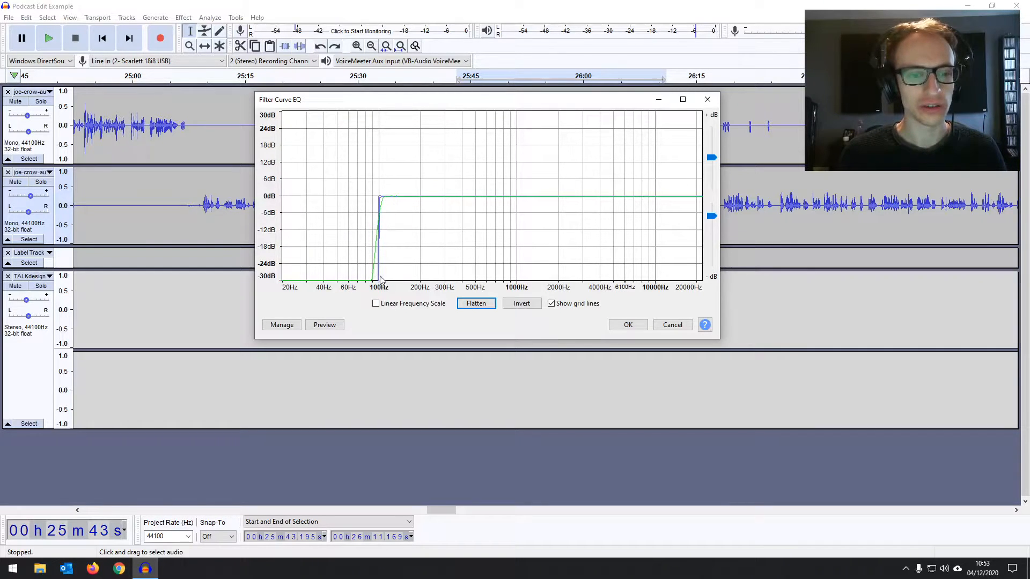
left_click_drag(380, 279, 369, 283)
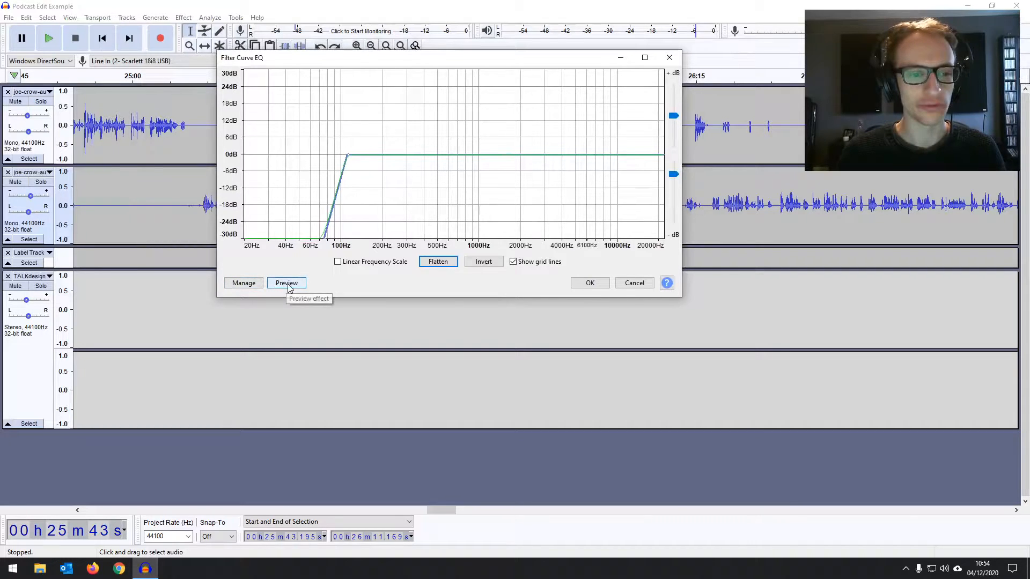
left_click(287, 283)
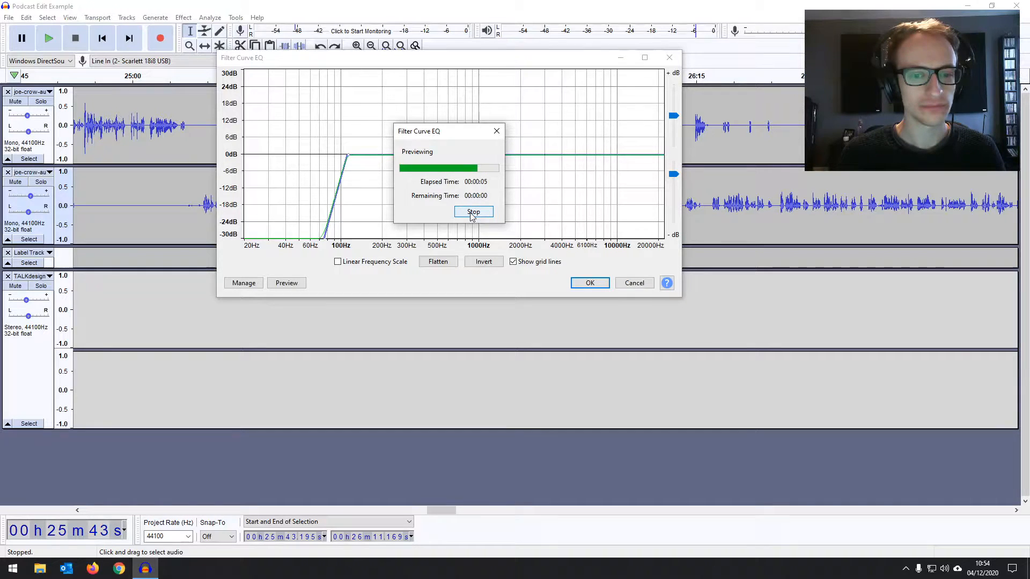
left_click(473, 211)
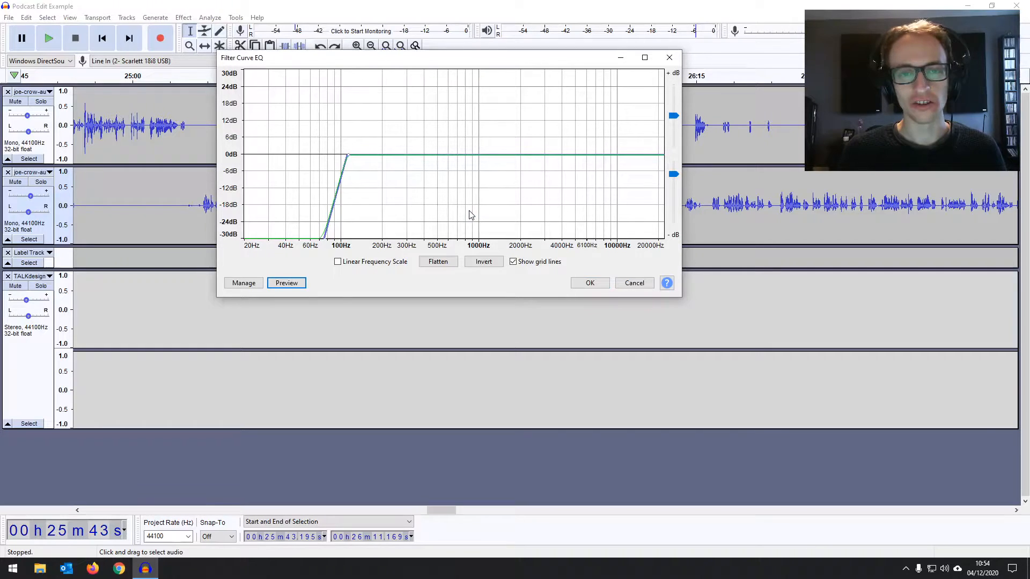
mouse_move(460, 84)
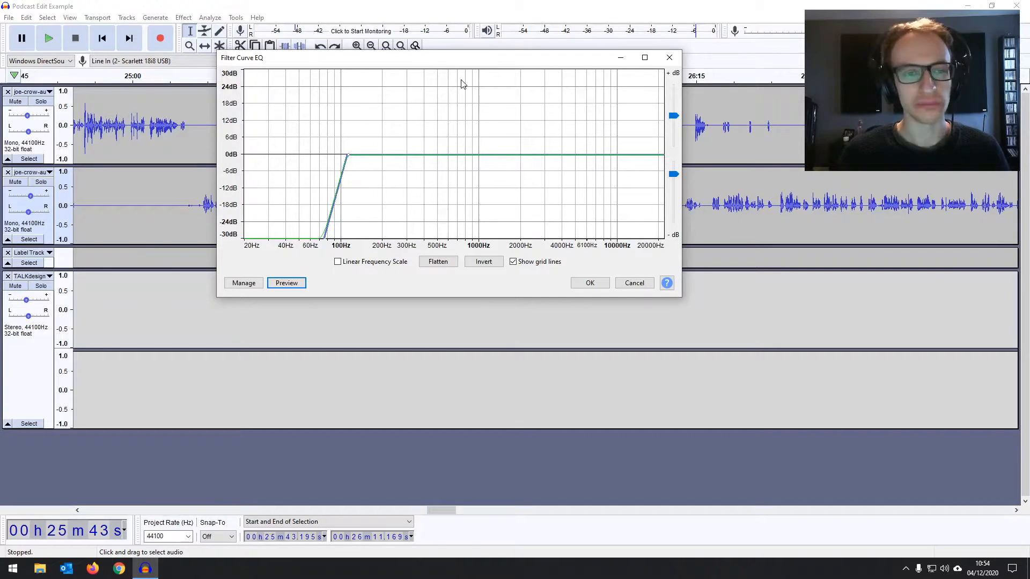
mouse_move(383, 178)
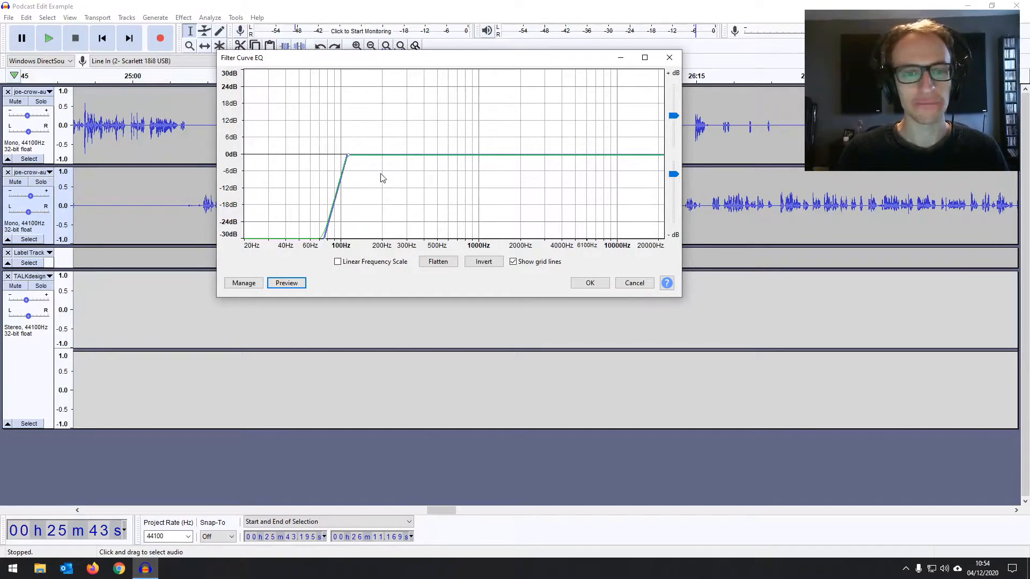
mouse_move(409, 158)
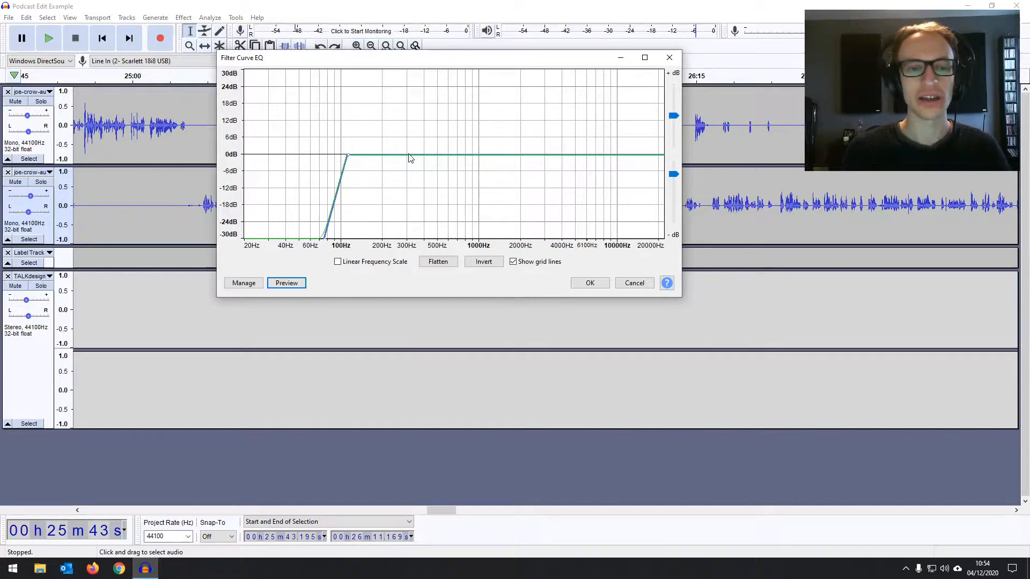
mouse_move(430, 175)
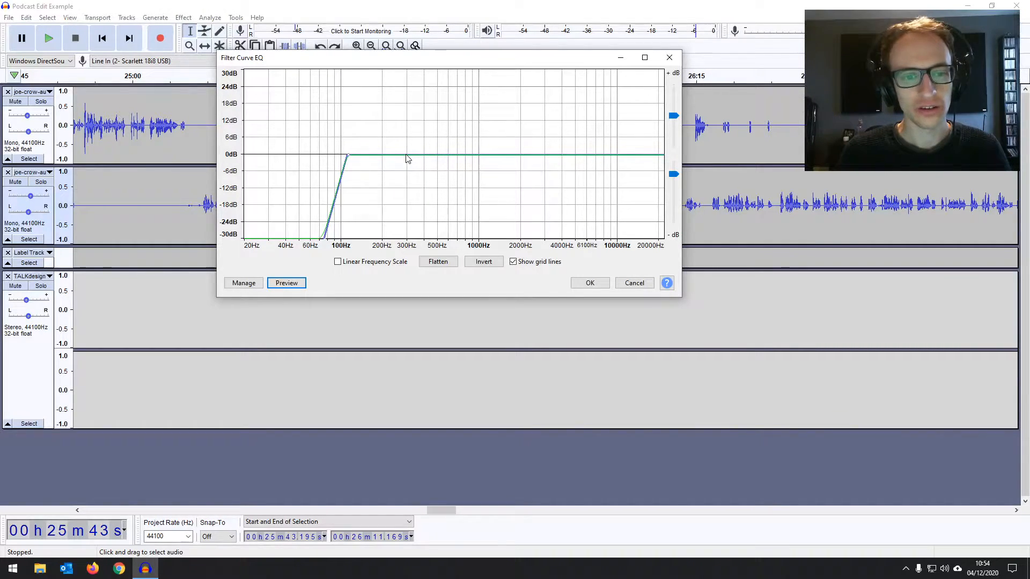
mouse_move(391, 159)
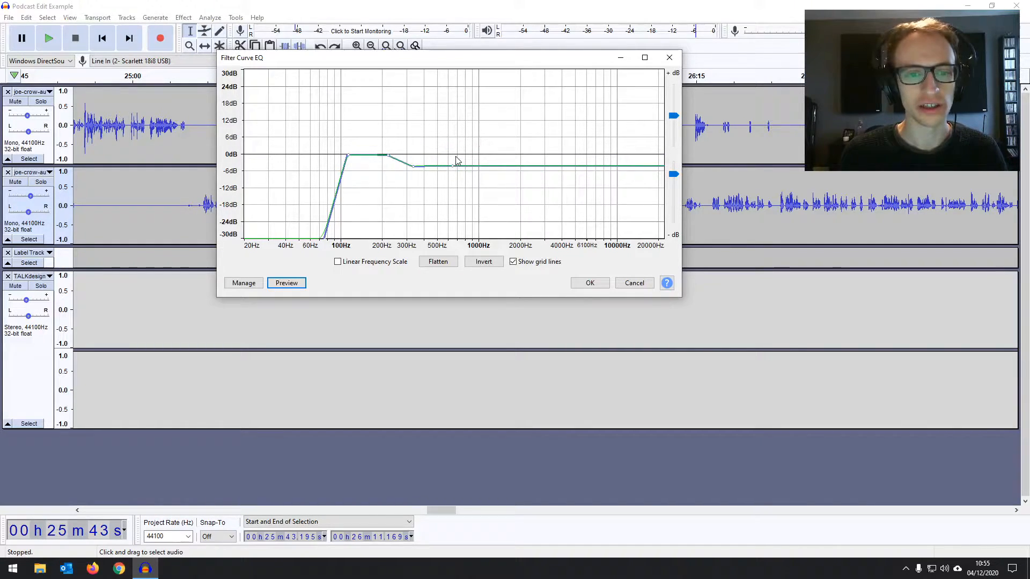
- Pull the 300–600 Hz range down about 6 dB and preview the curve
left_click_drag(449, 165, 453, 156)
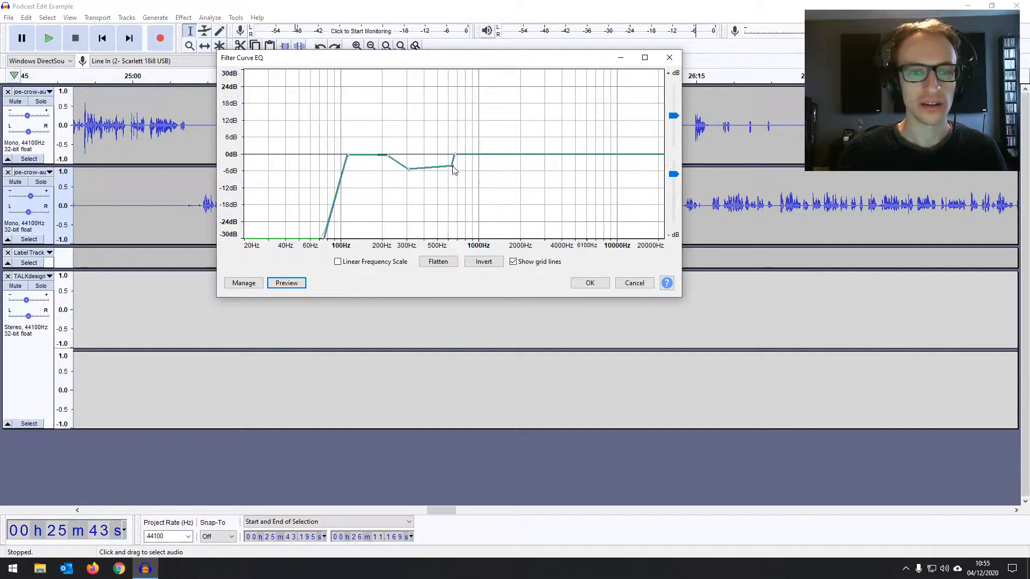
left_click_drag(453, 161, 445, 172)
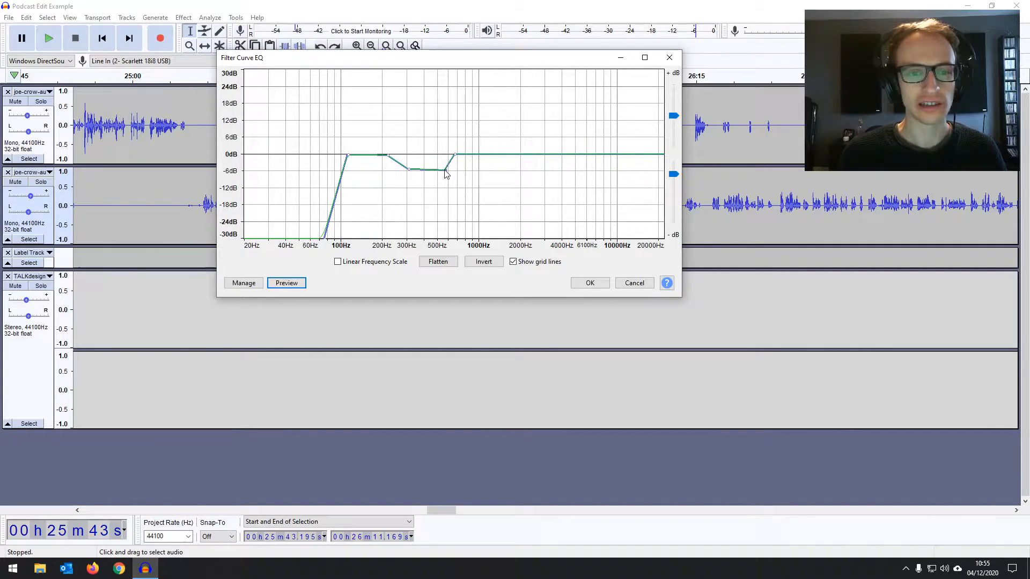
left_click(286, 282)
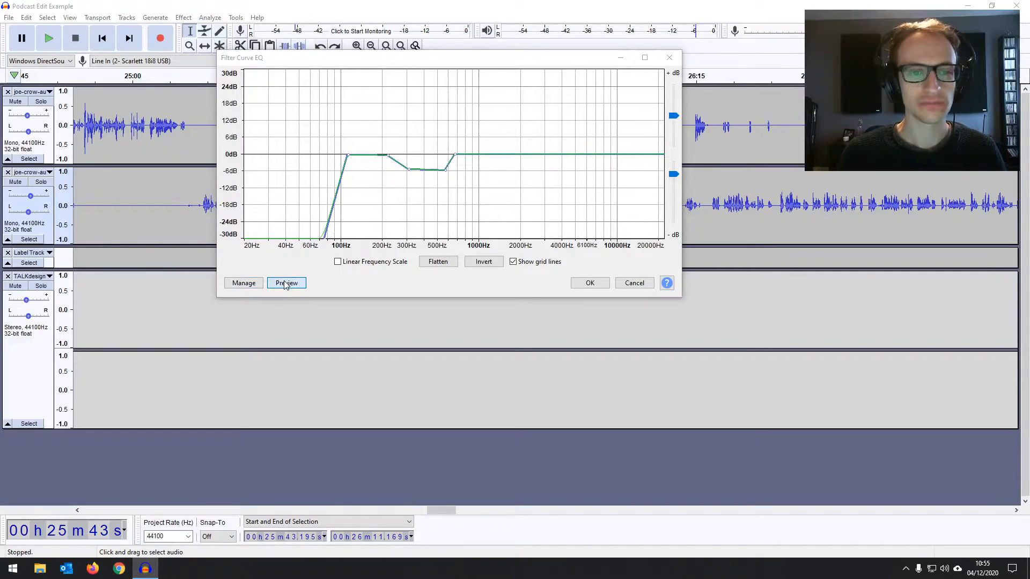
left_click(287, 283)
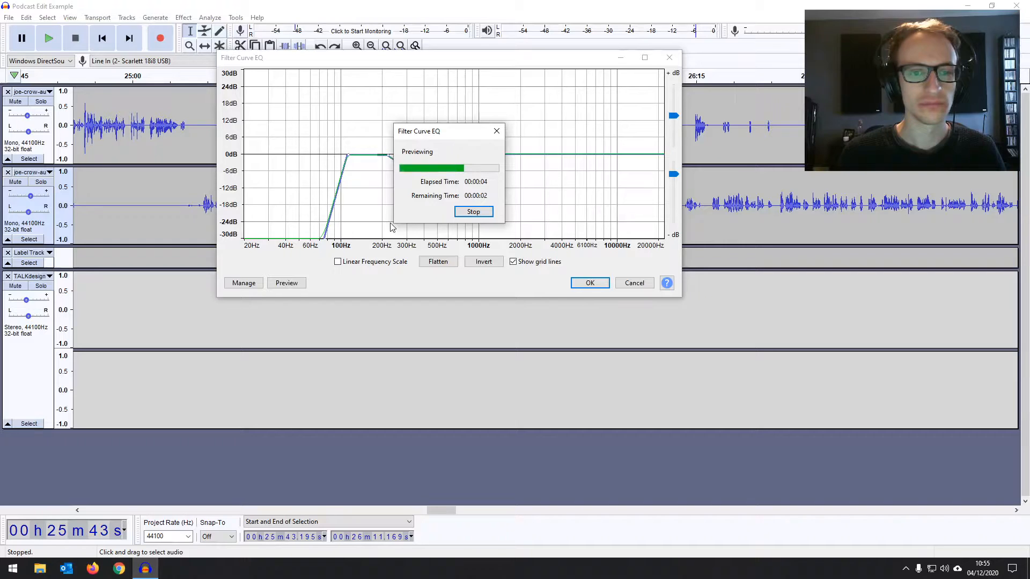
left_click(473, 211)
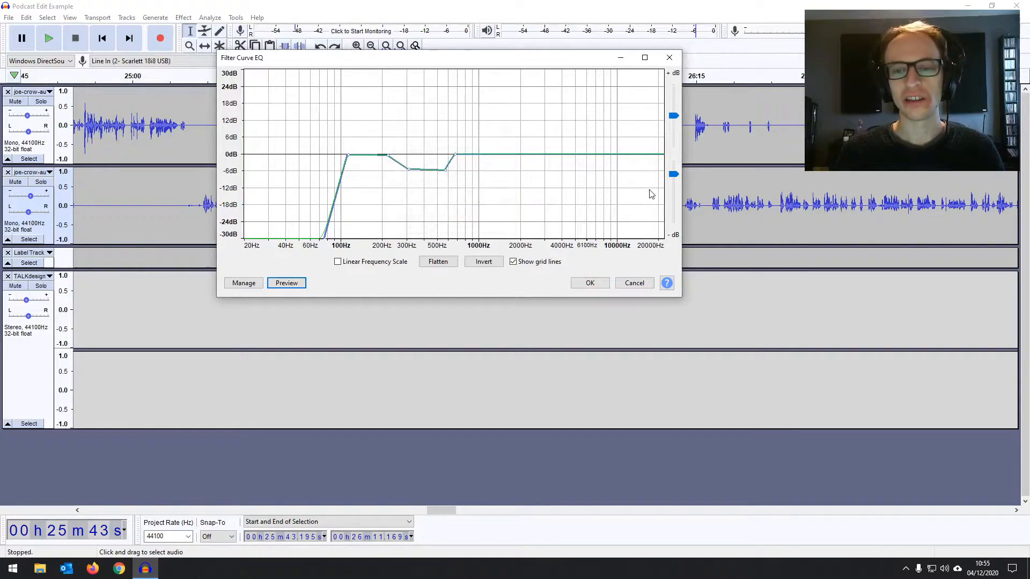
mouse_move(570, 159)
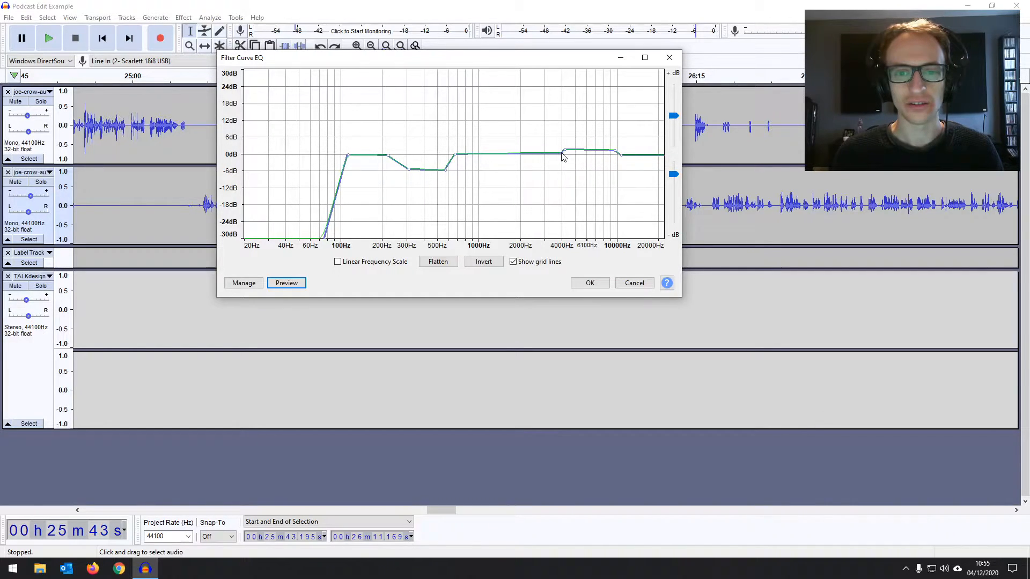
- Add a gentle boost around 4–10 kHz and preview the adjusted curve
left_click_drag(563, 150, 572, 155)
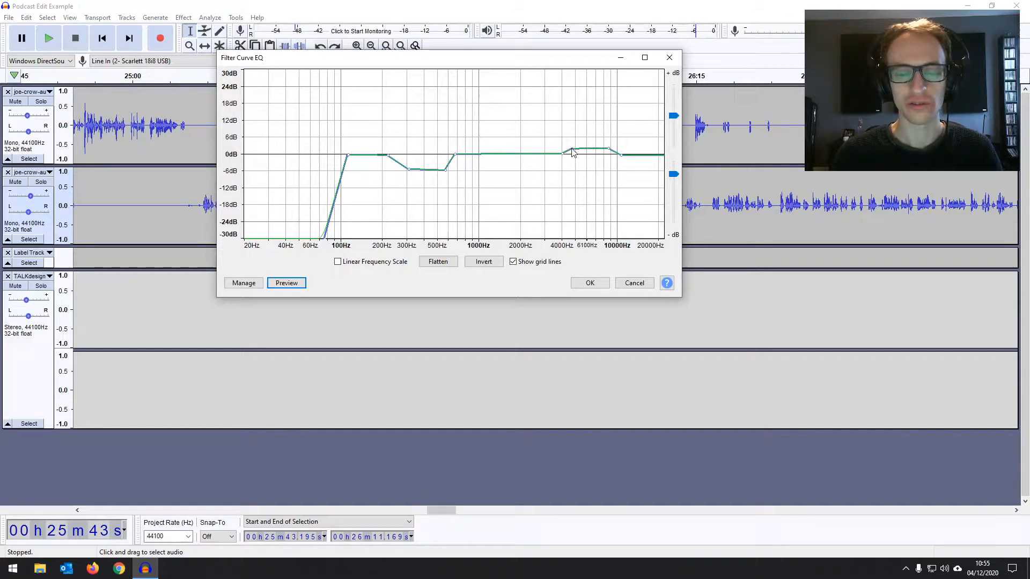
left_click_drag(571, 152, 623, 156)
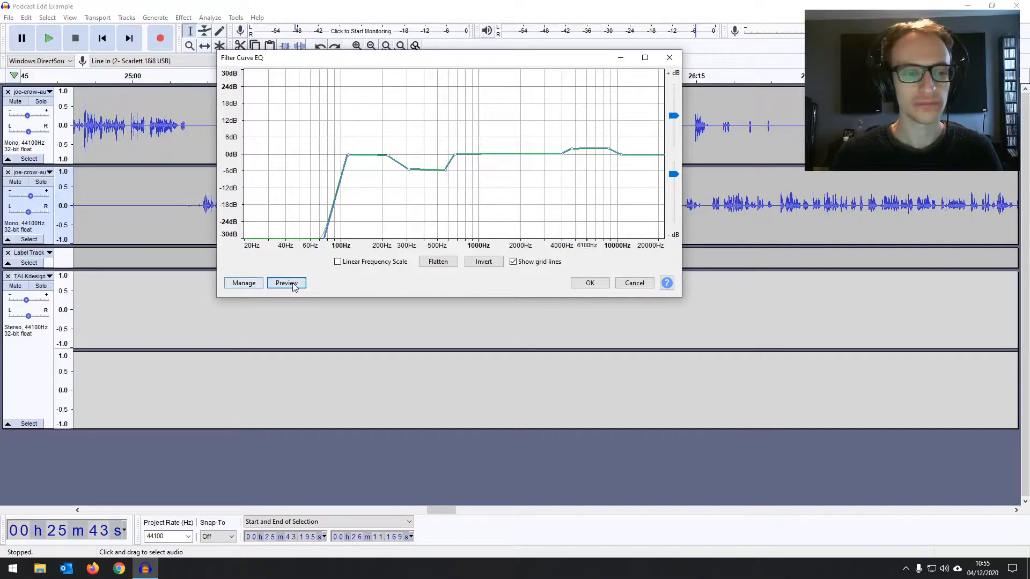
left_click(285, 282)
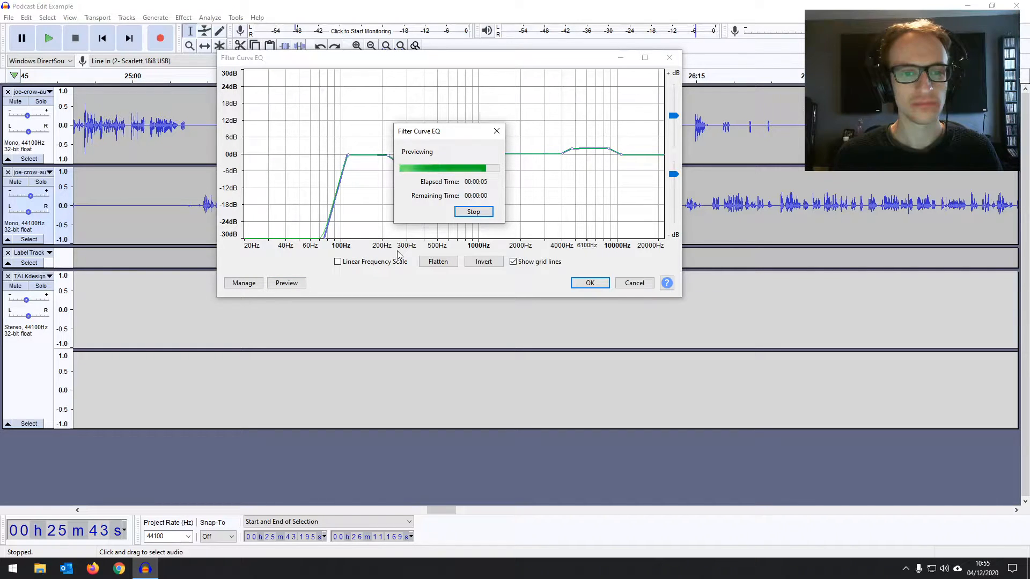
left_click(473, 211)
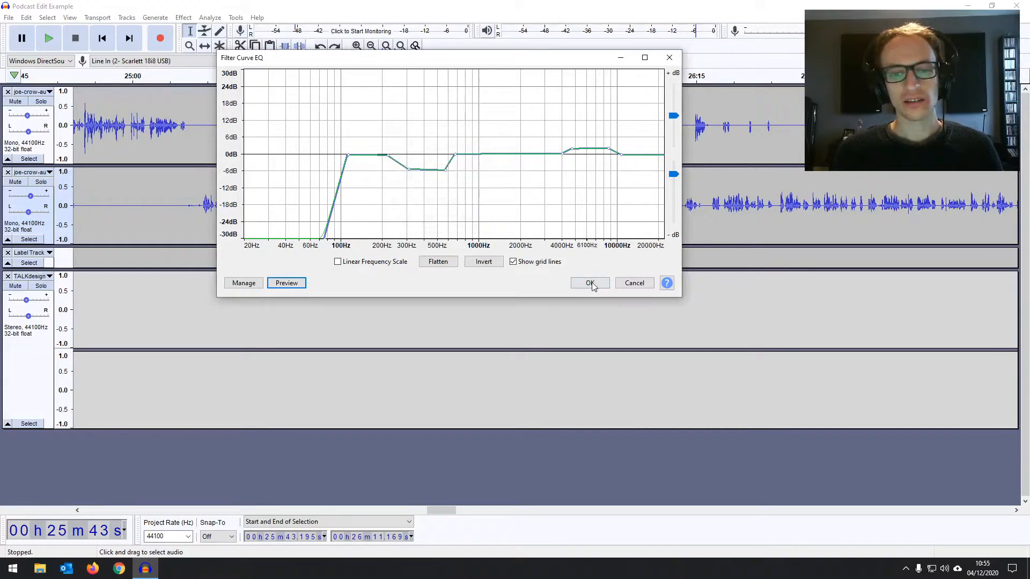
- Apply the EQ curve to the 25:43–26:11 passage and play back the result
left_click(588, 282)
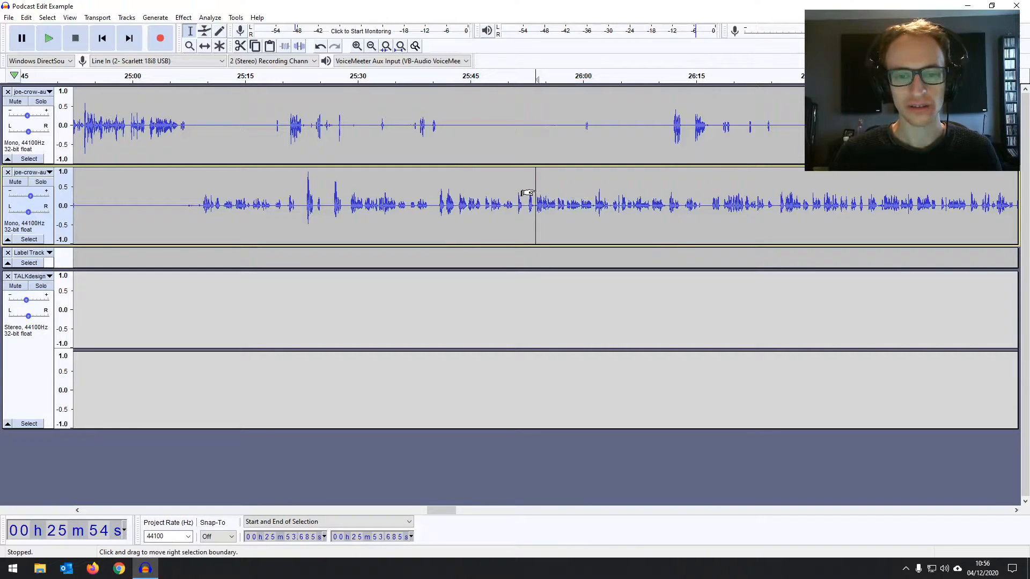
left_click(48, 38)
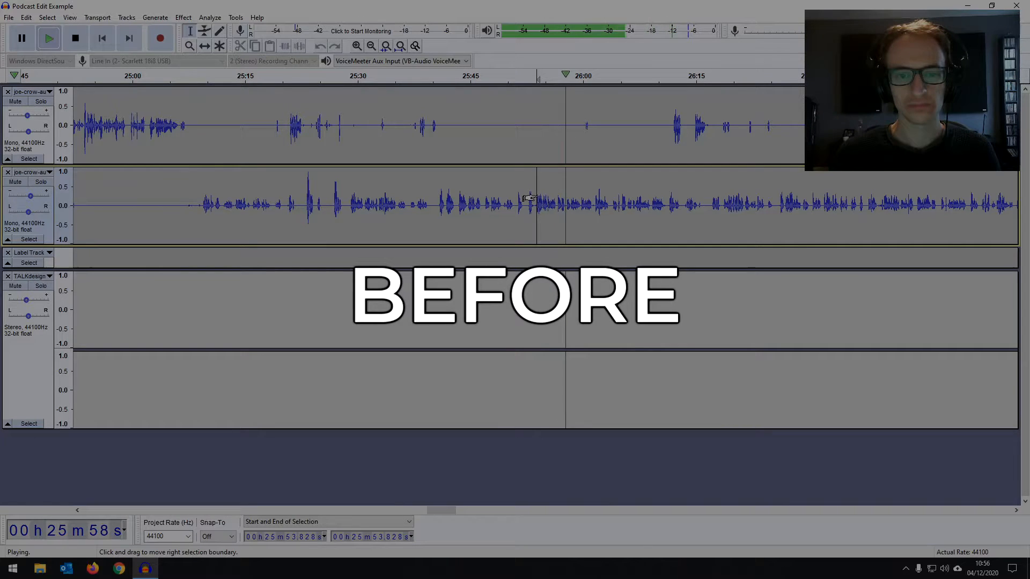
left_click(75, 37)
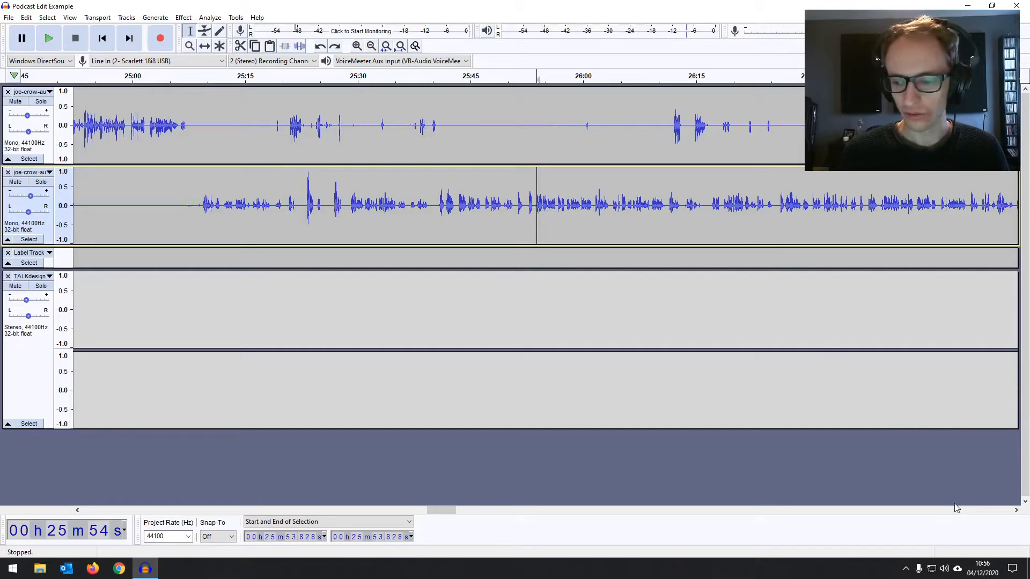
left_click(371, 45)
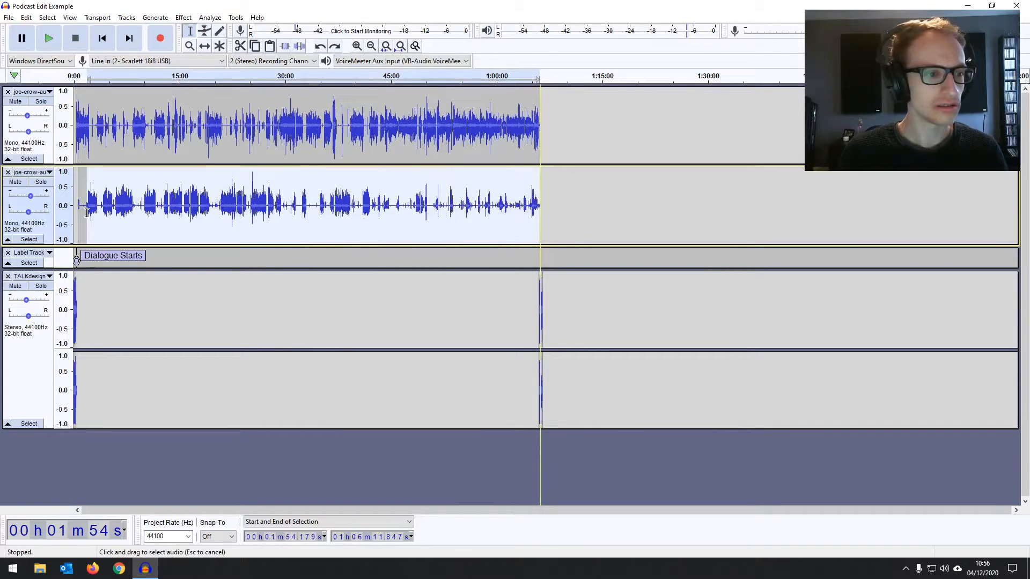
- Repeat the Filter Curve EQ on the whole second track, then normalize it
left_click(183, 18)
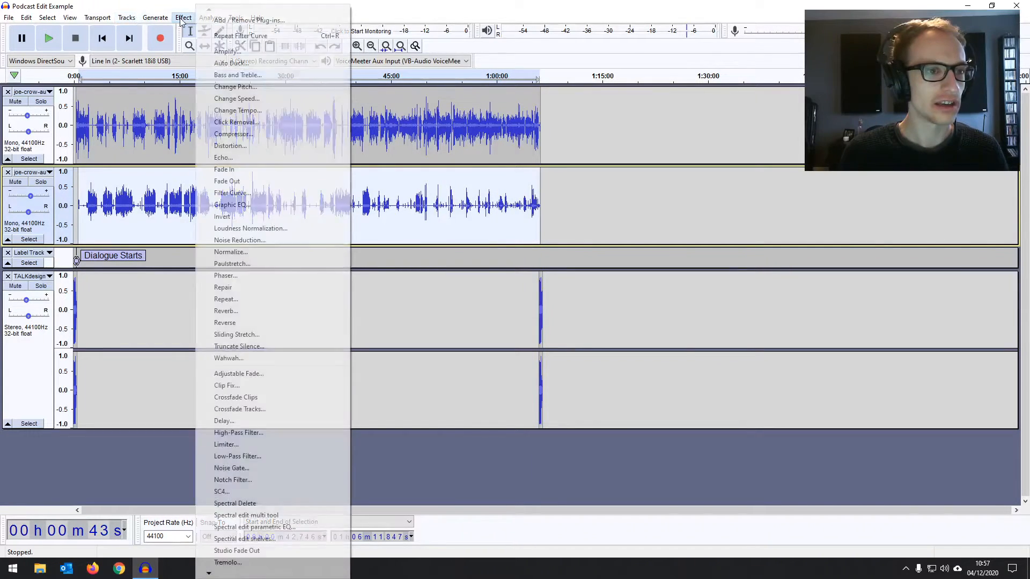
mouse_move(240, 35)
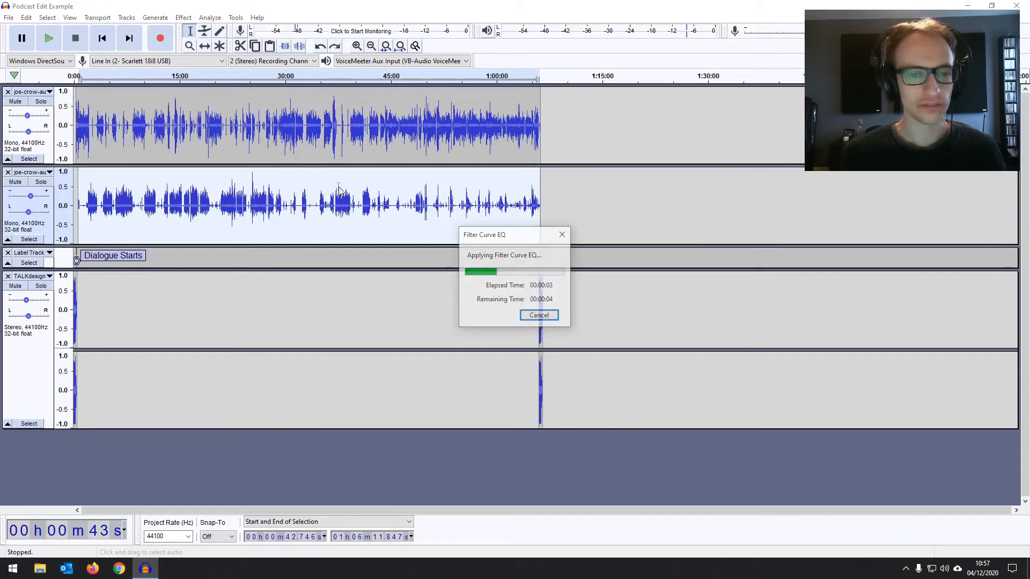
left_click(183, 17)
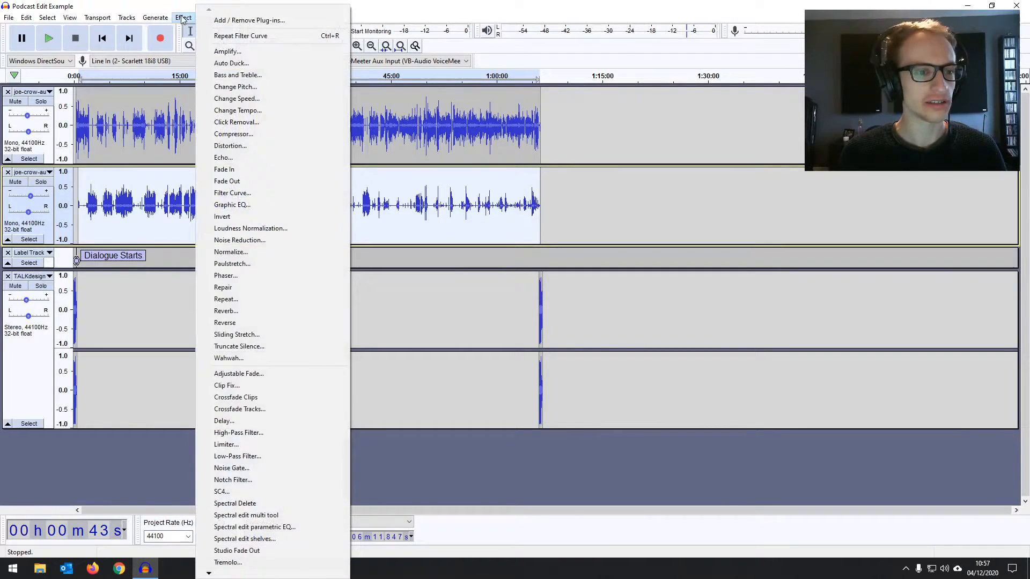
left_click(230, 252)
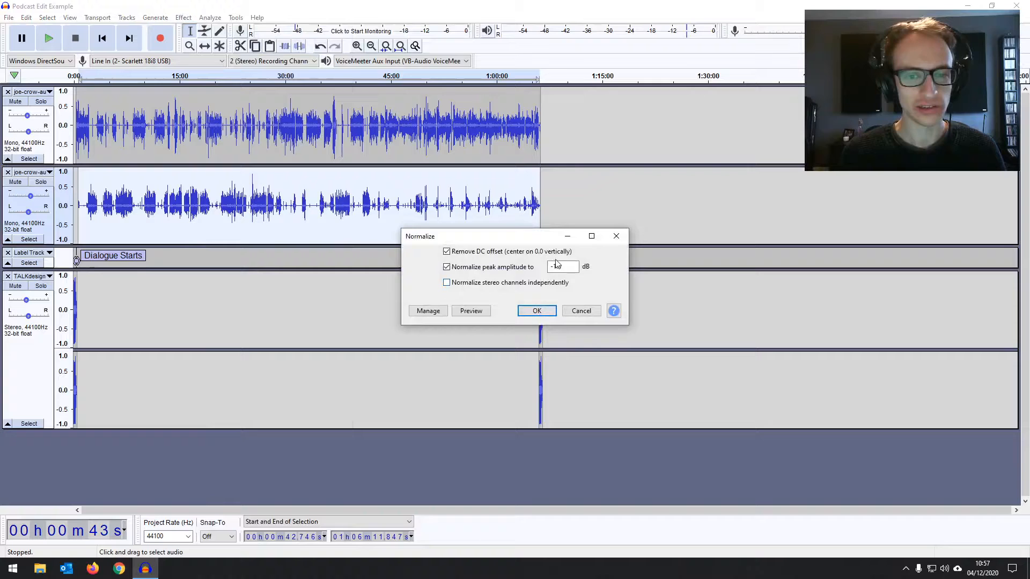
left_click(536, 310)
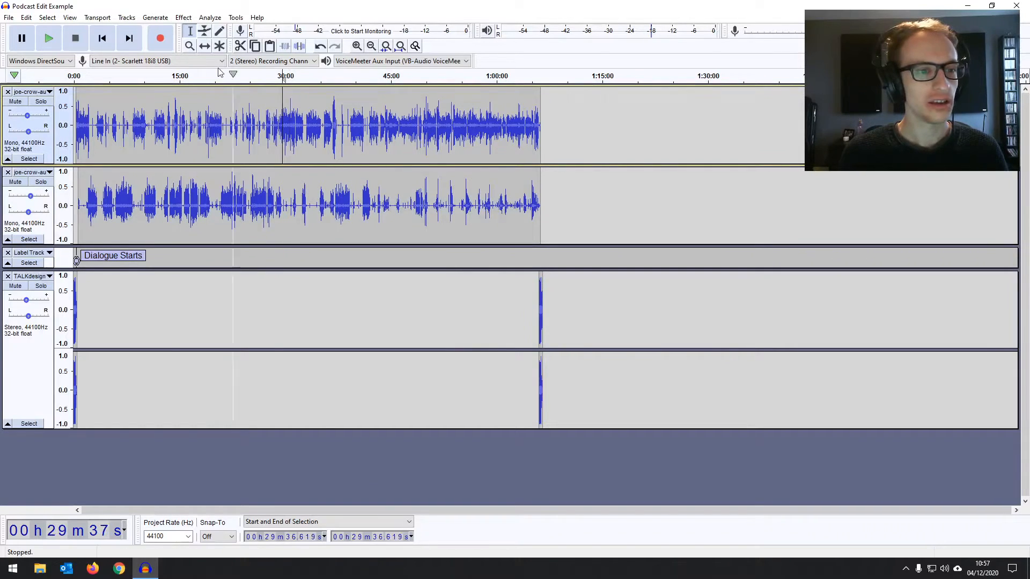
- Zoom in and play near 29:37, then select the first track from 29:36 to 29:47
left_click(357, 45)
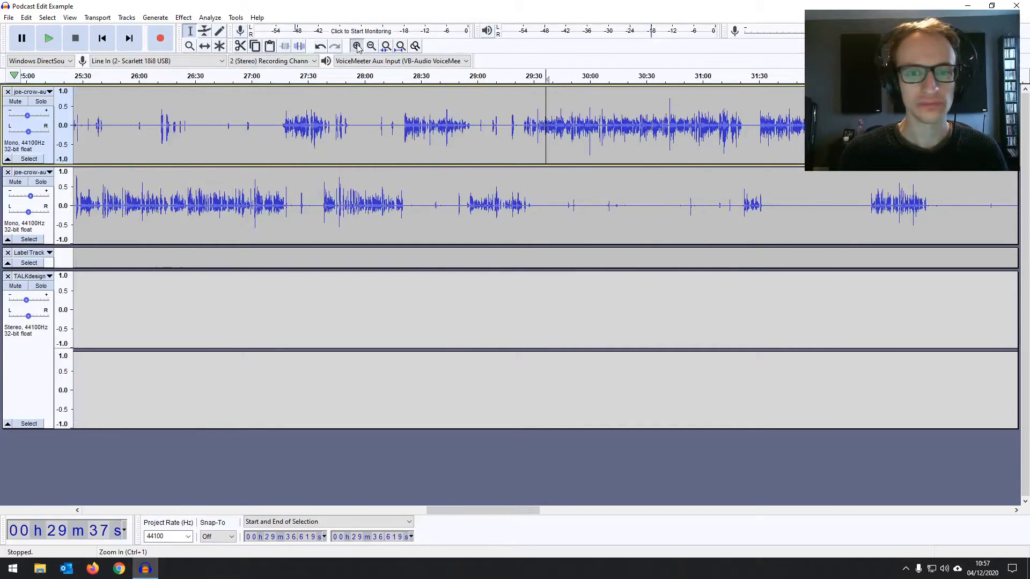
left_click(49, 38)
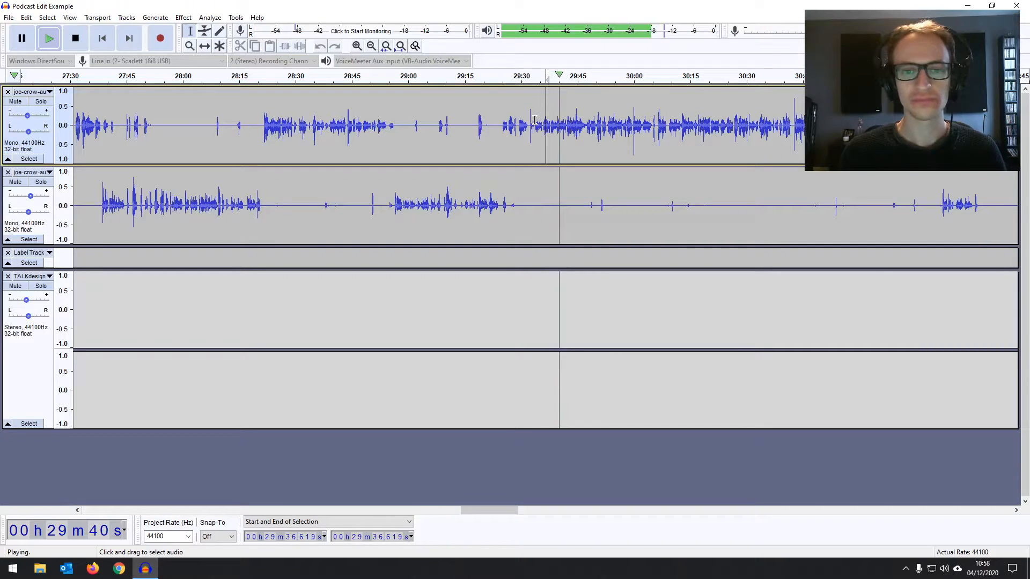
left_click(356, 45)
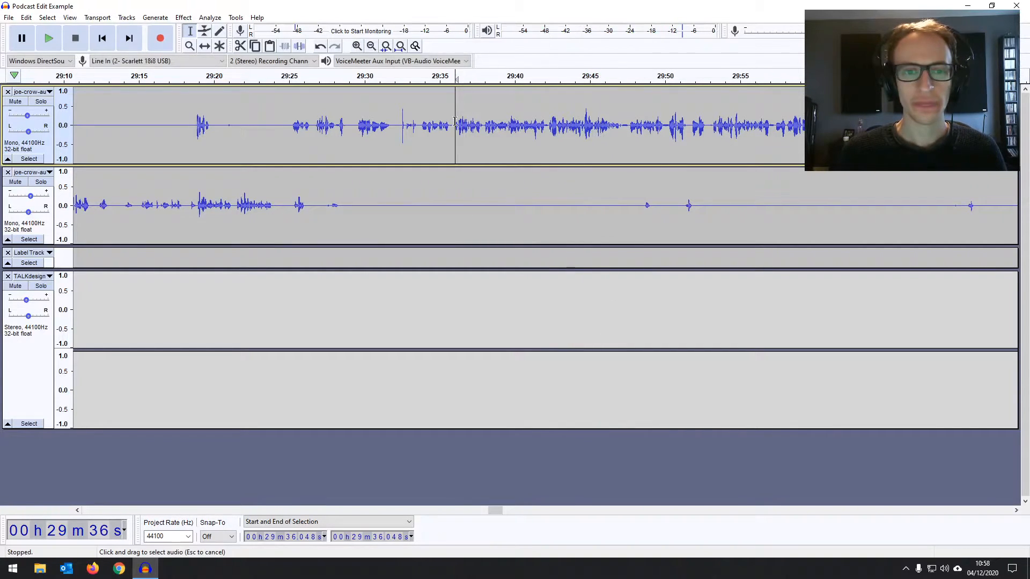
left_click_drag(456, 125, 619, 125)
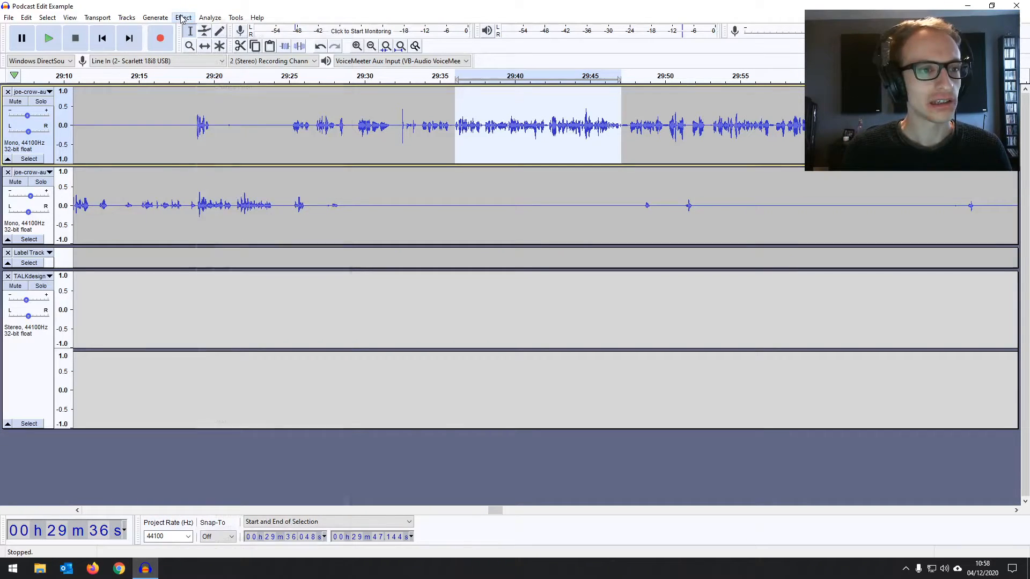
left_click(184, 17)
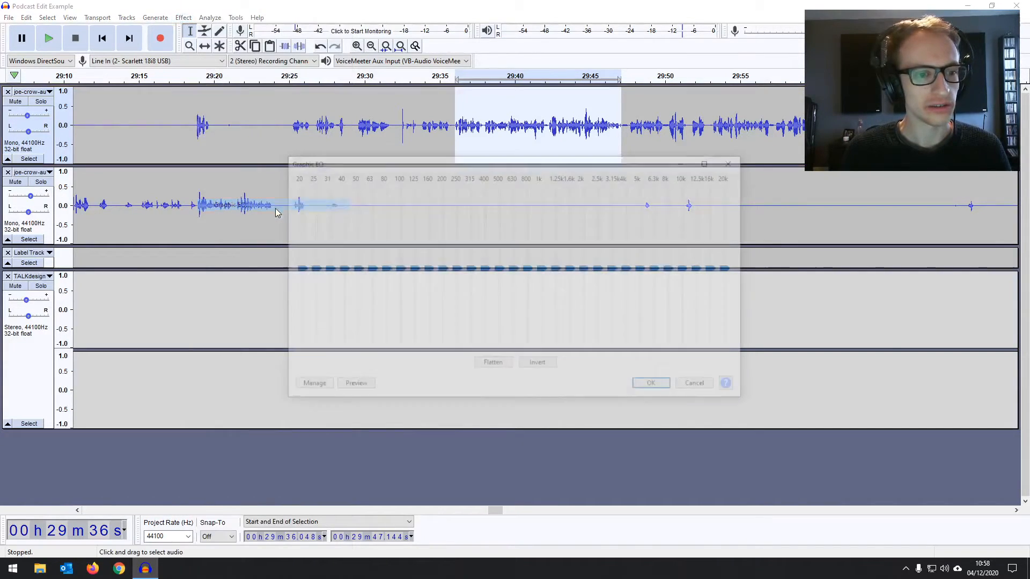
left_click(184, 17)
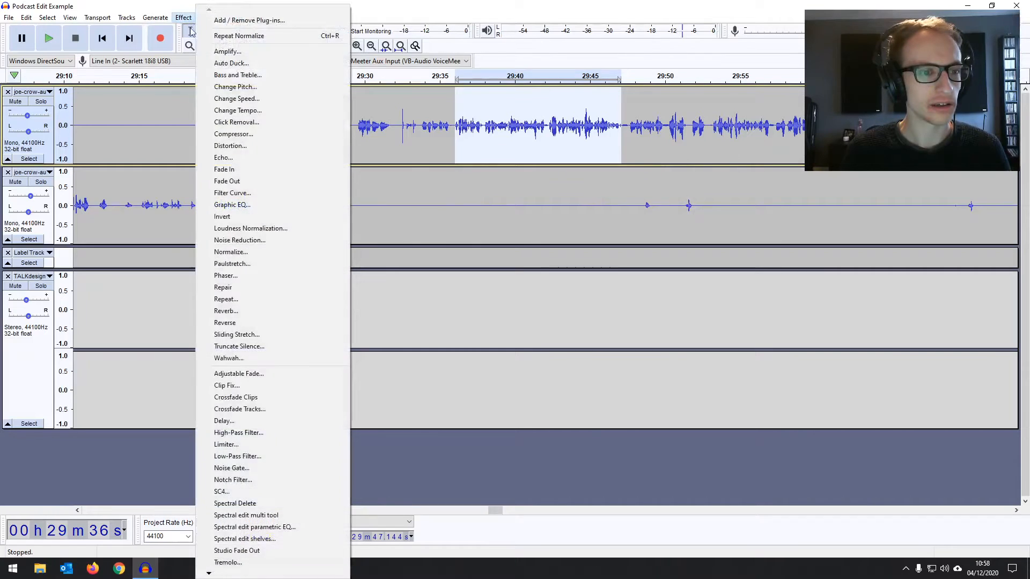
mouse_move(232, 193)
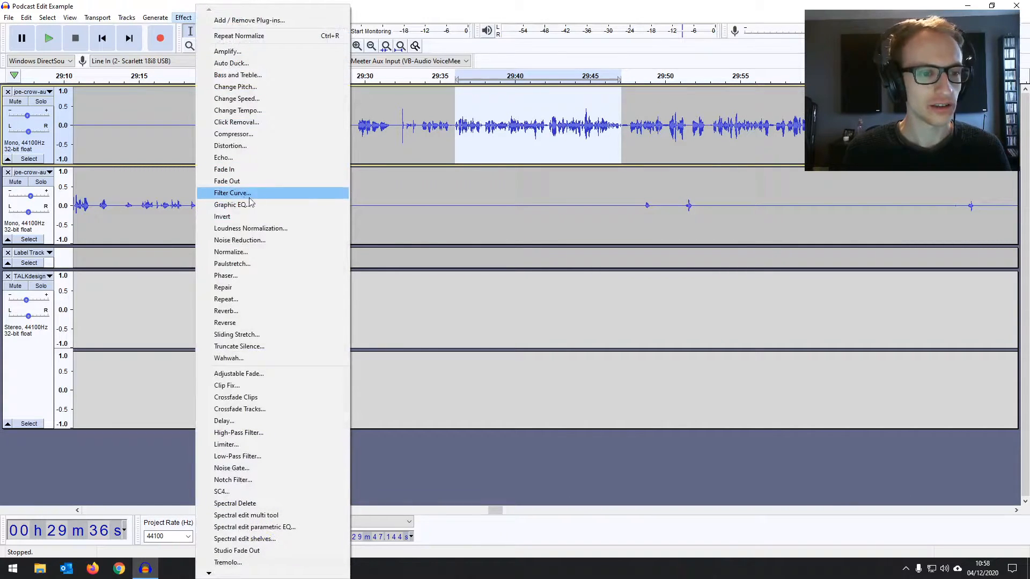
- In Filter Curve EQ, dip the mids, widen the dip toward 1000 Hz, and apply
left_click(231, 192)
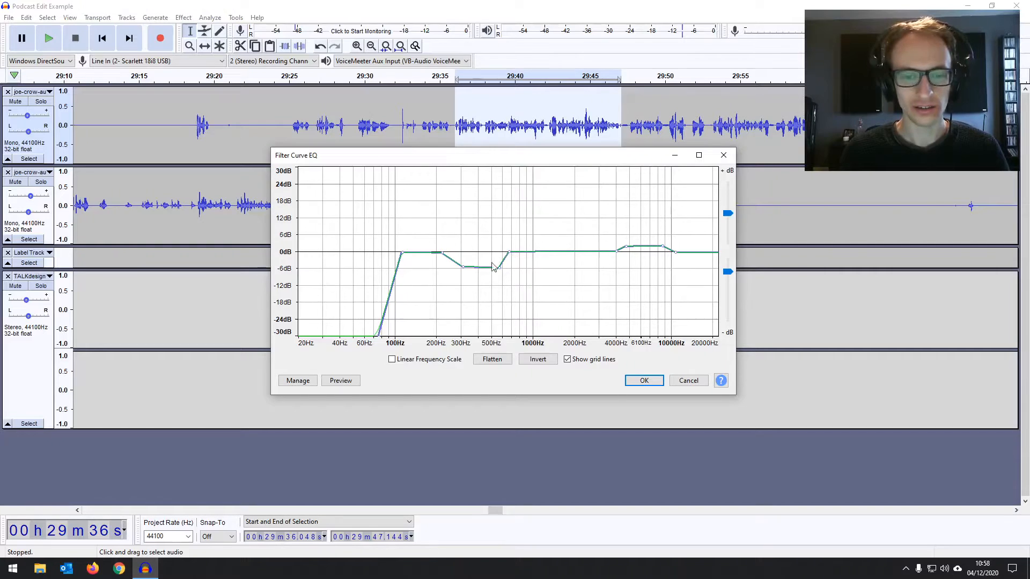
left_click_drag(503, 155, 503, 148)
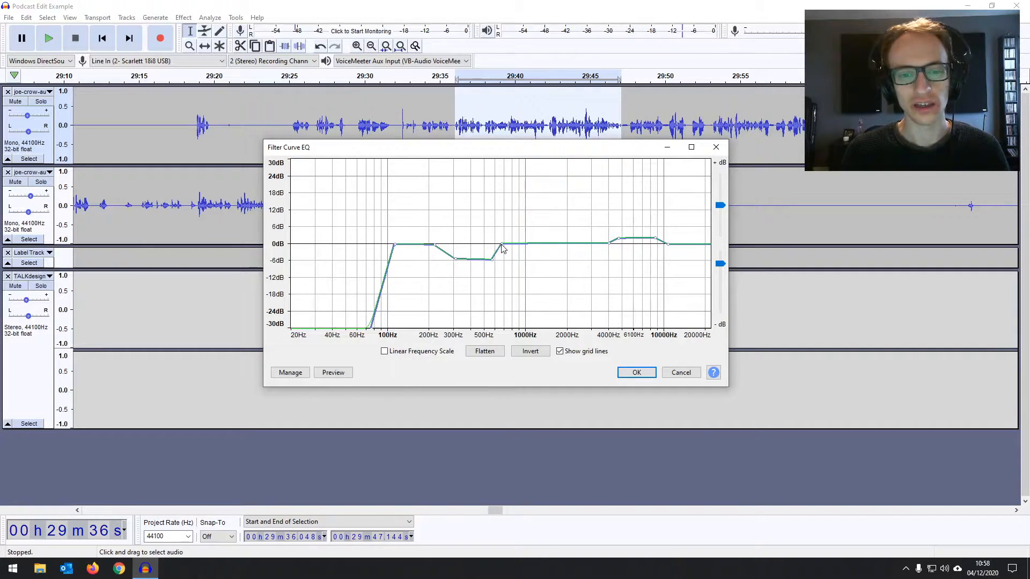
left_click_drag(502, 248, 529, 249)
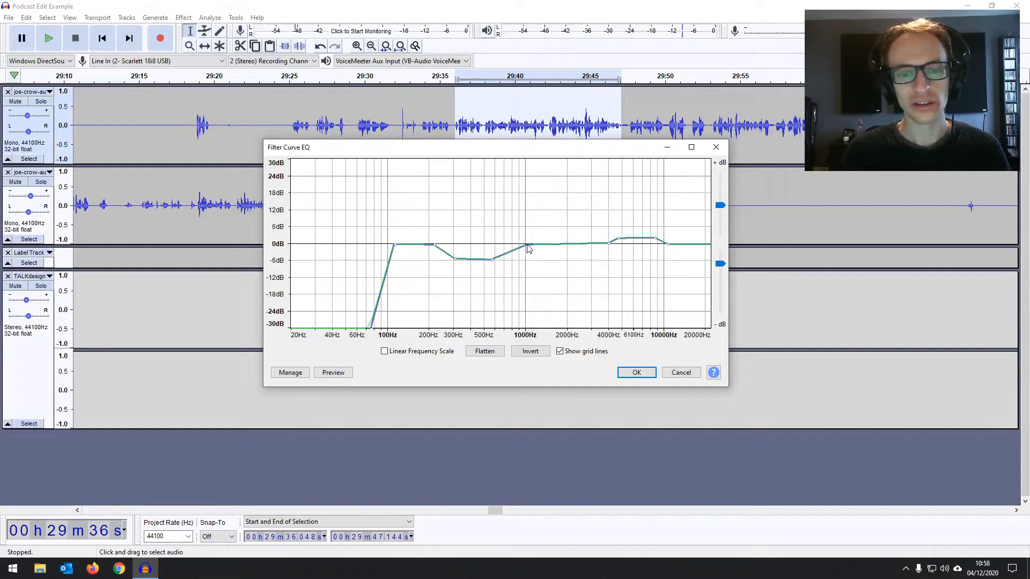
left_click_drag(528, 249, 492, 263)
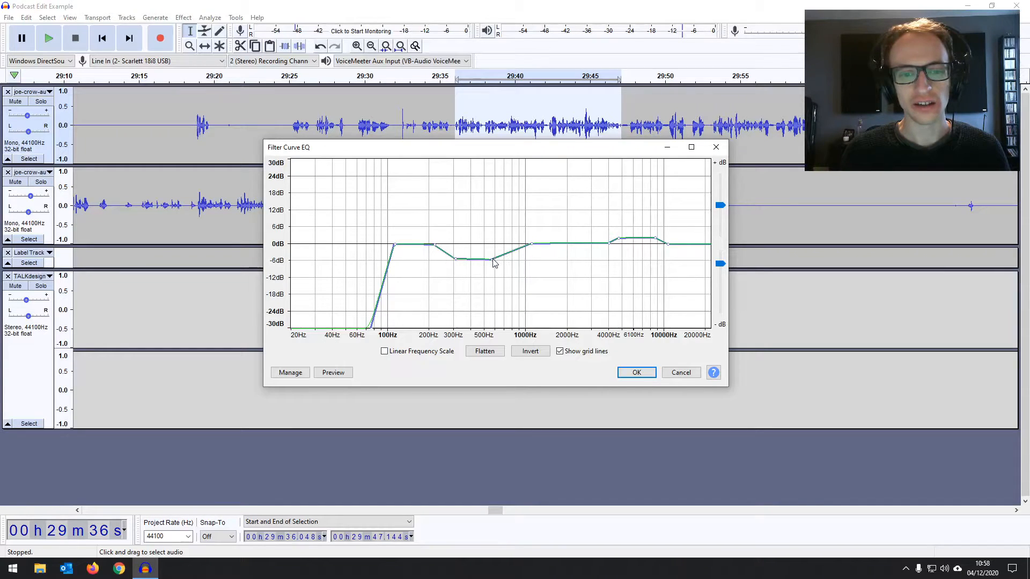
left_click_drag(470, 259, 519, 246)
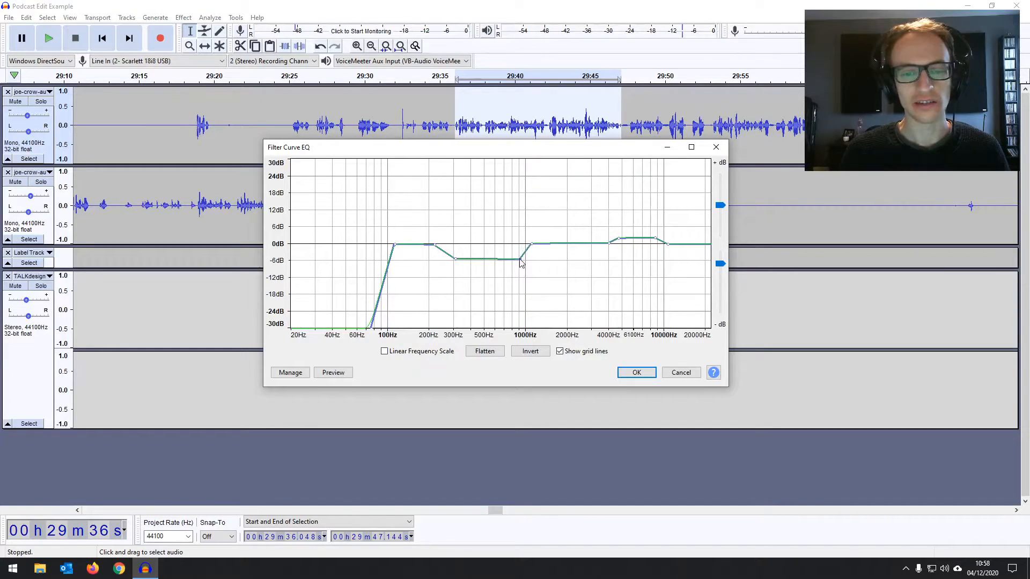
left_click_drag(521, 260, 537, 245)
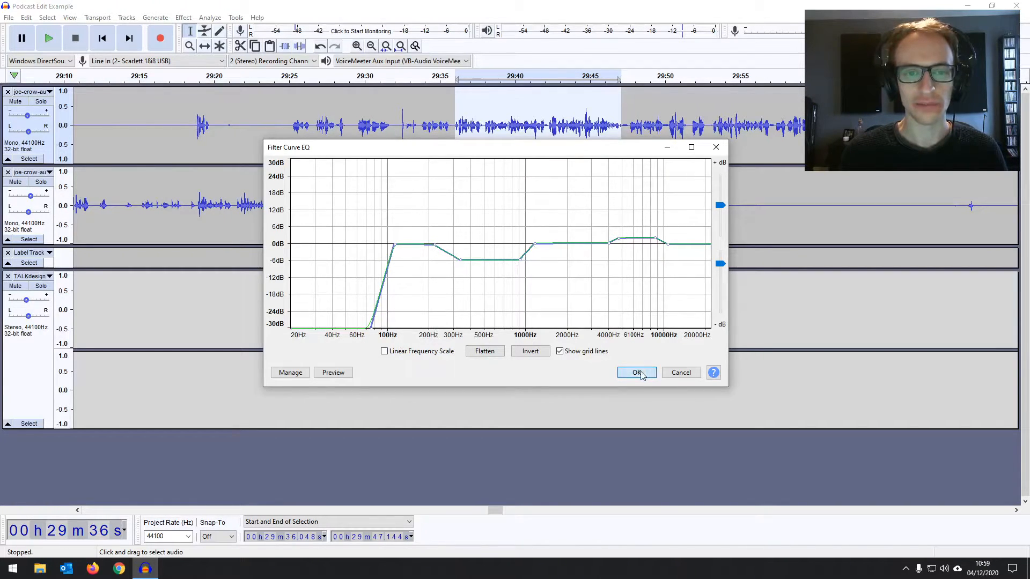
left_click(636, 372)
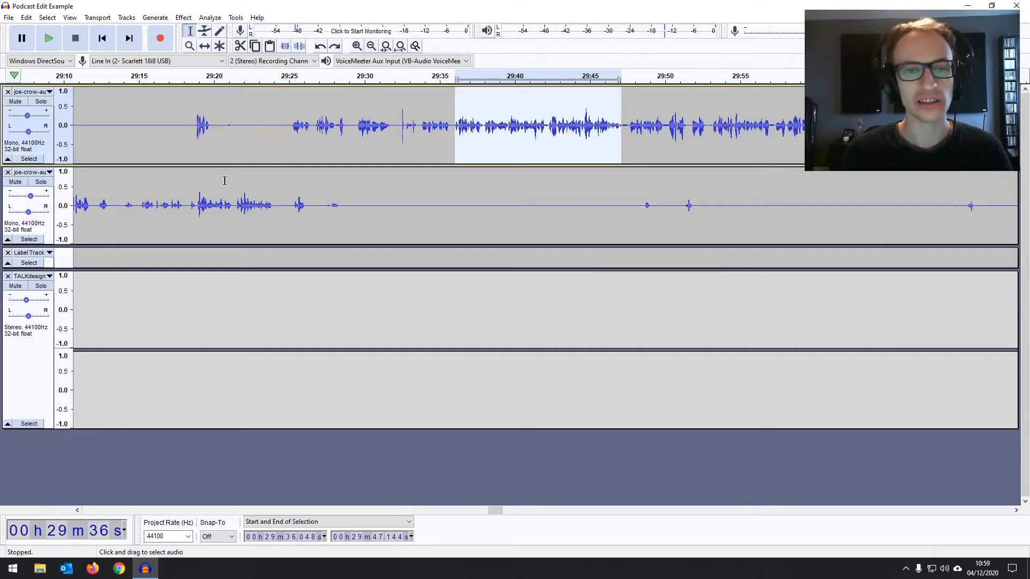
- Reapply Filter Curve EQ to the 29:36–29:47 passage with a slight 100–200Hz lift
left_click(184, 17)
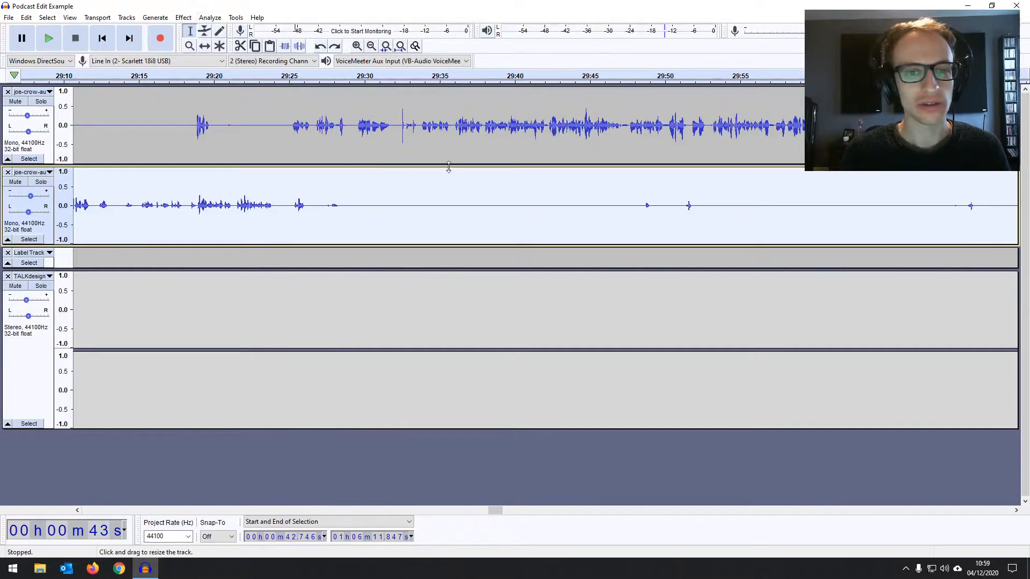
left_click_drag(454, 125, 620, 125)
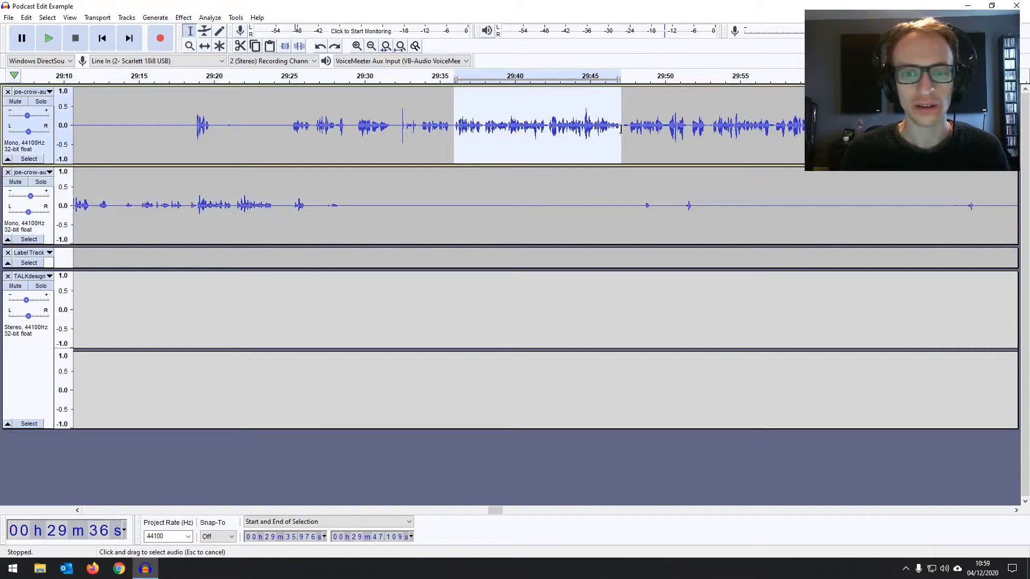
left_click(183, 17)
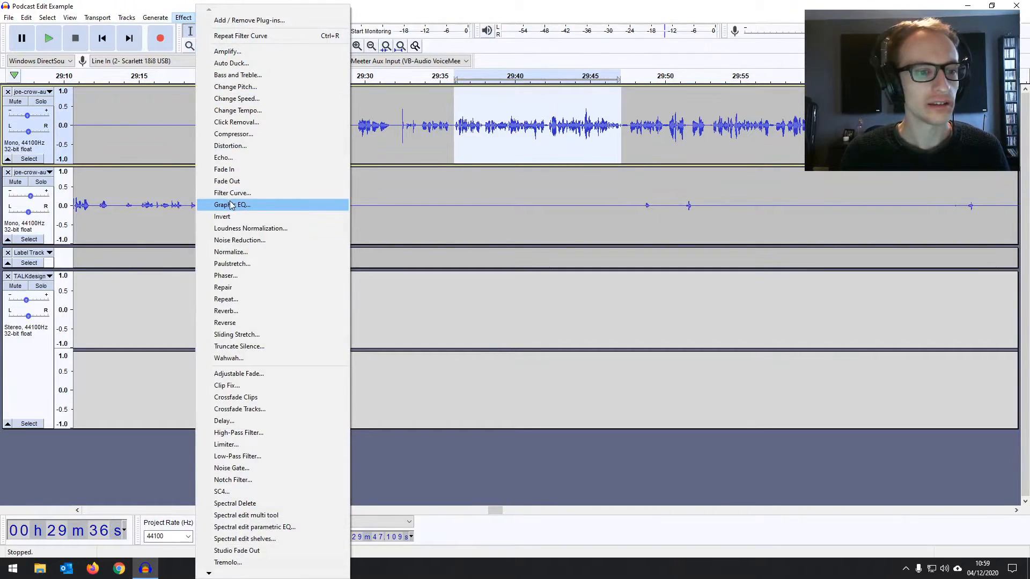
left_click(231, 193)
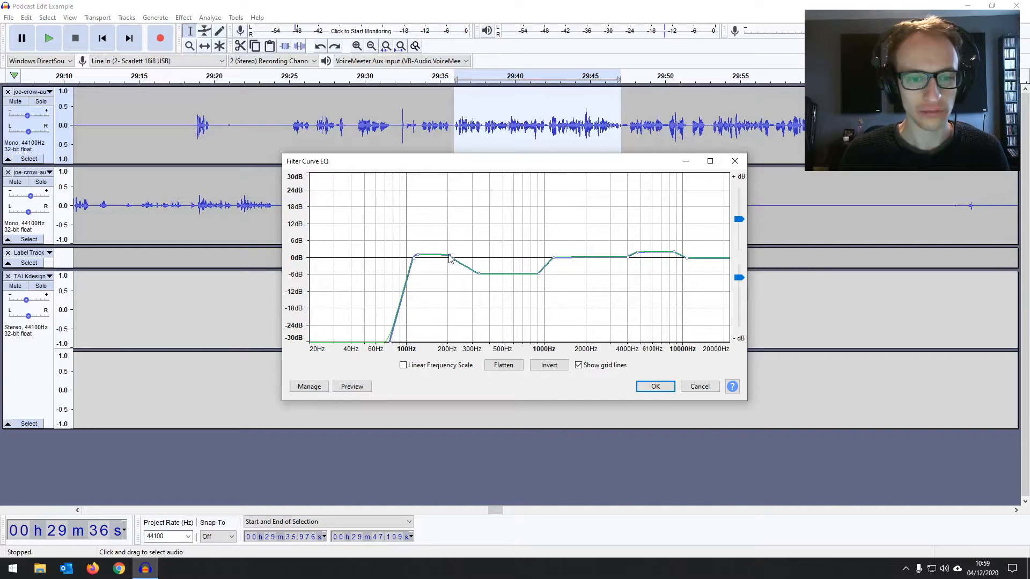
left_click_drag(450, 255, 420, 255)
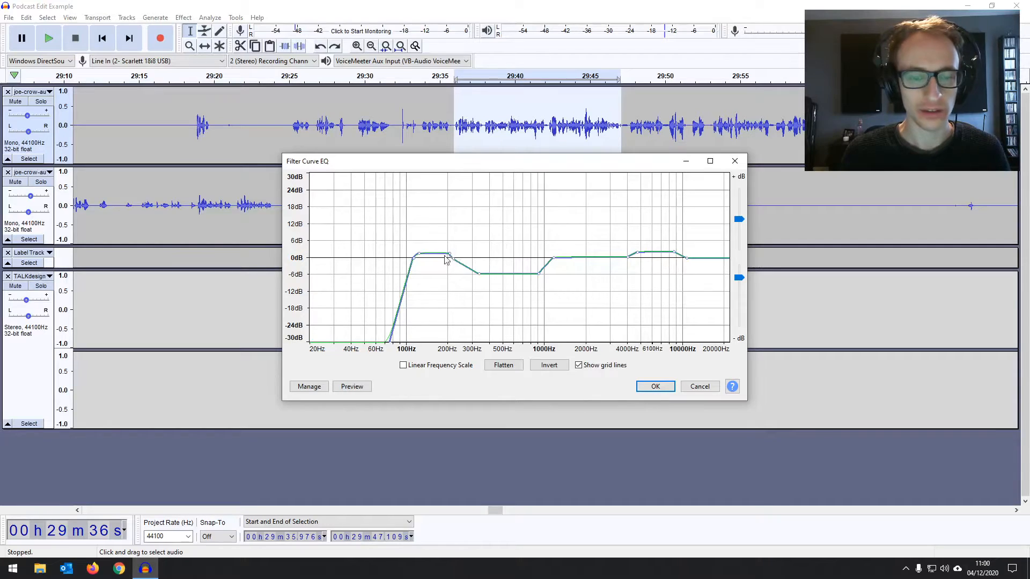
mouse_move(431, 333)
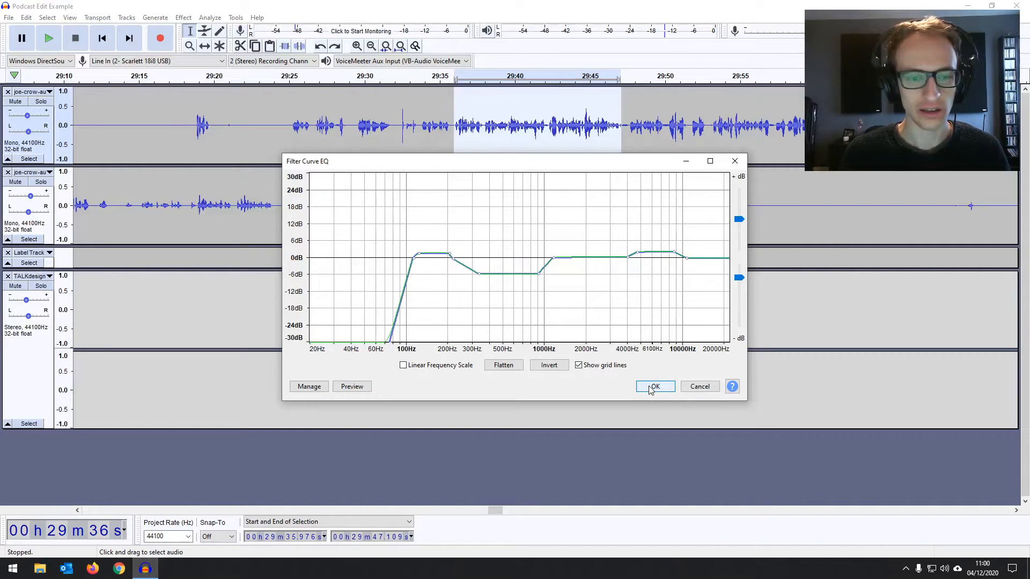
left_click(654, 386)
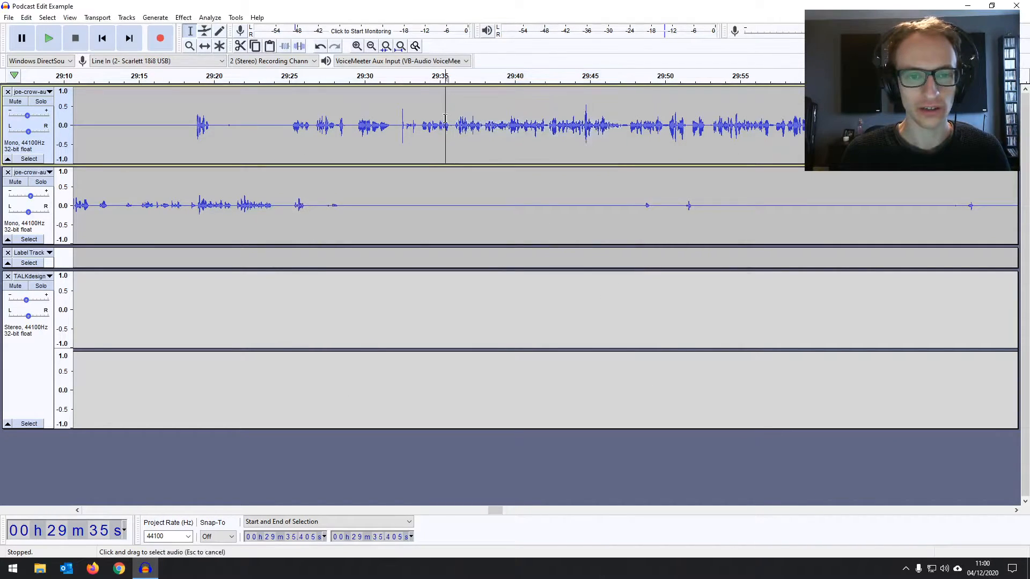
- Play the passage back to compare how it sounds before and after
left_click(48, 38)
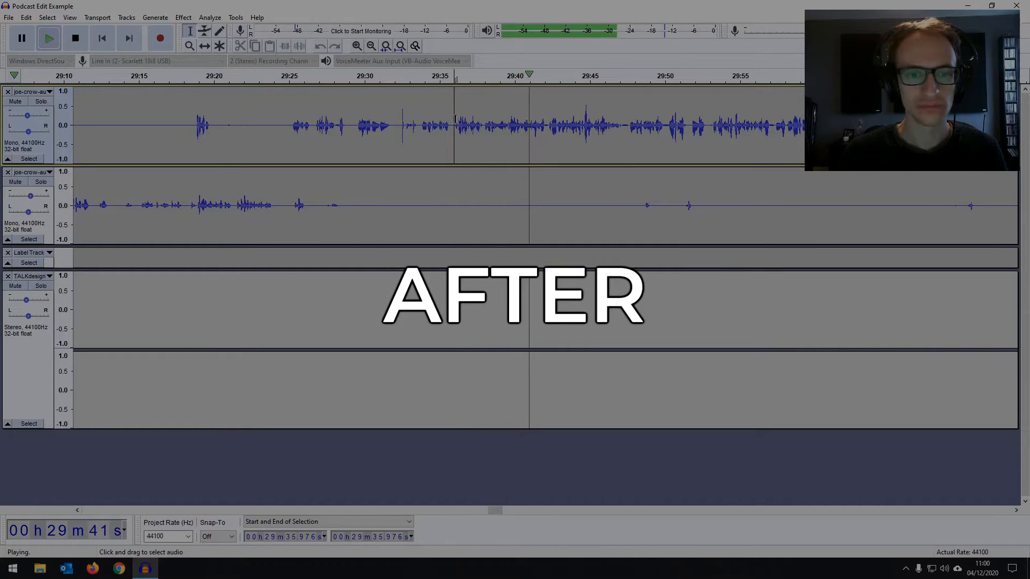
left_click_drag(453, 125, 617, 125)
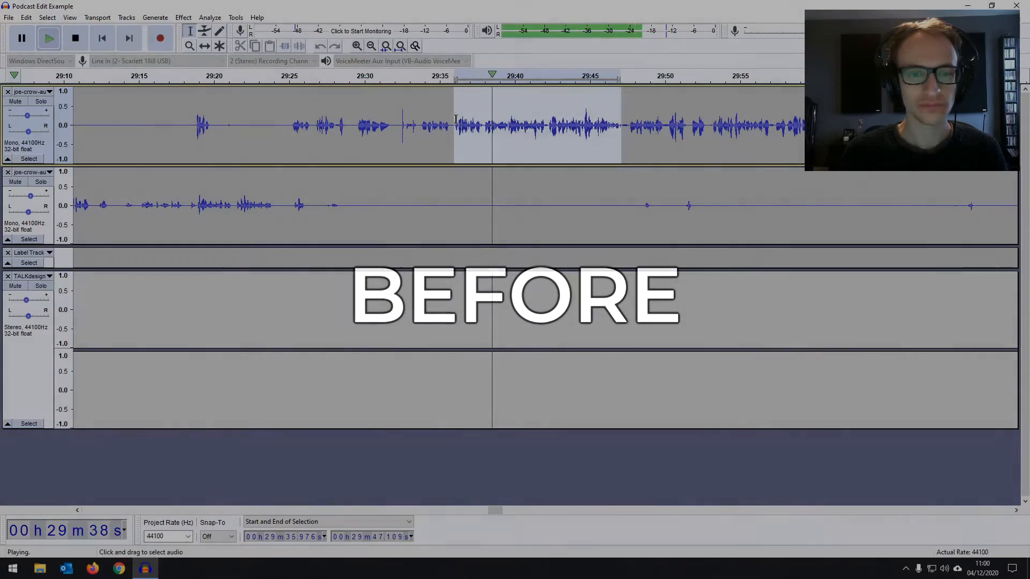
left_click(74, 38)
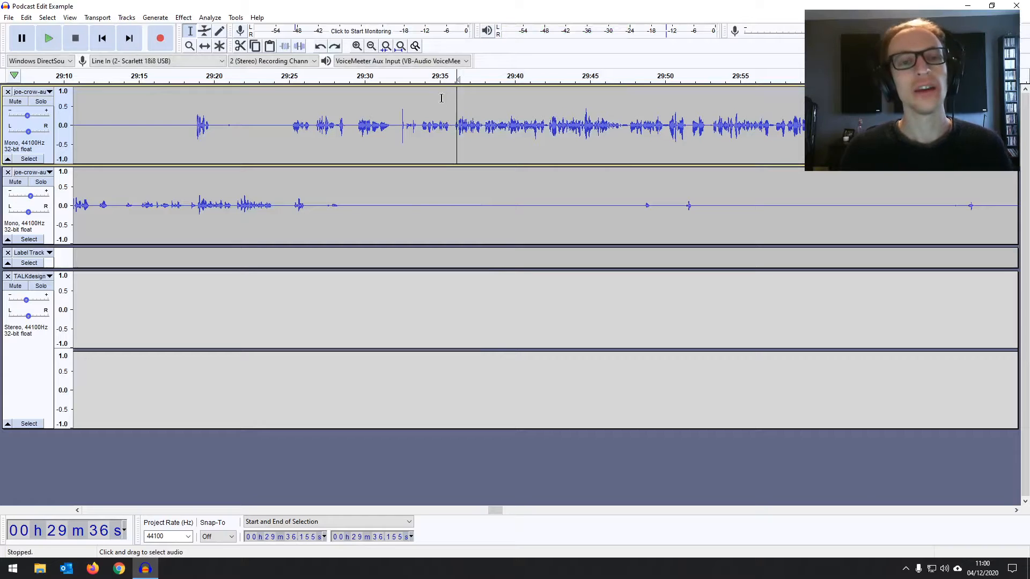
- Zoom out and inspect the loud burst near 14:24 on the first voice track
left_click(371, 46)
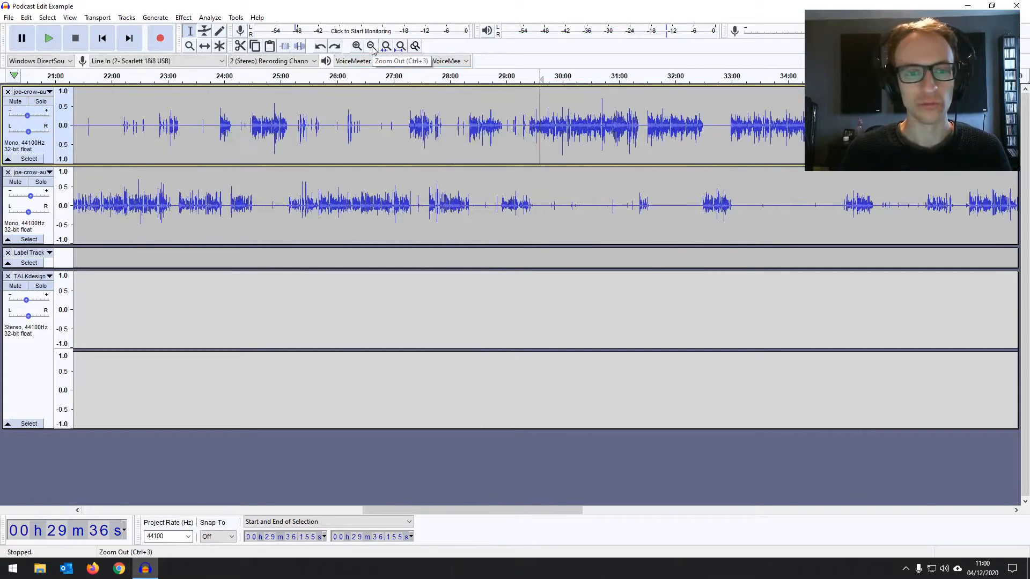
left_click(371, 46)
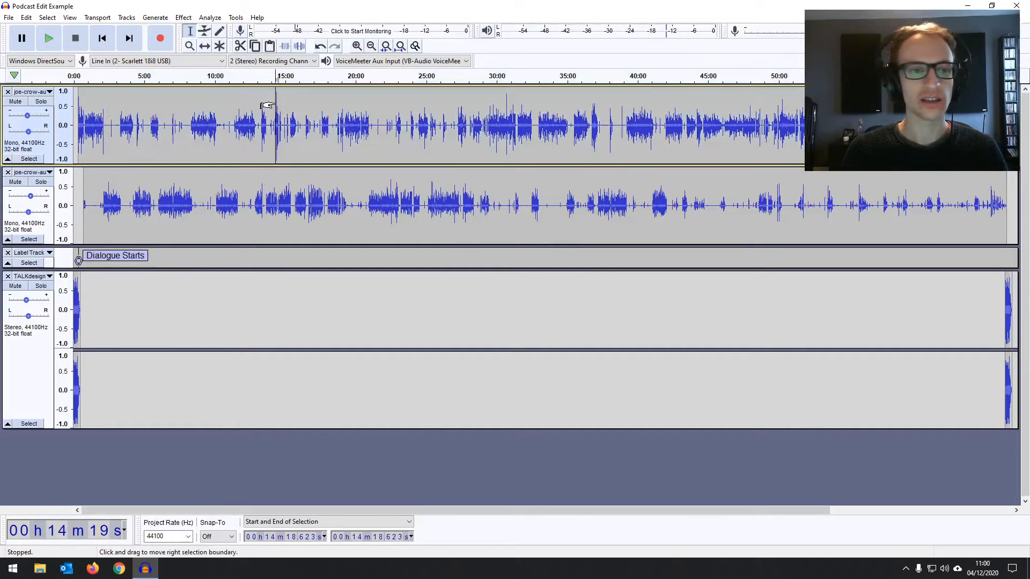
left_click(356, 46)
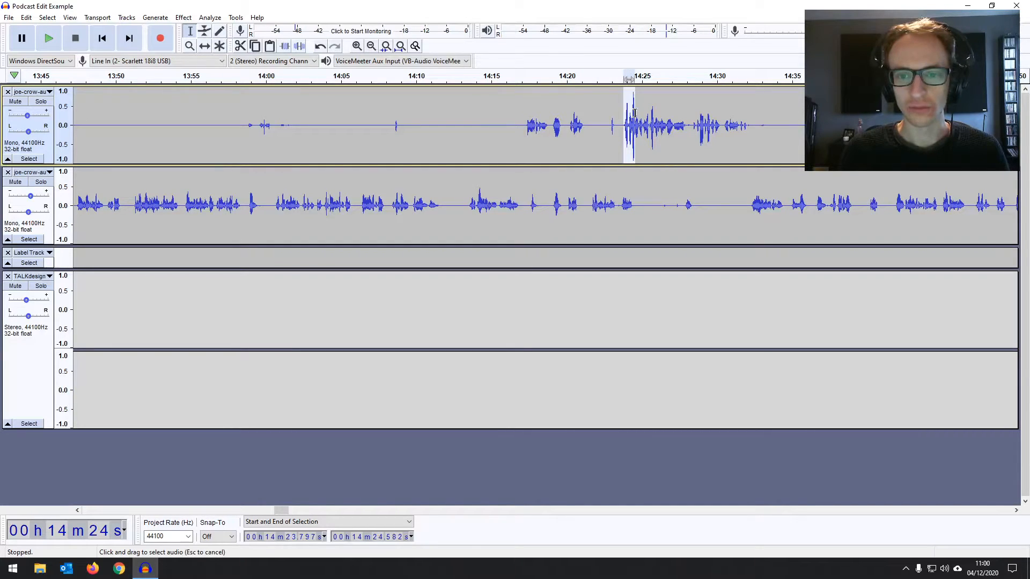
left_click(209, 17)
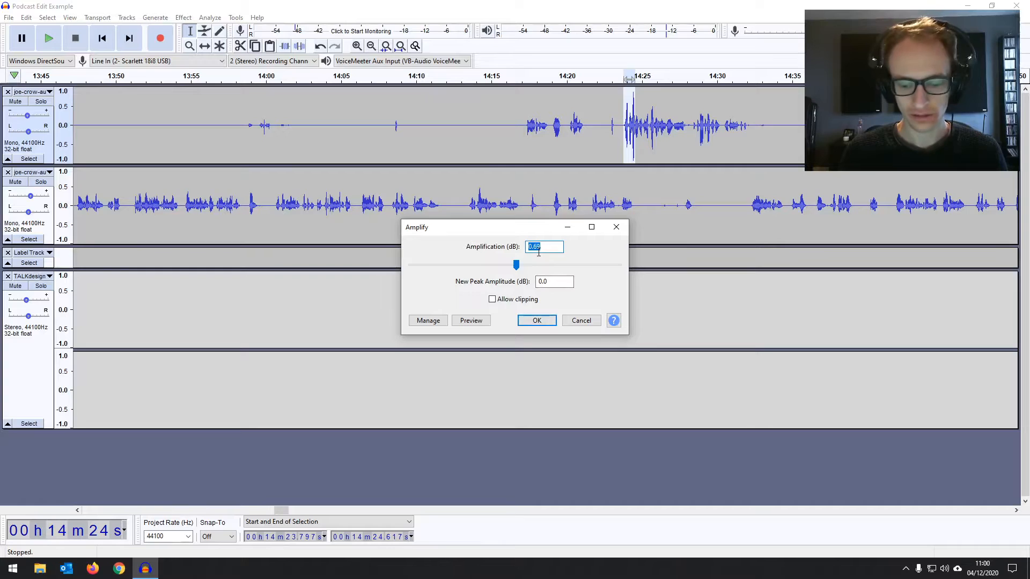
left_click(536, 320)
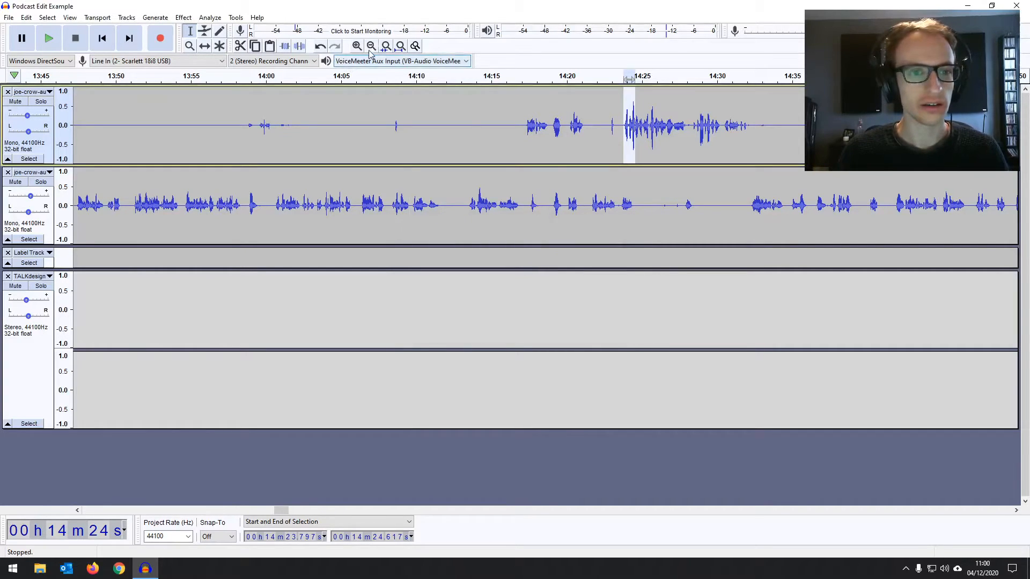
left_click(400, 46)
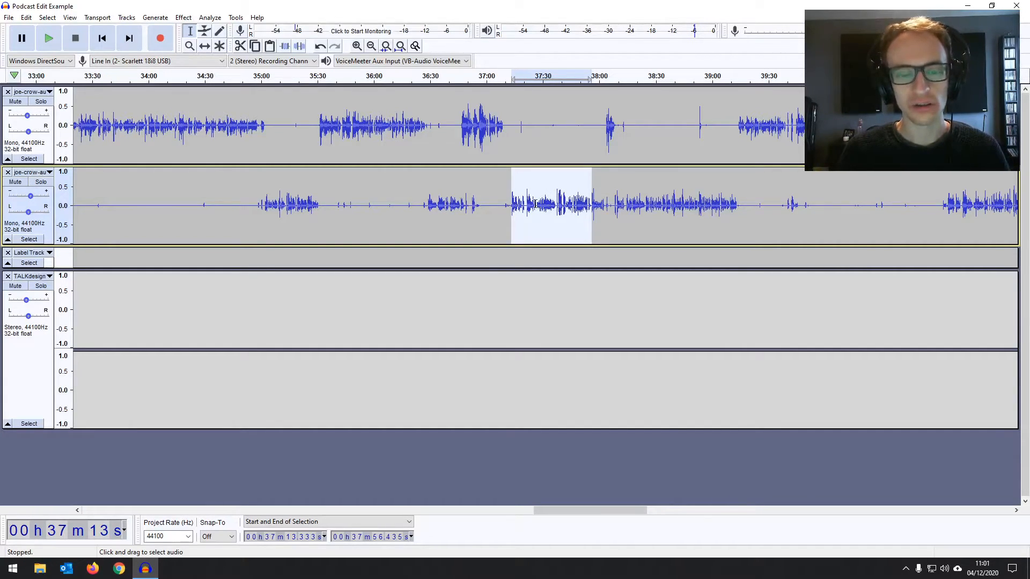
- Open the Compressor for the guest's 37:13–37:56 passage and cancel without applying
left_click(184, 17)
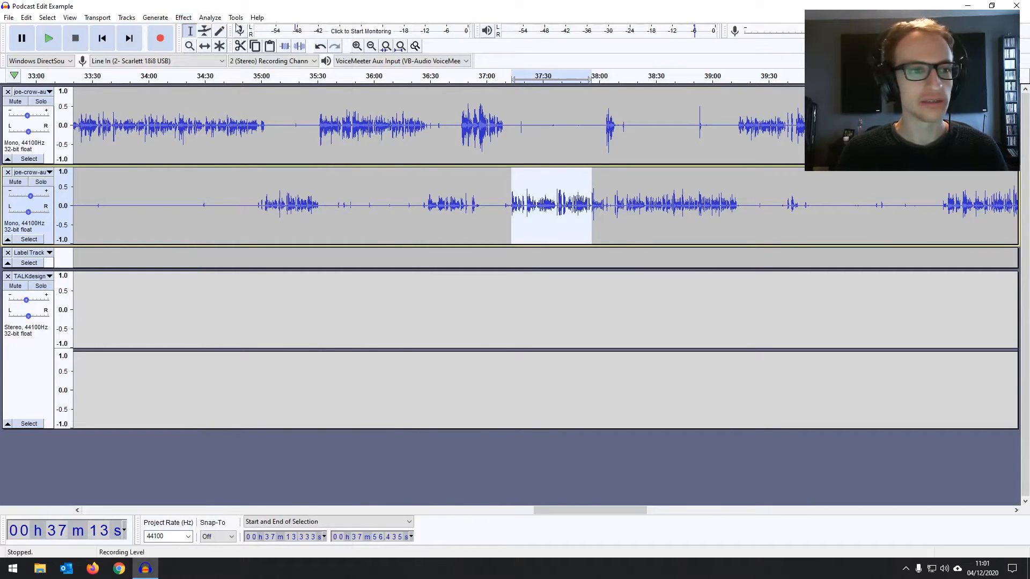
left_click(183, 17)
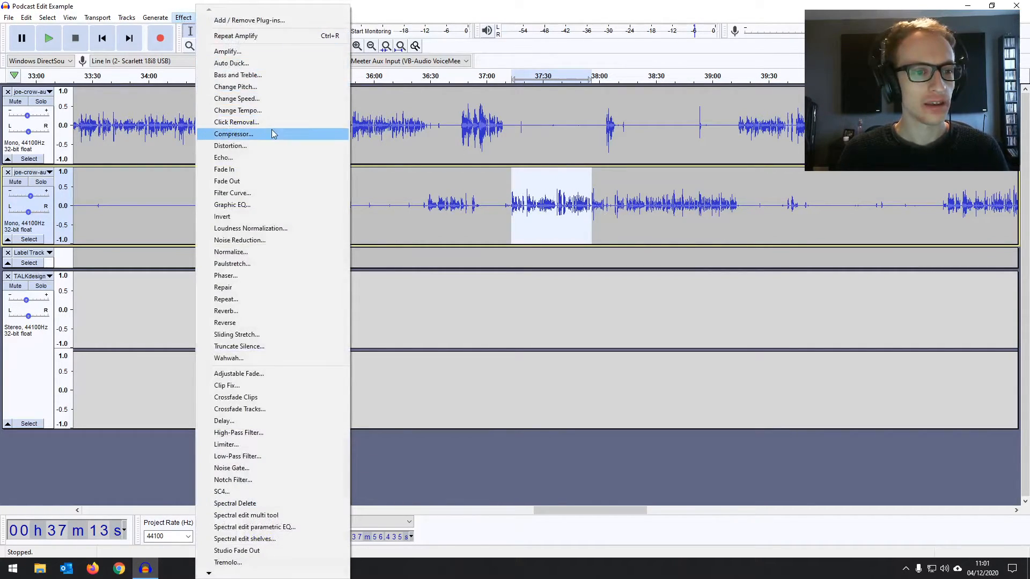
left_click(233, 134)
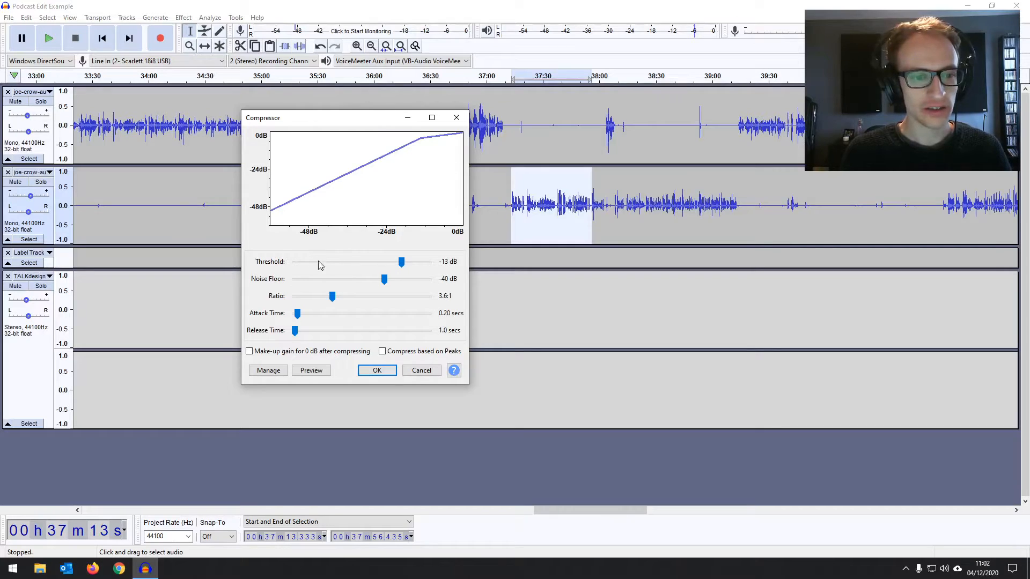
mouse_move(298, 264)
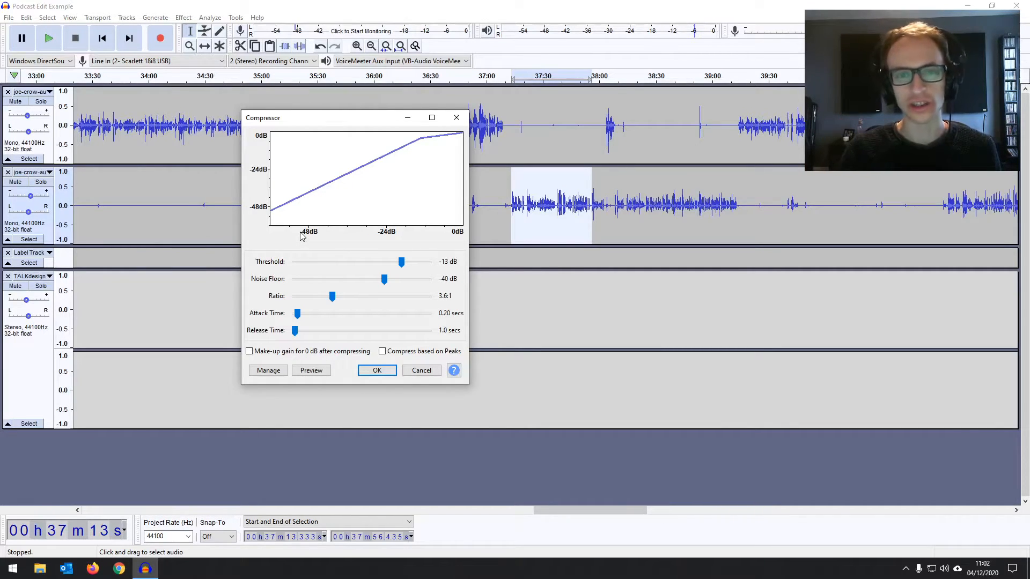
mouse_move(413, 267)
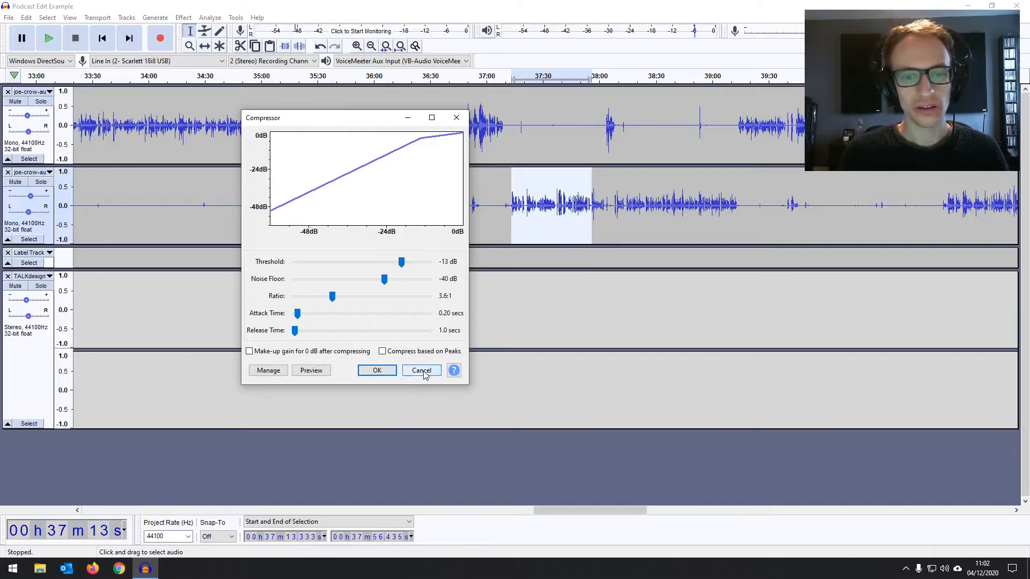
left_click(421, 371)
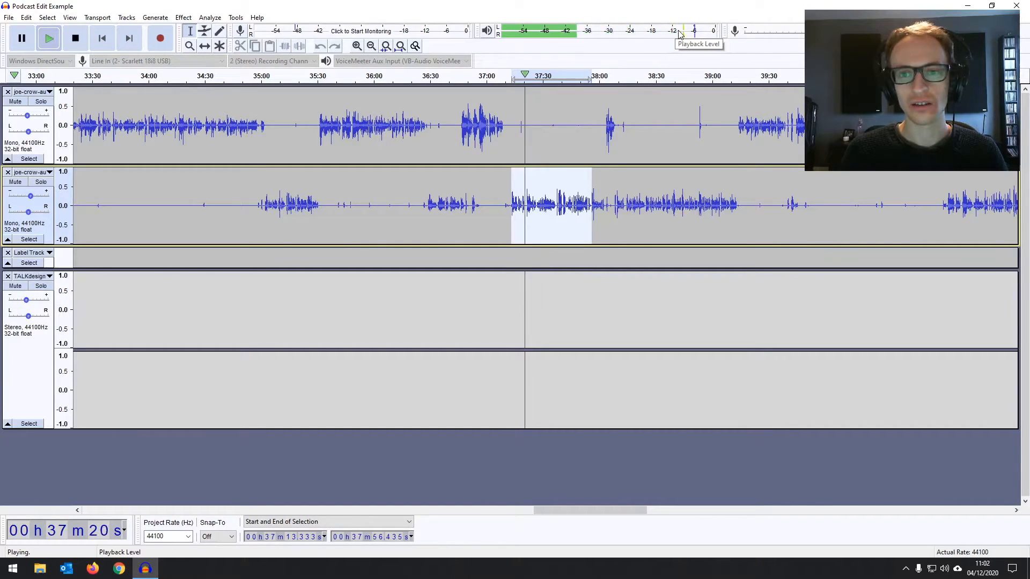
- Stop playback and bring up the Compressor for the guest passage
left_click(75, 38)
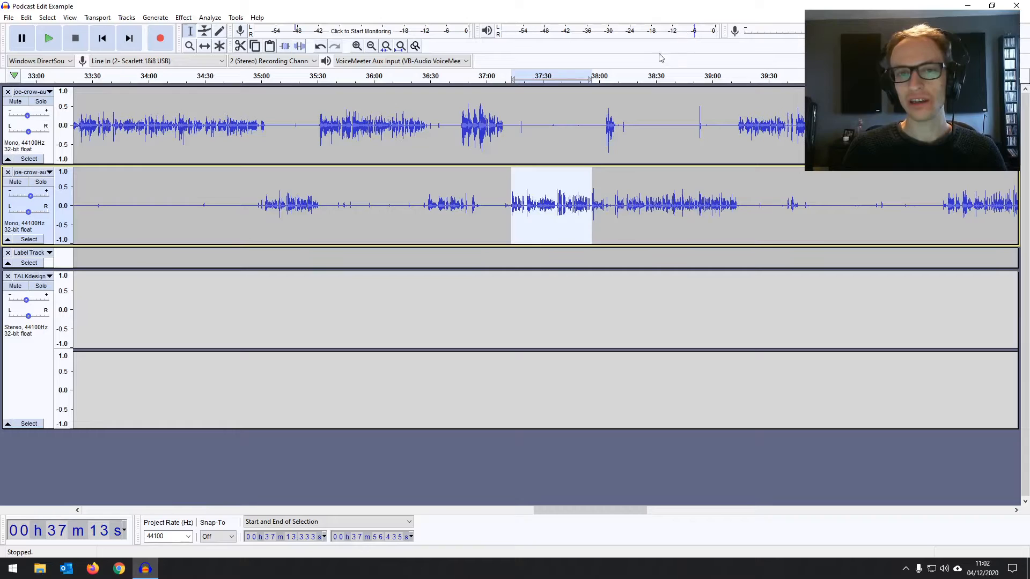
left_click(184, 17)
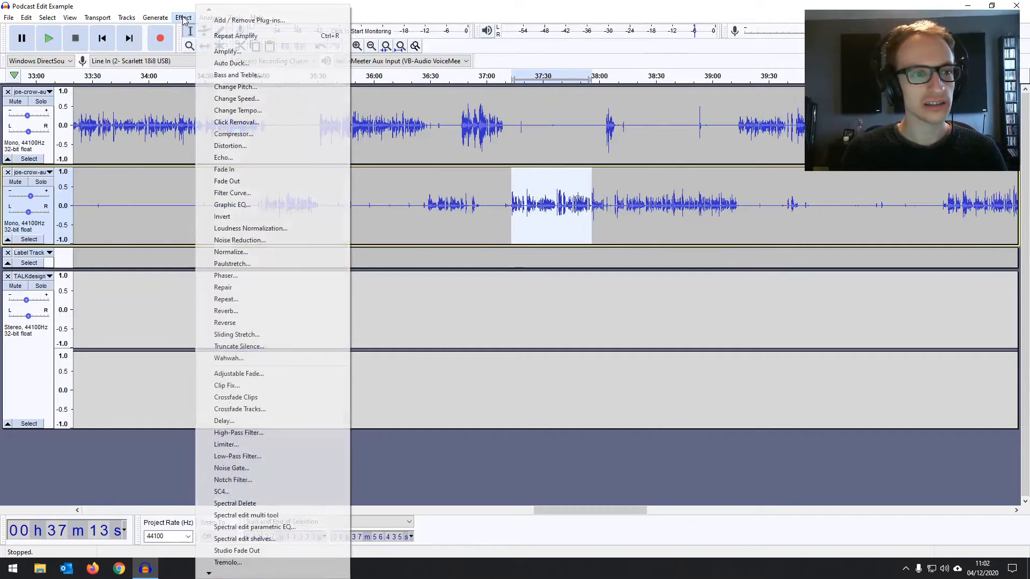
left_click(232, 134)
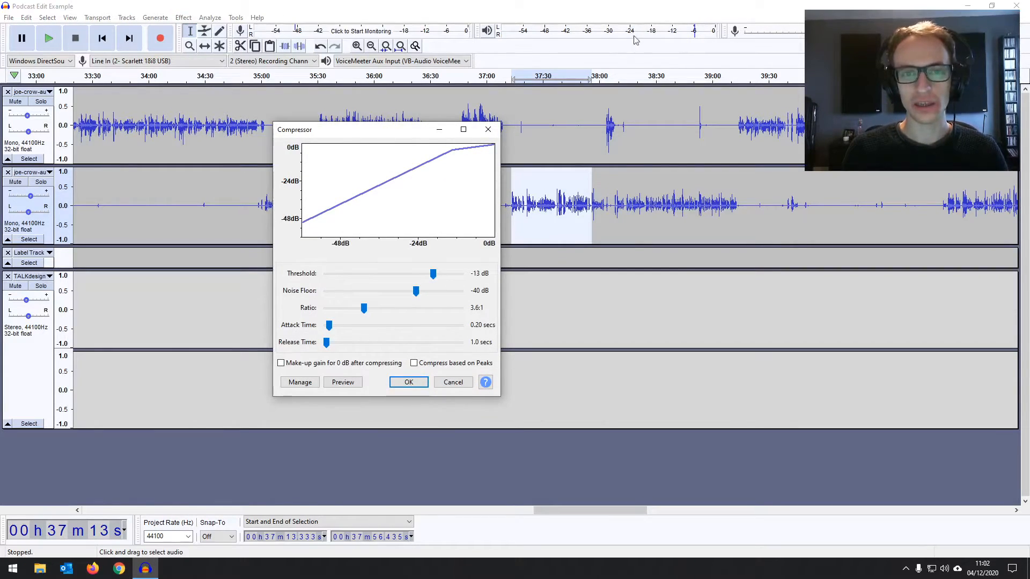
mouse_move(652, 52)
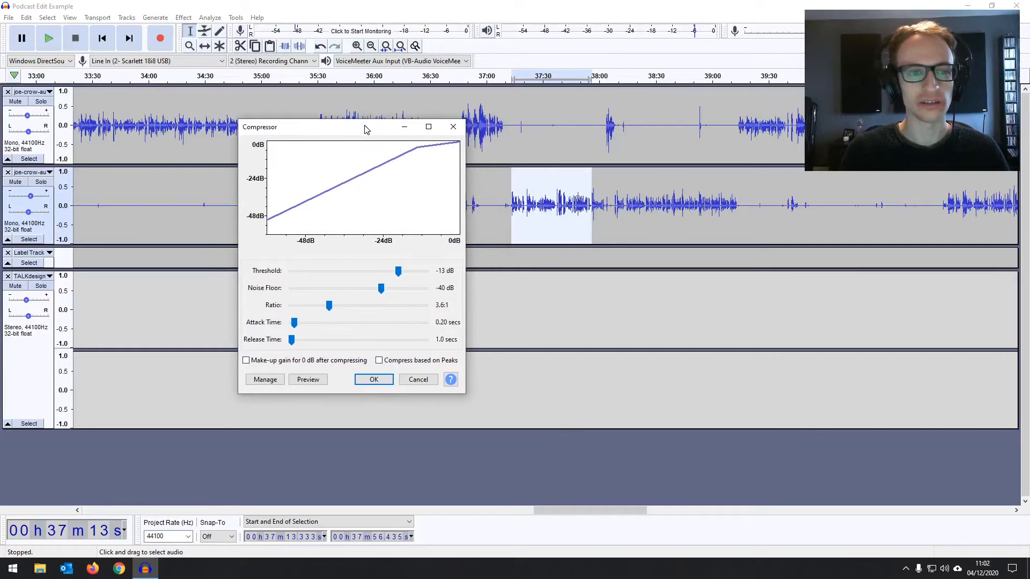
left_click_drag(366, 126, 353, 115)
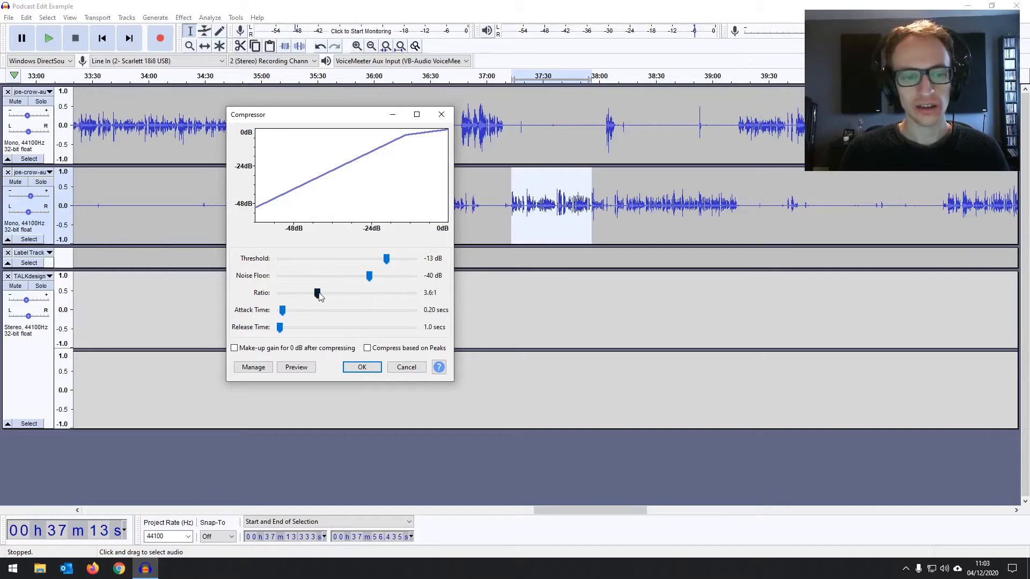
- Apply compression with a 2.8:1 ratio and 0.22 s attack at a -13 dB threshold
left_click_drag(317, 293, 308, 292)
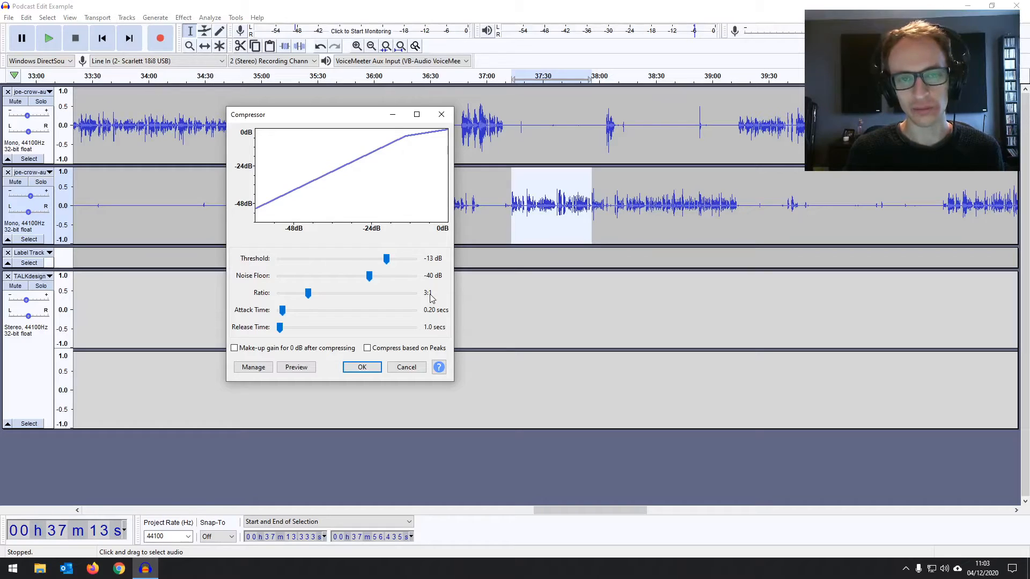
left_click_drag(308, 293, 281, 292)
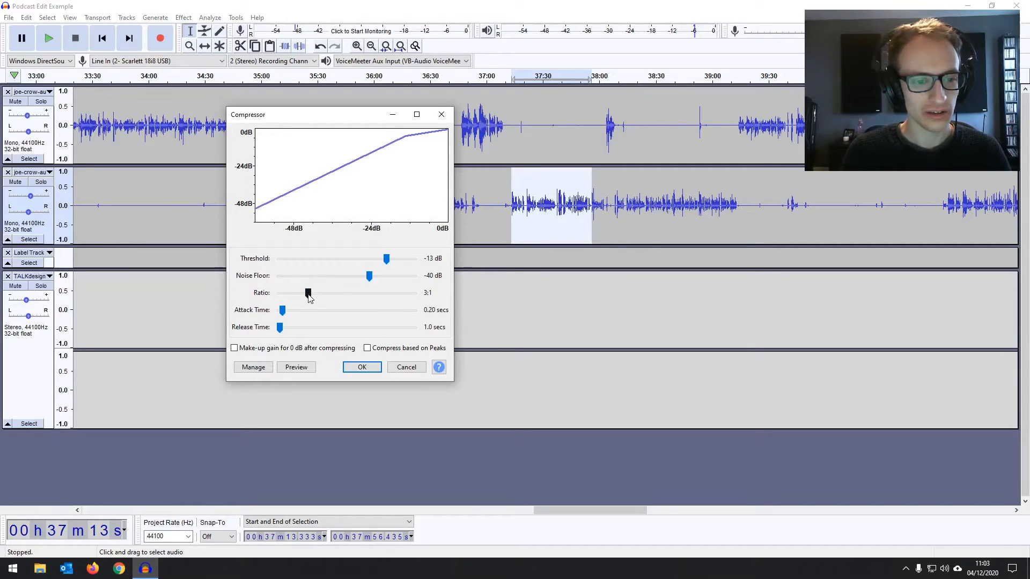
left_click_drag(308, 293, 304, 293)
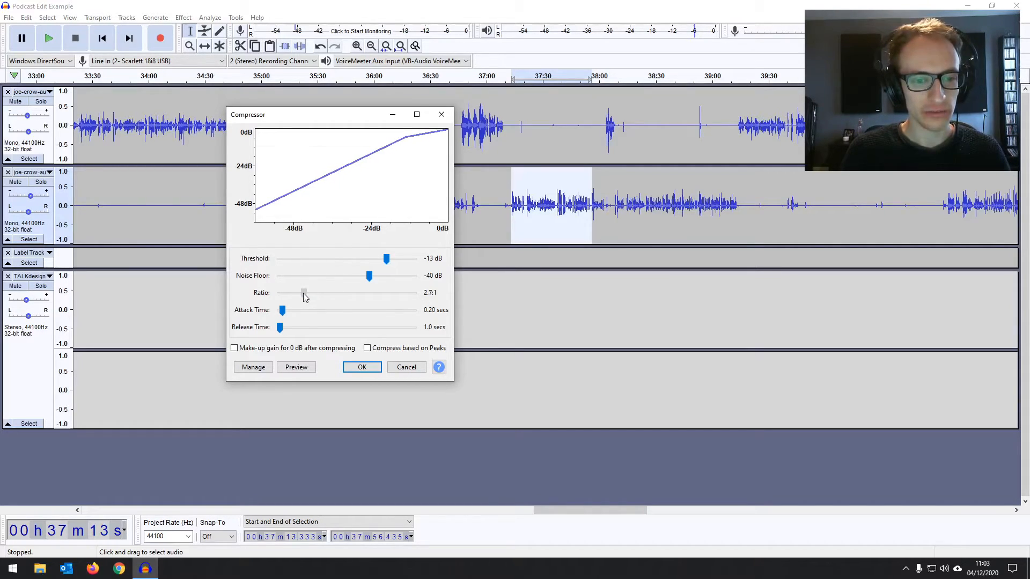
left_click_drag(281, 293, 305, 293)
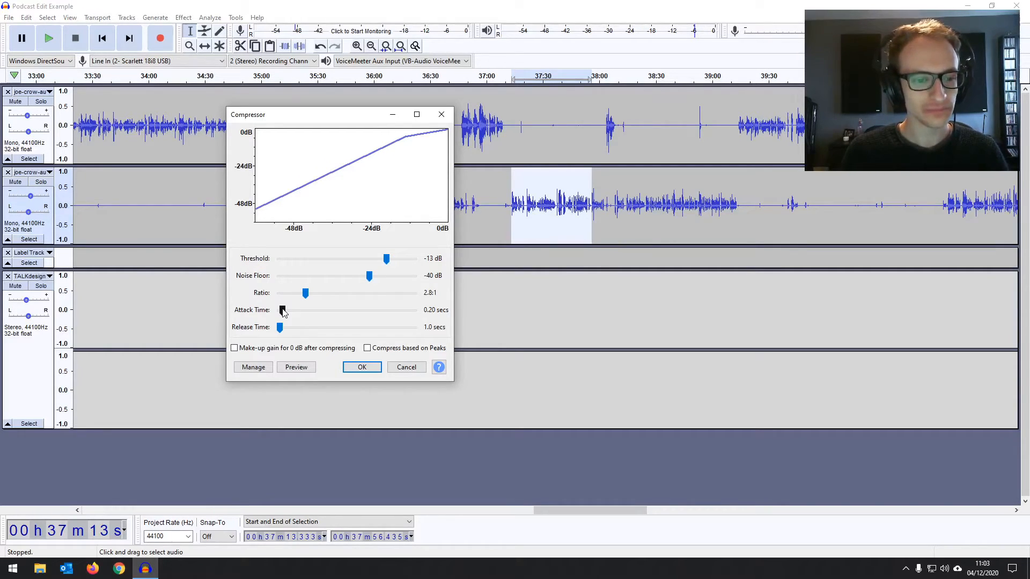
left_click_drag(283, 310, 278, 310)
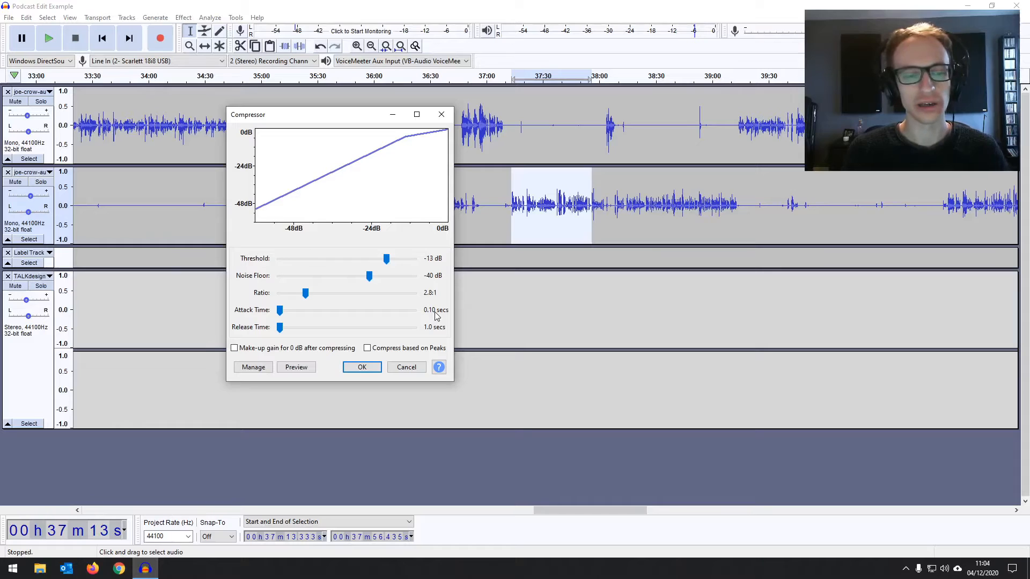
left_click_drag(278, 310, 286, 310)
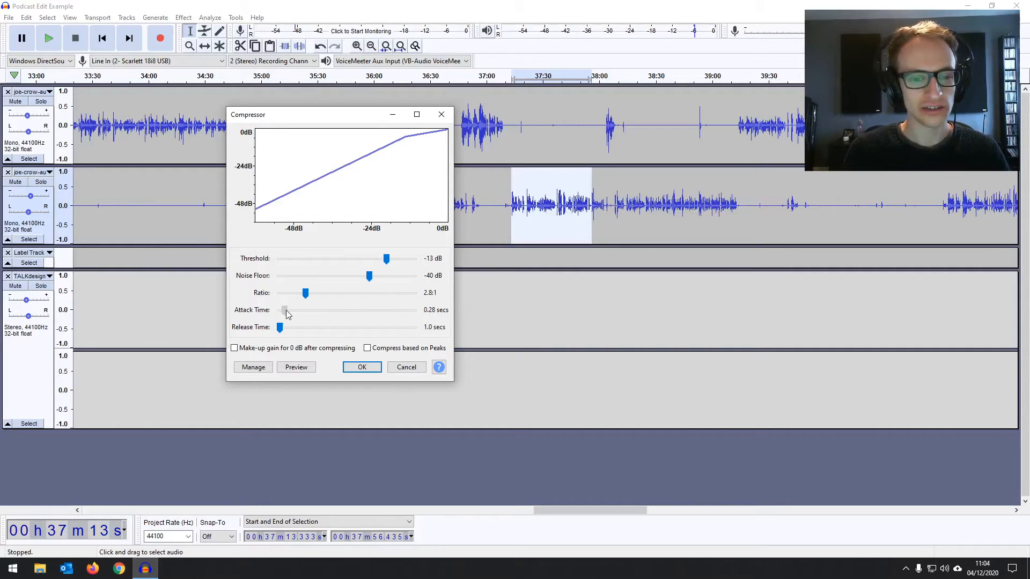
left_click_drag(284, 309, 289, 310)
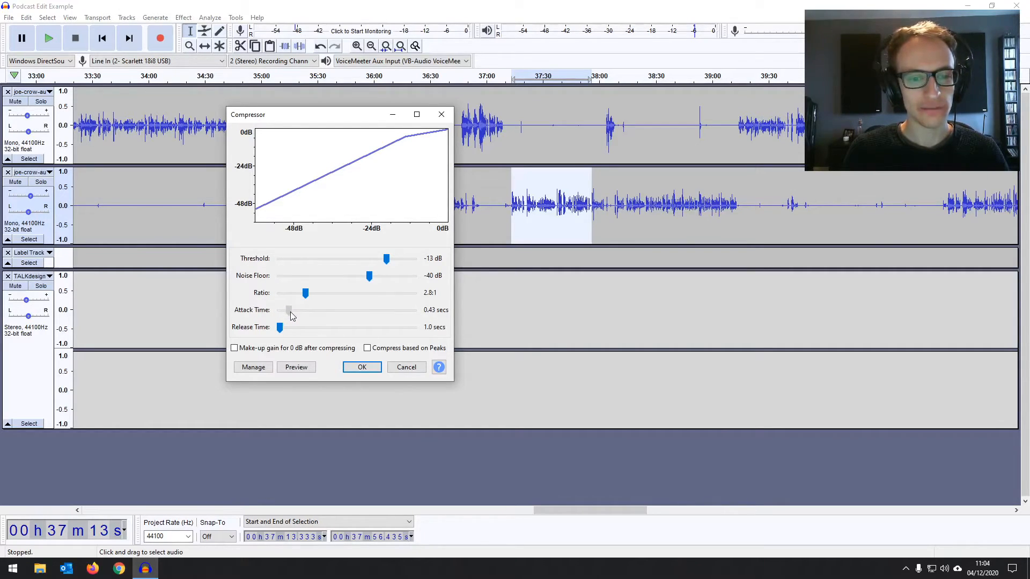
left_click_drag(289, 310, 283, 309)
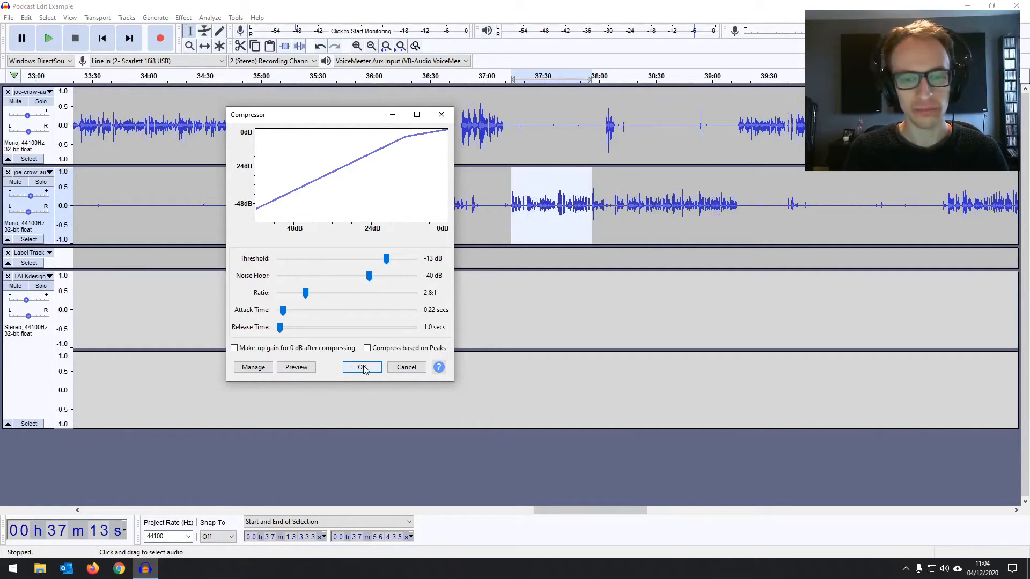
left_click(360, 367)
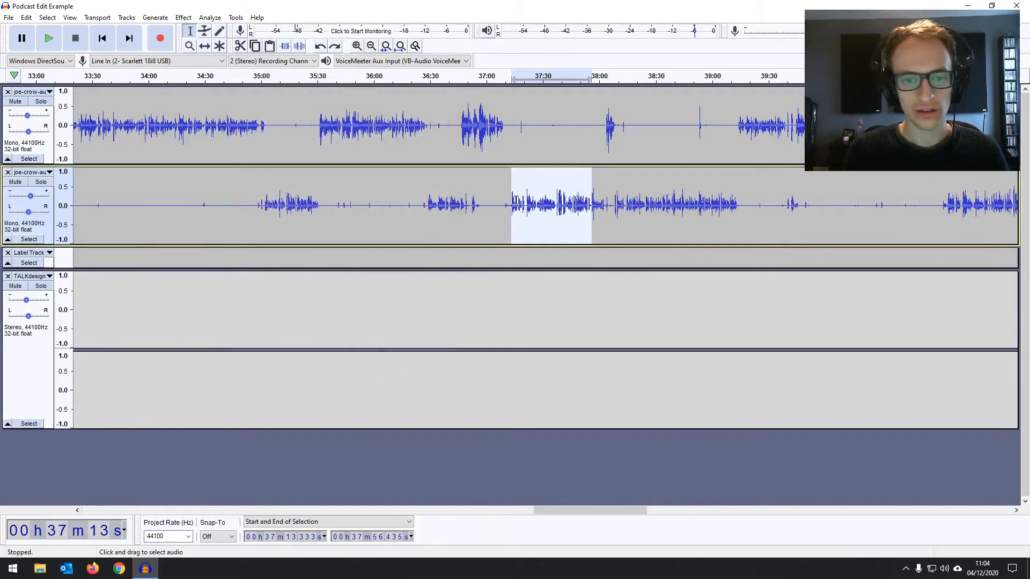
mouse_move(513, 197)
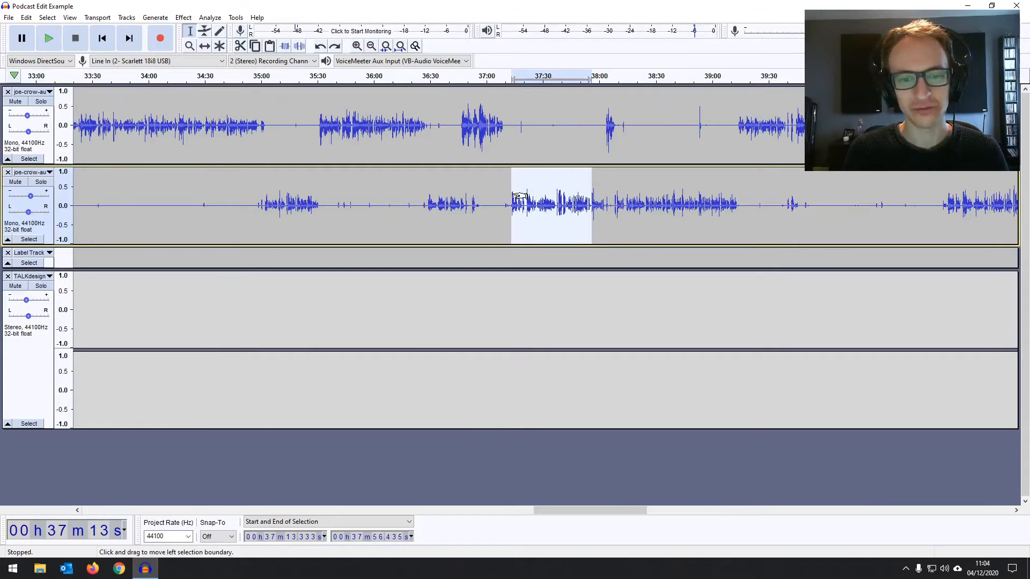
- Reapply the Compressor to the guest passage at a -16 dB threshold and 3:1 ratio
left_click(183, 18)
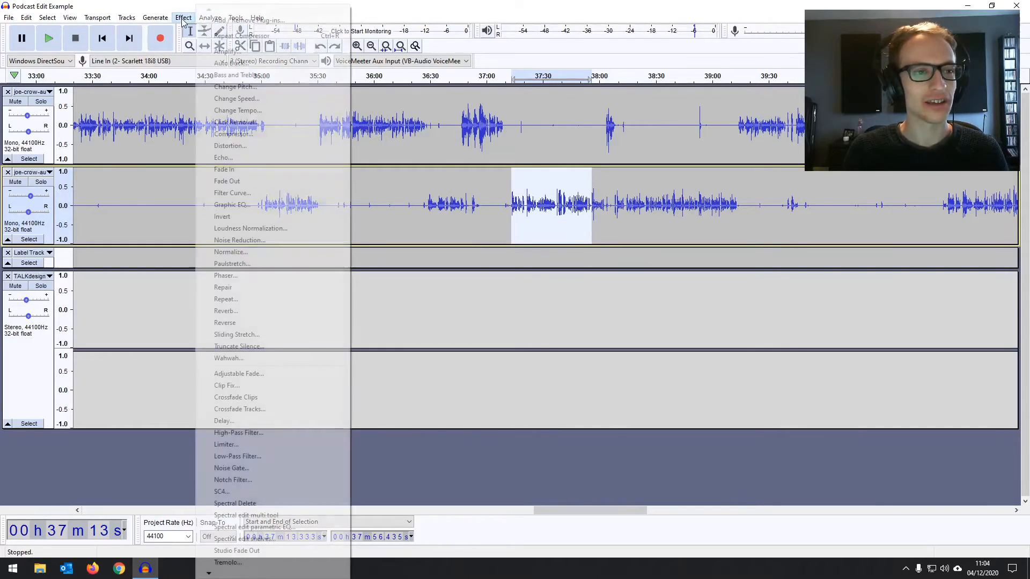
mouse_move(237, 110)
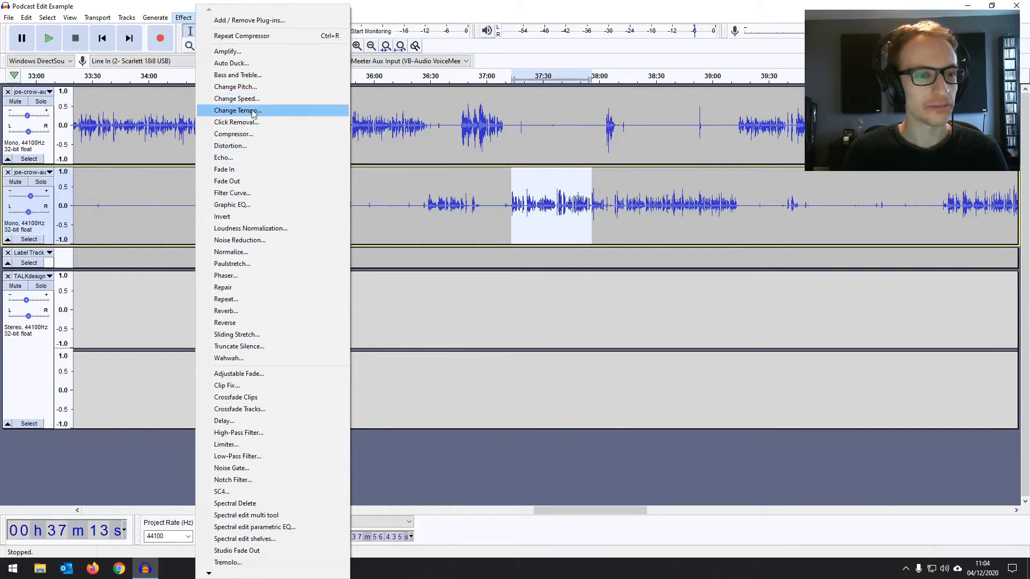
left_click(233, 133)
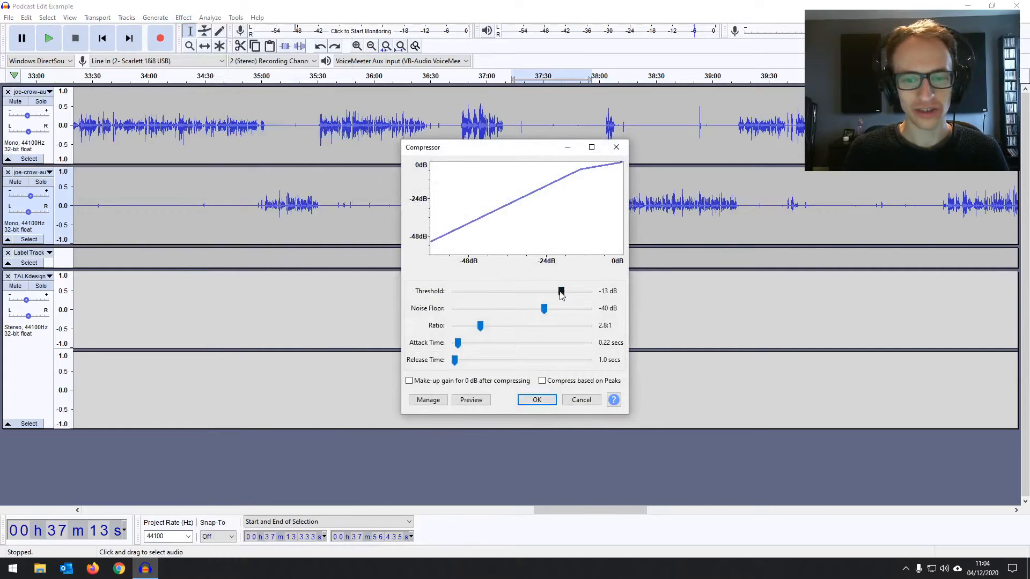
left_click_drag(560, 291, 553, 290)
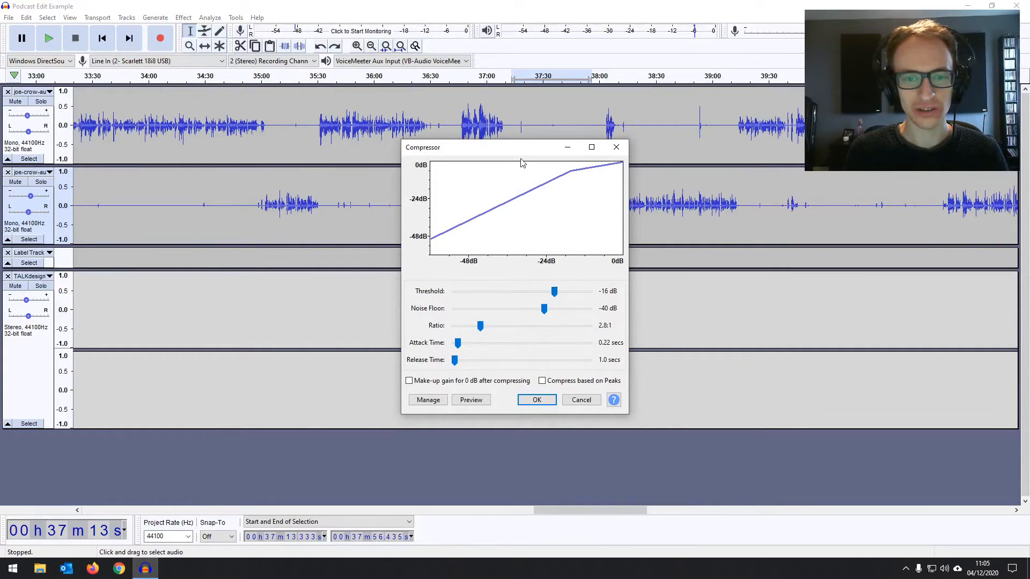
left_click_drag(423, 147, 208, 104)
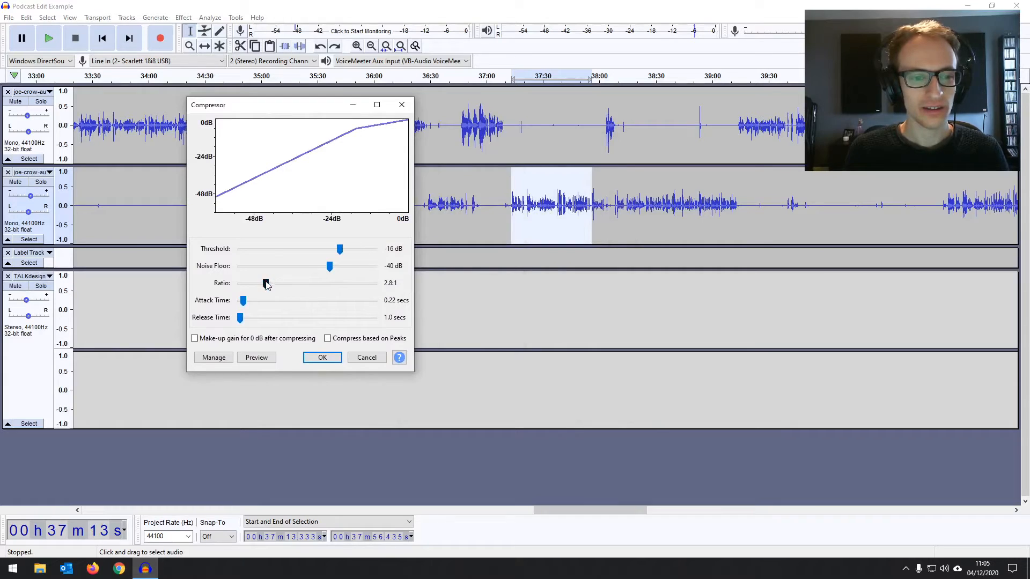
left_click_drag(266, 283, 269, 283)
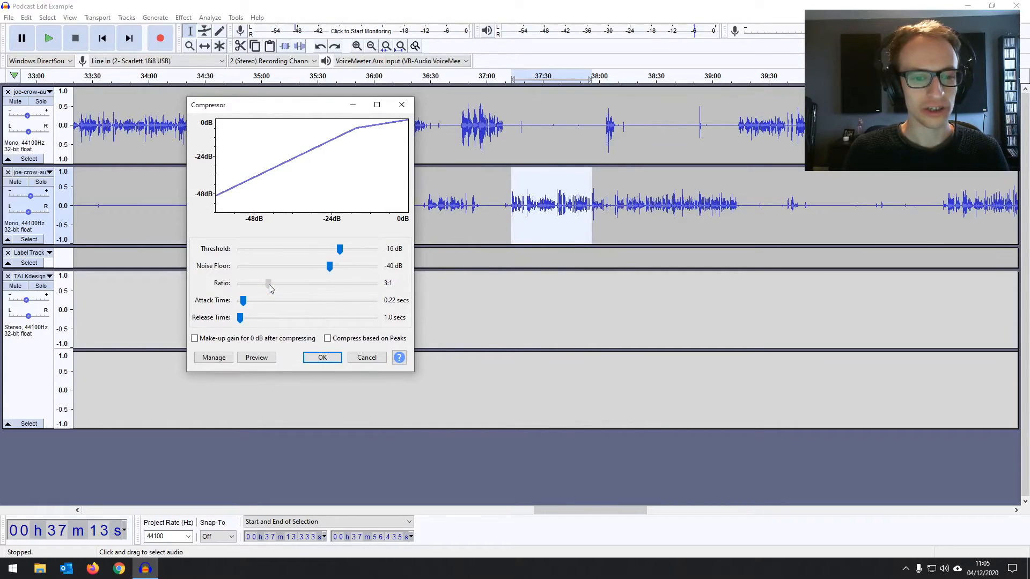
left_click_drag(240, 283, 268, 284)
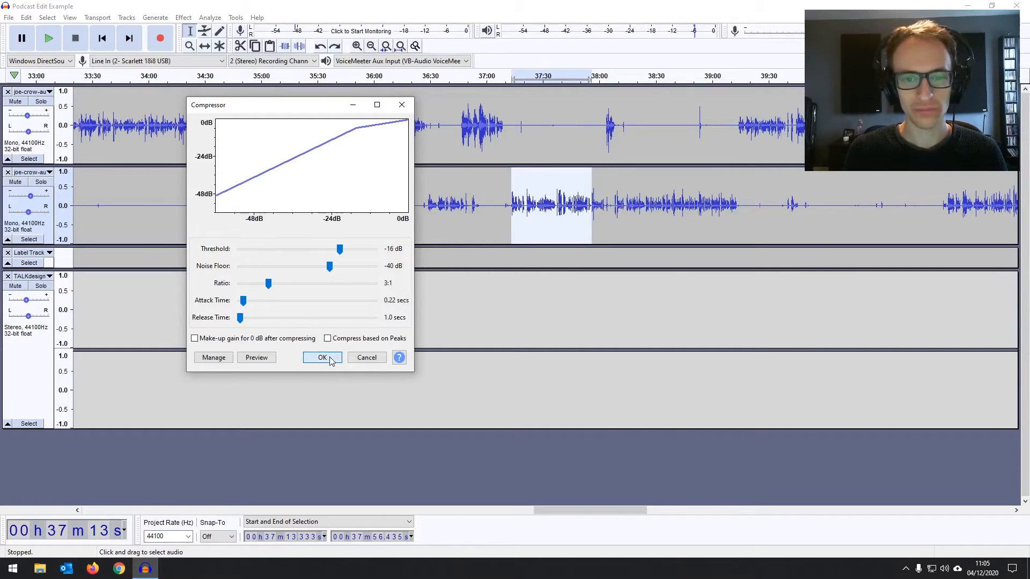
left_click(321, 357)
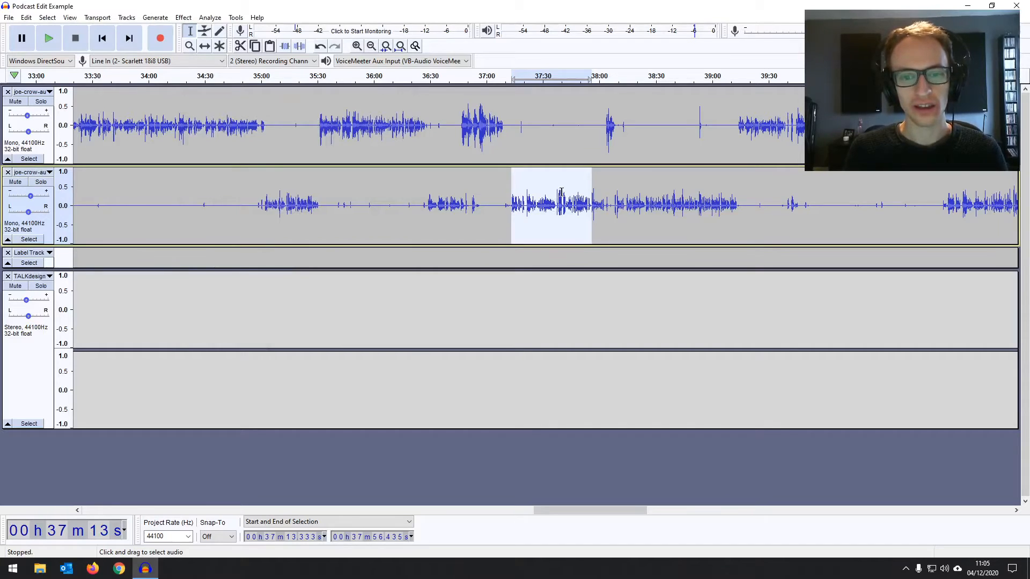
- Retune the Compressor to a lower threshold and 0.14 s attack, then close it
left_click(184, 17)
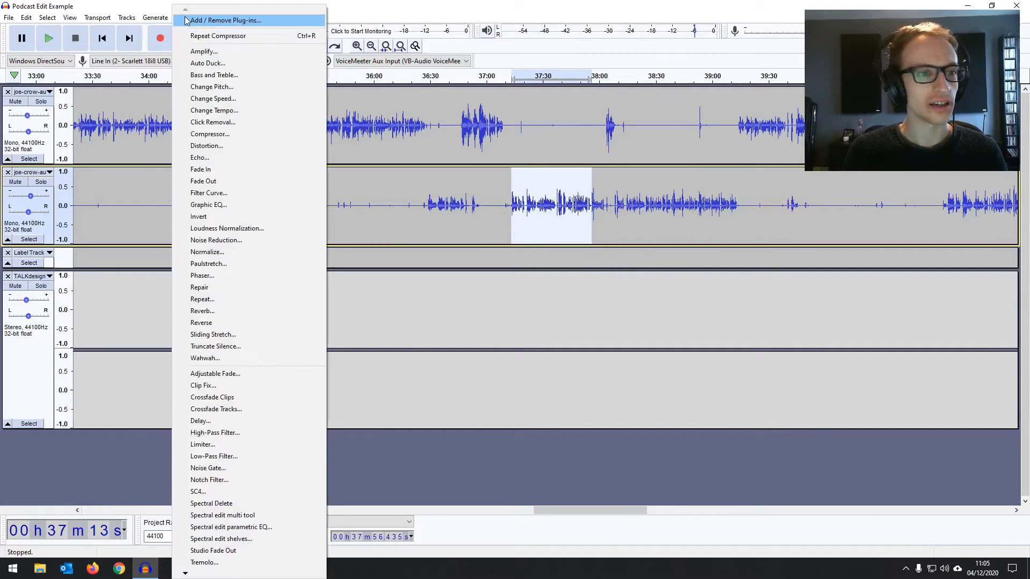
left_click(211, 134)
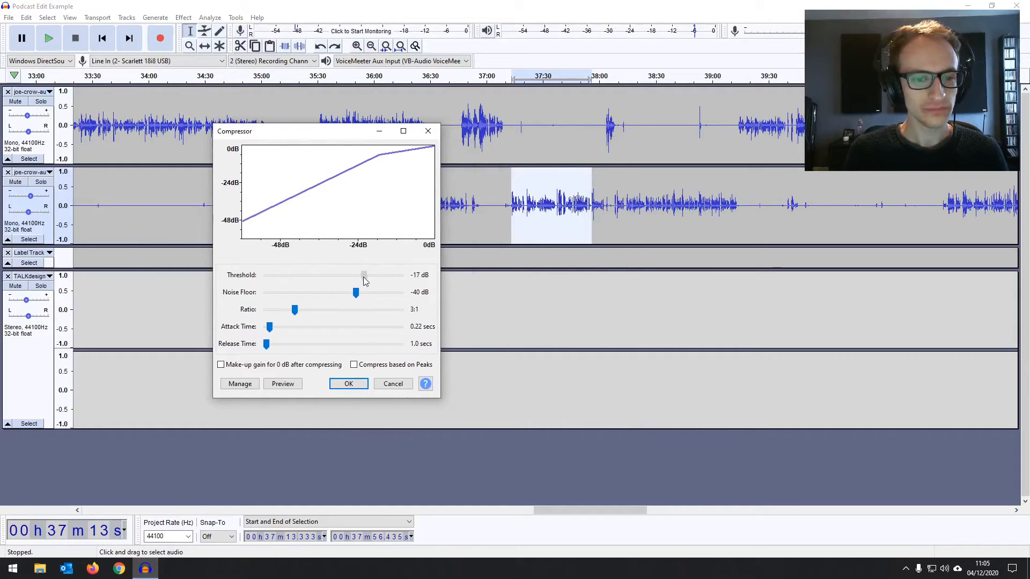
left_click_drag(364, 275, 361, 275)
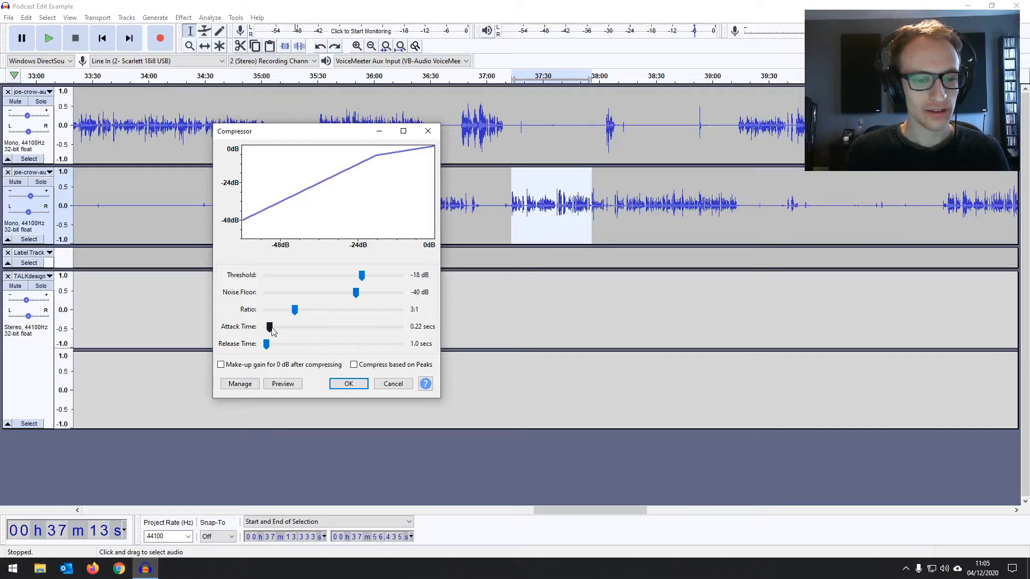
left_click_drag(270, 327, 266, 327)
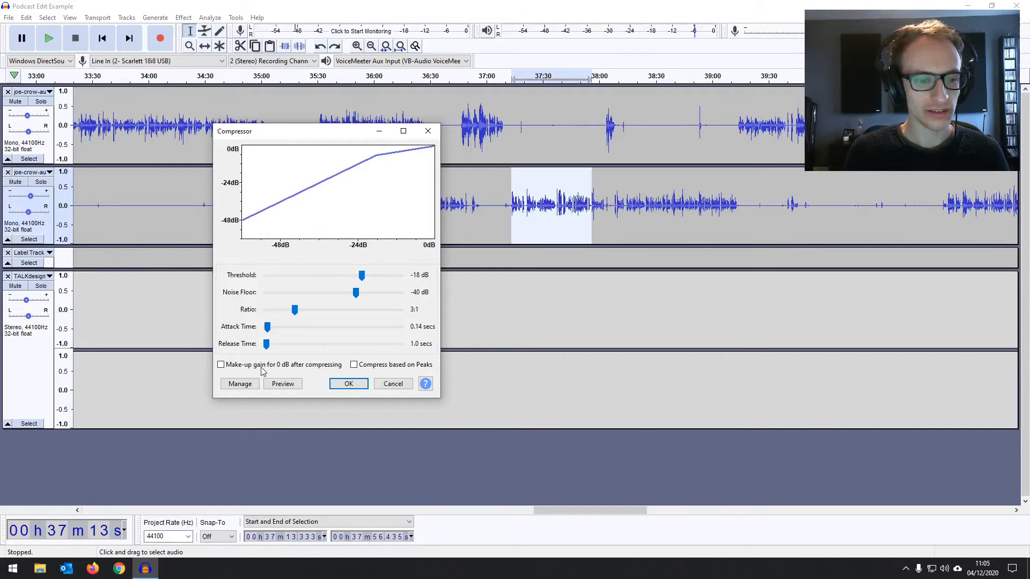
left_click(348, 383)
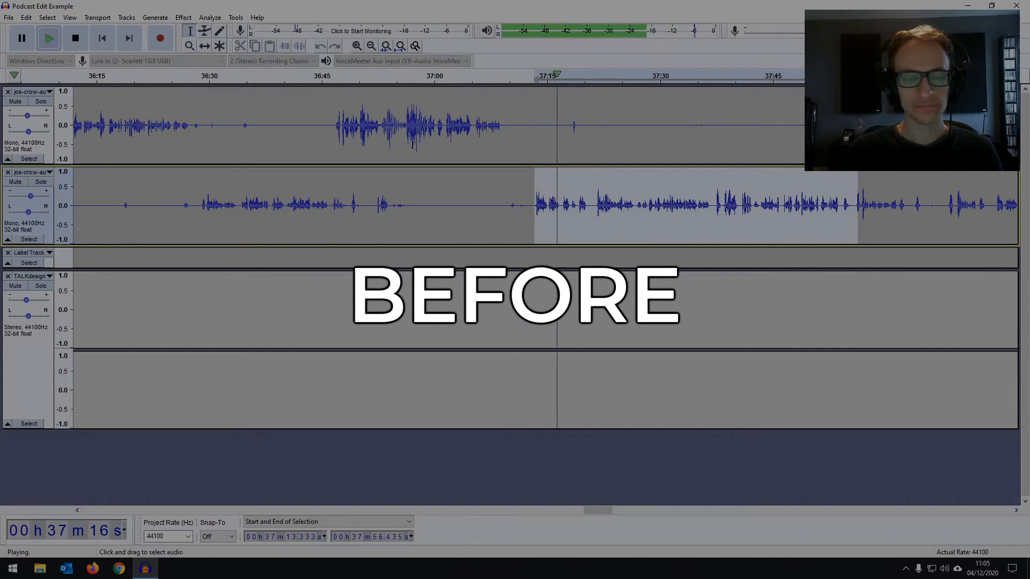
left_click(182, 17)
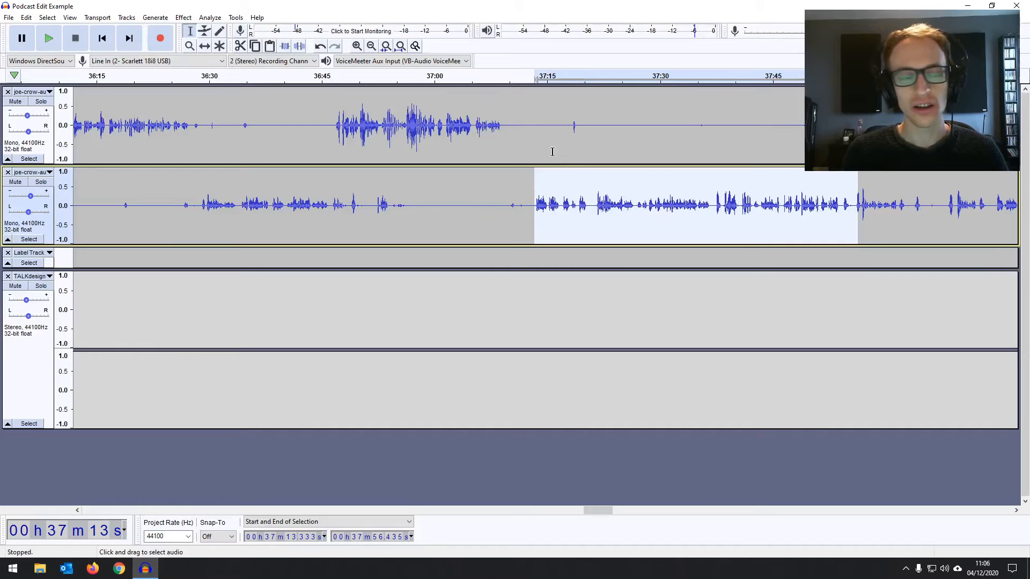
left_click(182, 17)
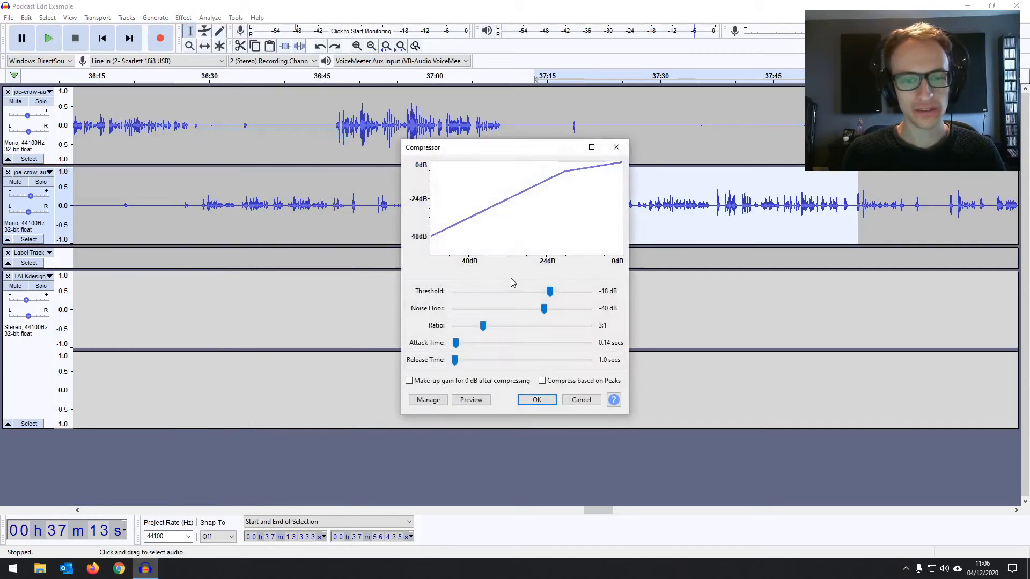
left_click_drag(550, 291, 497, 290)
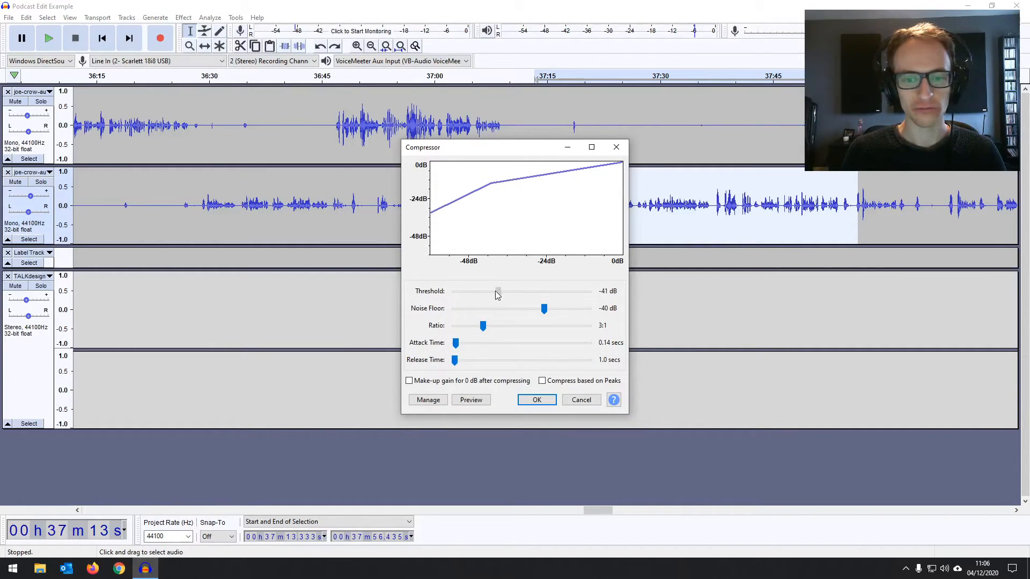
left_click_drag(497, 290, 493, 291)
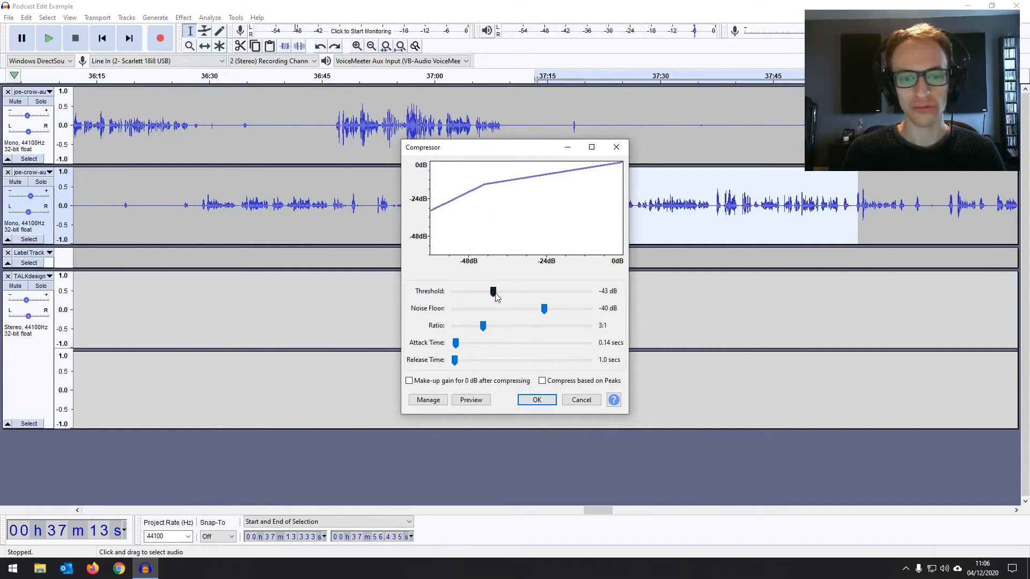
left_click_drag(483, 325, 529, 325)
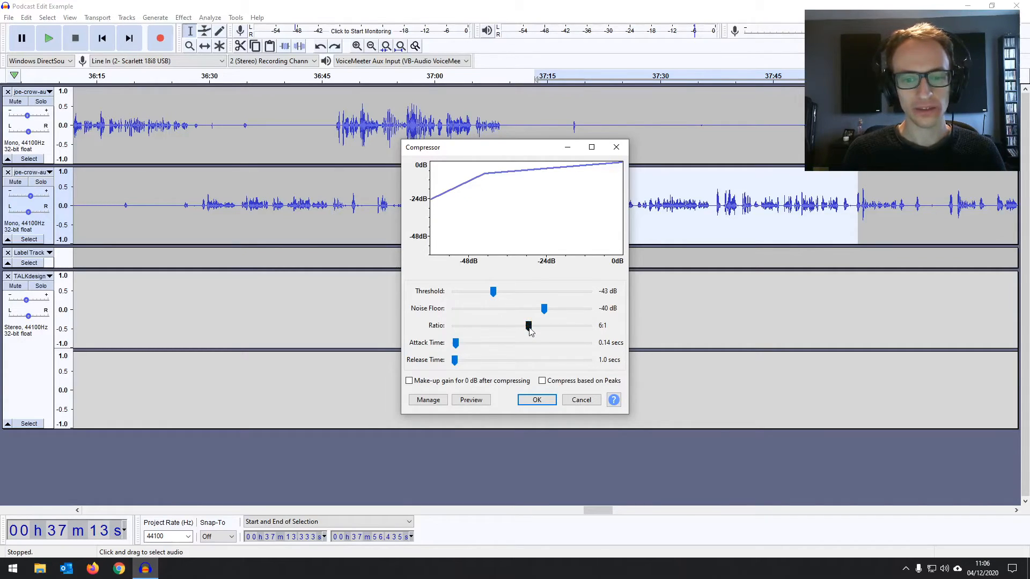
left_click_drag(493, 291, 515, 290)
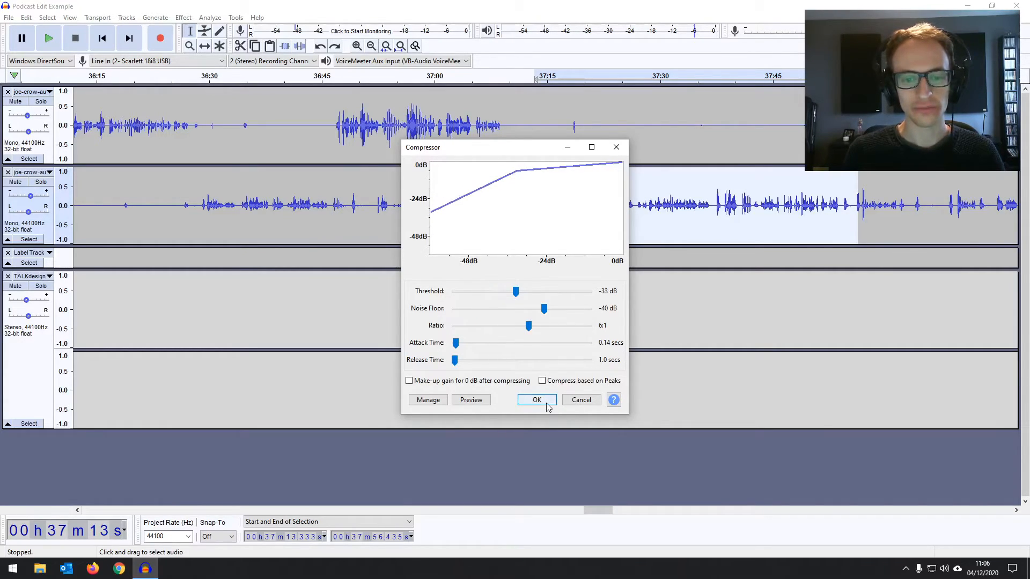
left_click(536, 399)
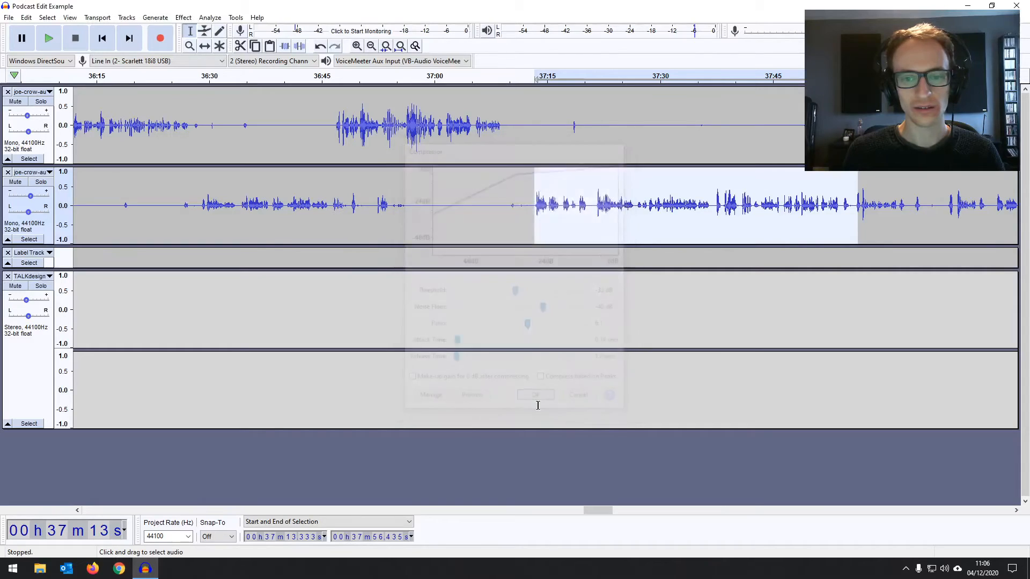
left_click(536, 395)
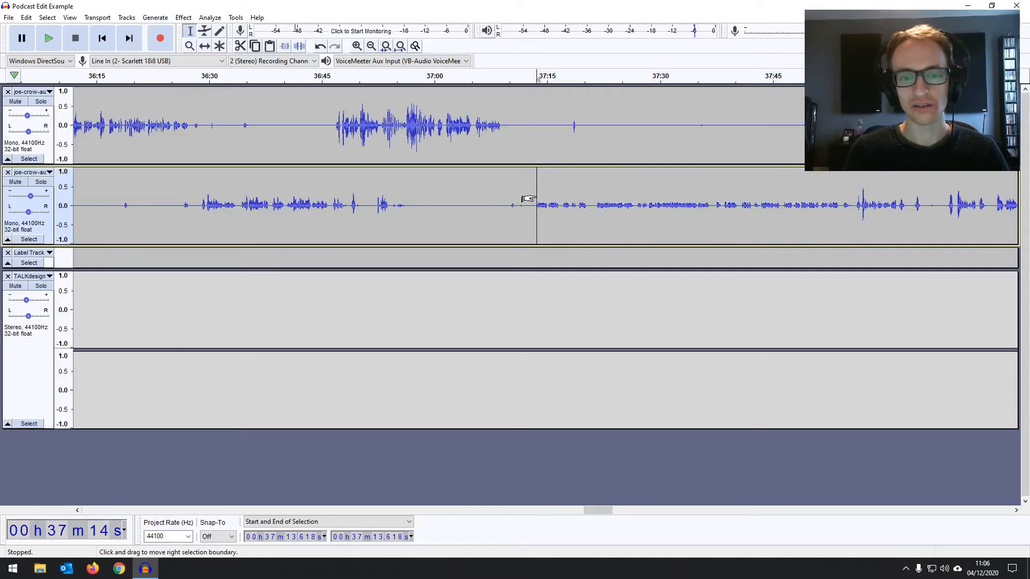
left_click_drag(535, 206, 840, 205)
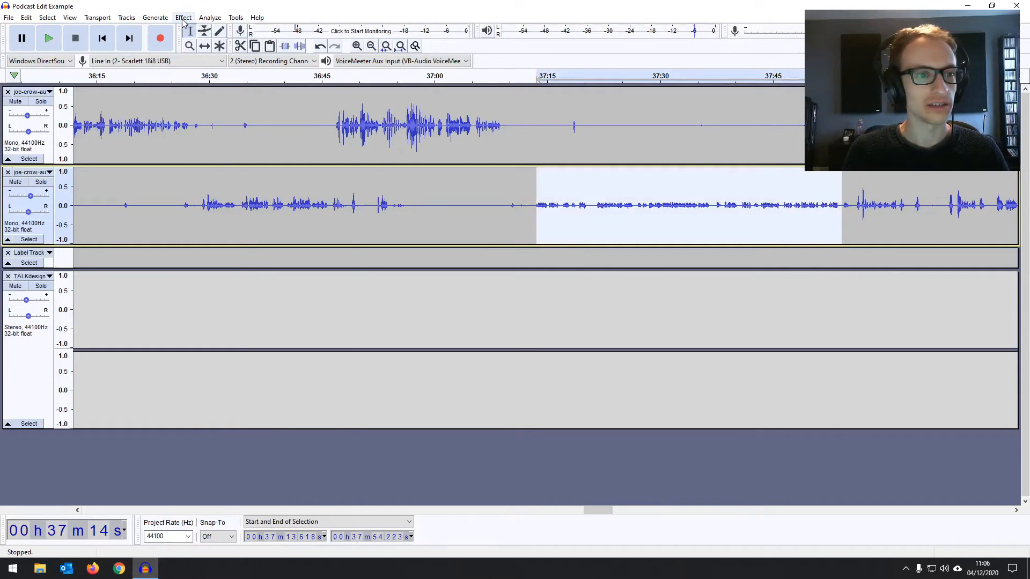
left_click(183, 17)
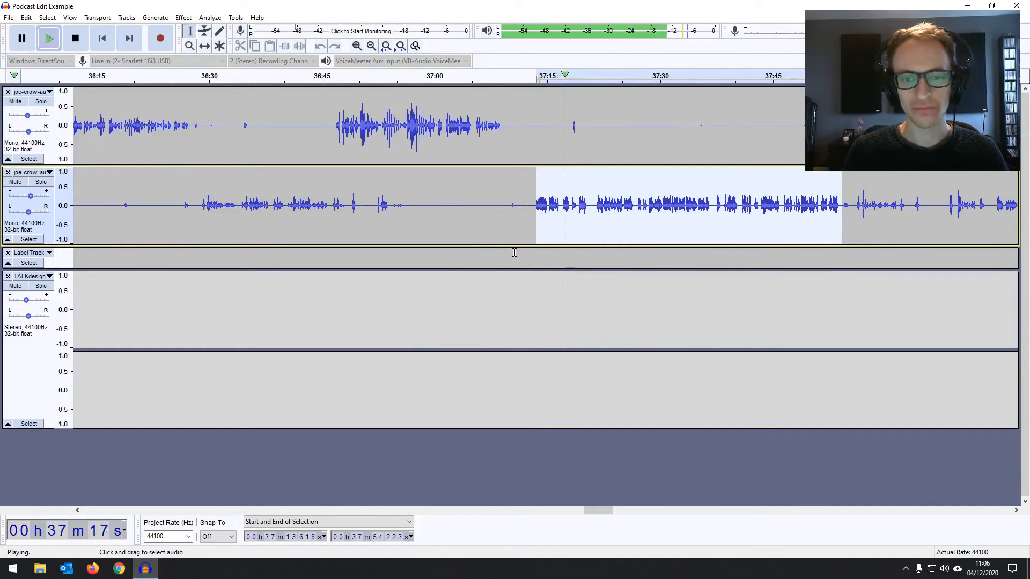
left_click(75, 38)
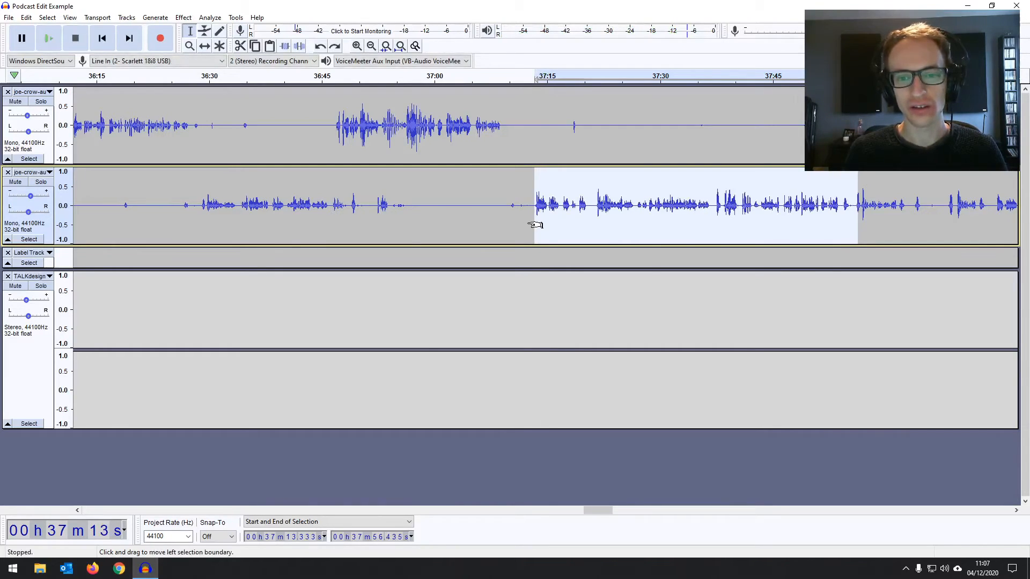
- Apply the Compressor to the guest passage with a -16 dB threshold and 3.5:1 ratio
left_click(182, 17)
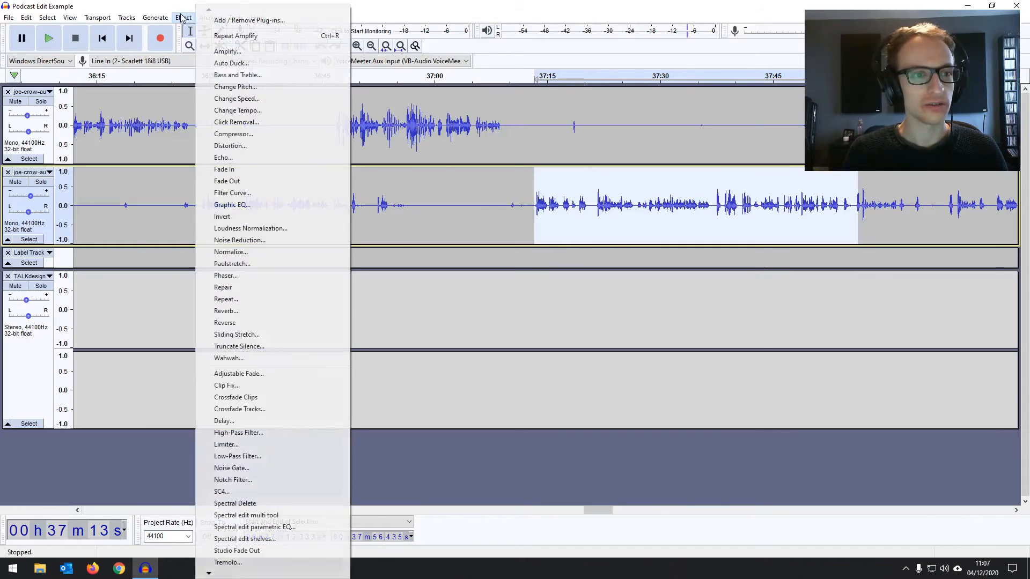
left_click(233, 134)
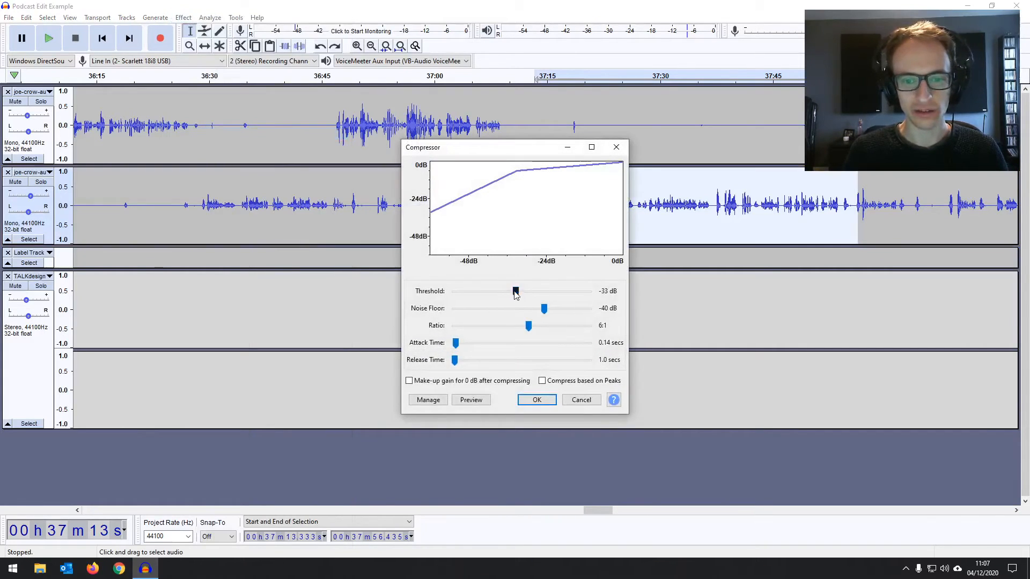
left_click_drag(515, 291, 553, 291)
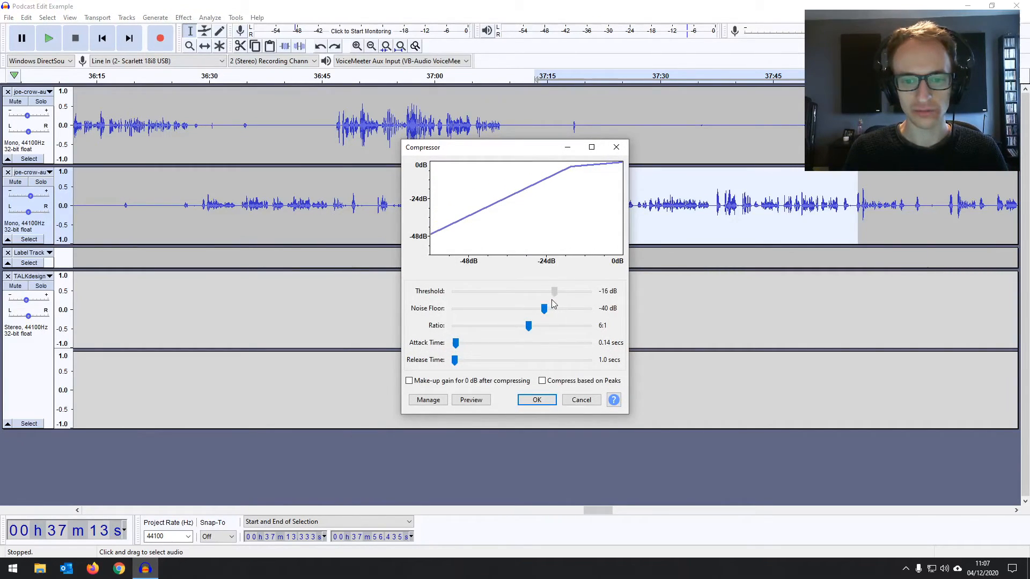
left_click_drag(528, 325, 490, 325)
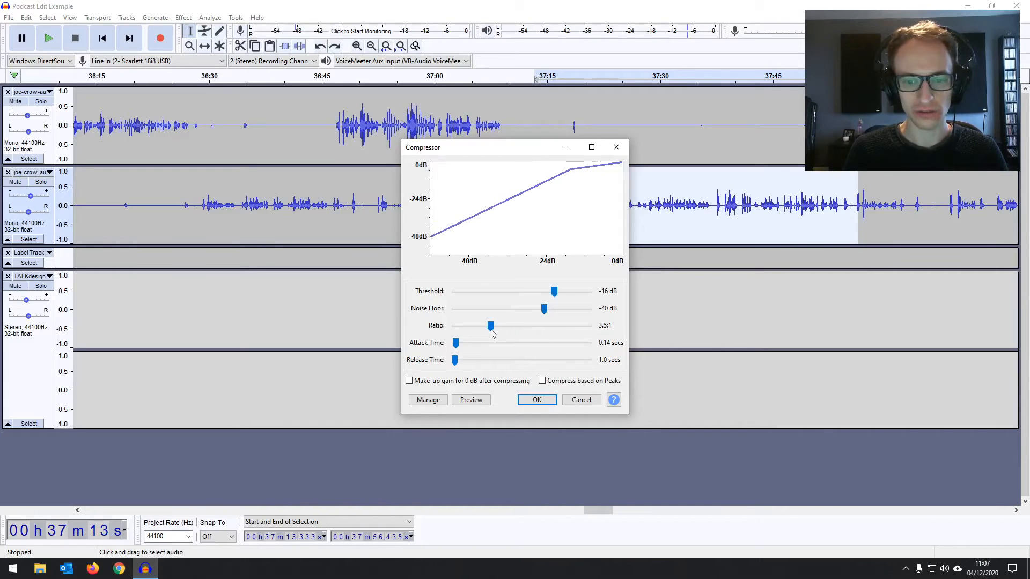
left_click(536, 399)
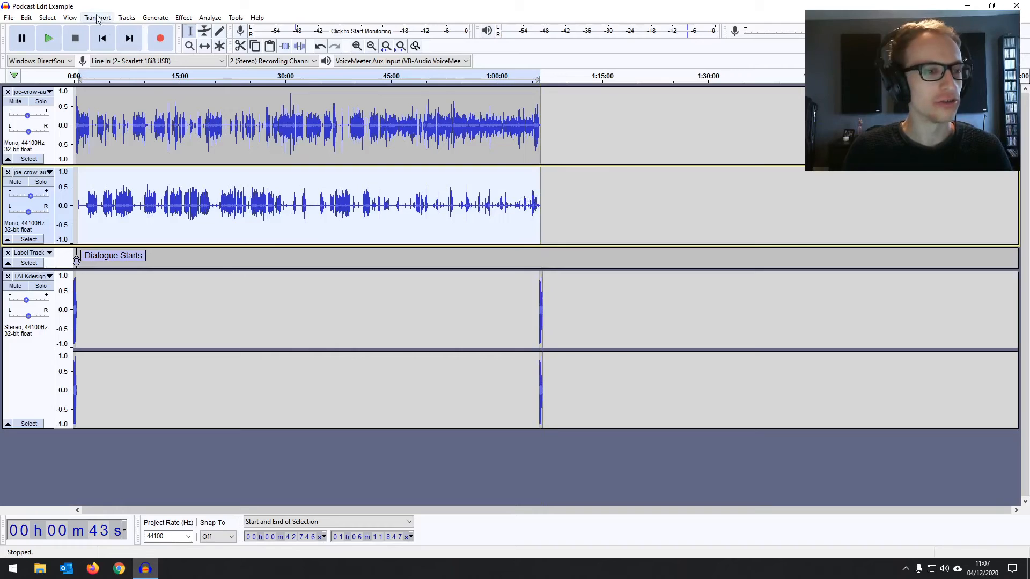
- Normalize the whole guest track to a -1.0 dB peak with DC offset removed
left_click(183, 17)
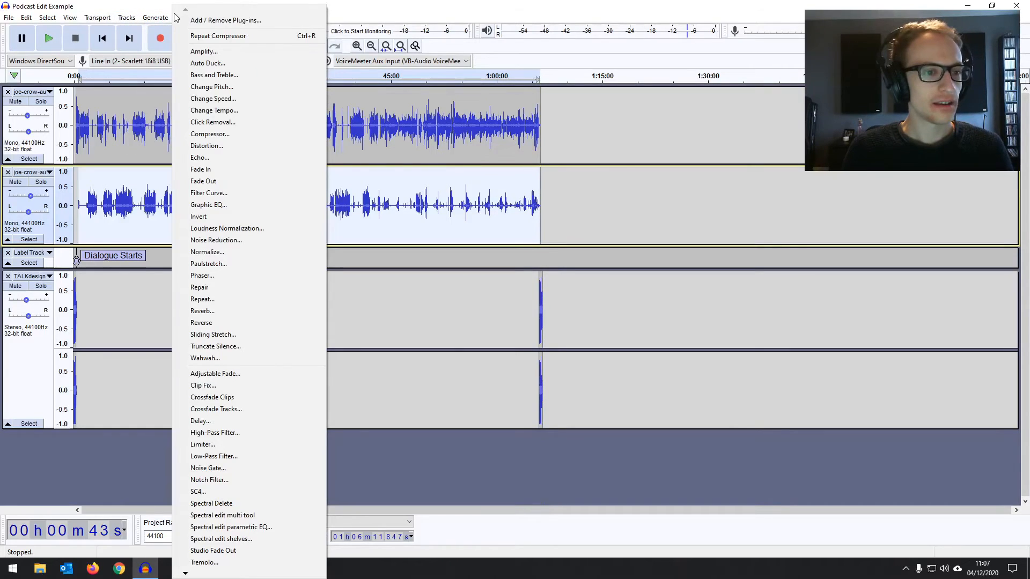
mouse_move(237, 260)
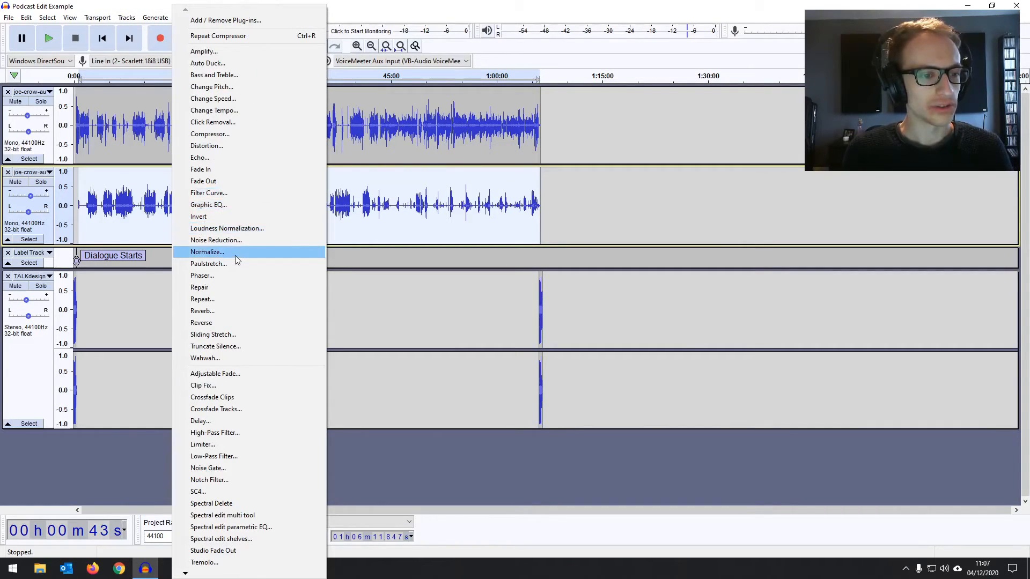
left_click(206, 251)
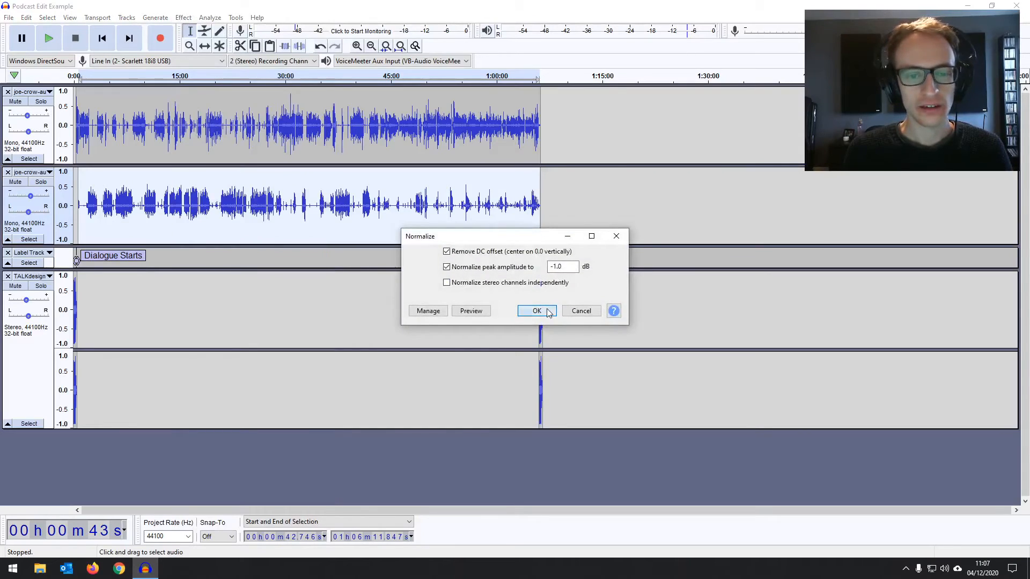
left_click(535, 311)
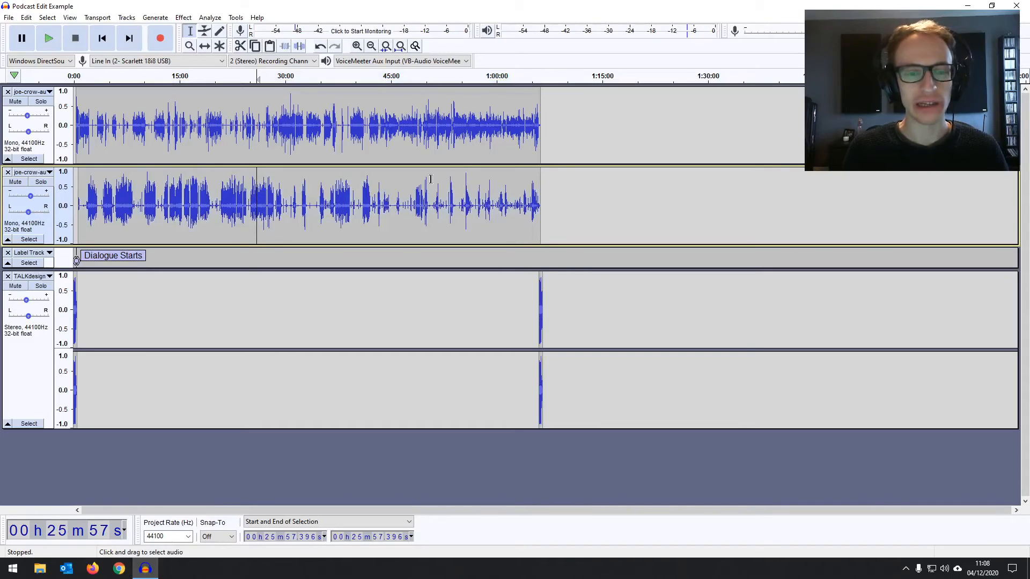
- Compress the whole host track at -16 dB and 3:1, then play from about 39:17
left_click(155, 17)
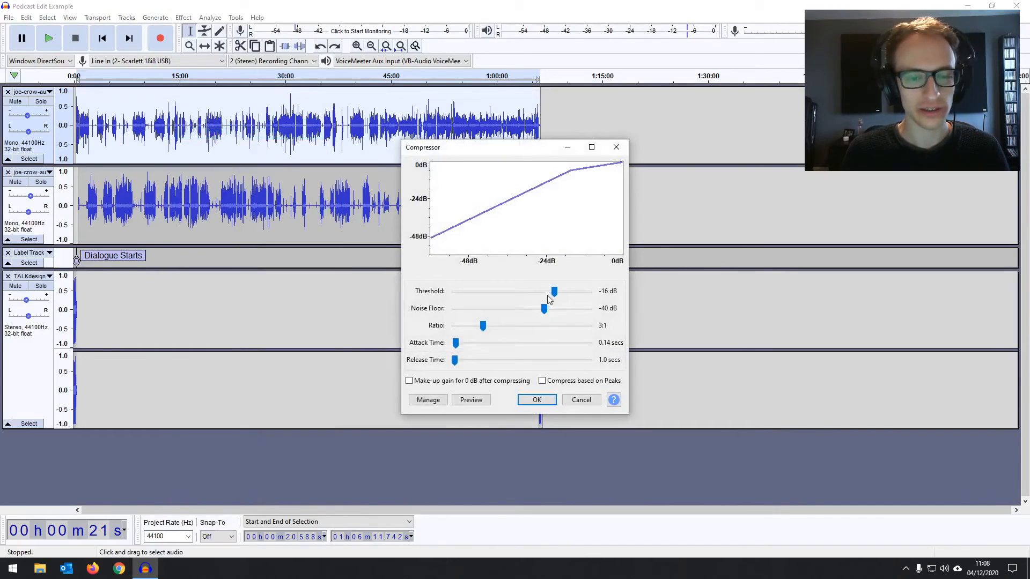
left_click(553, 290)
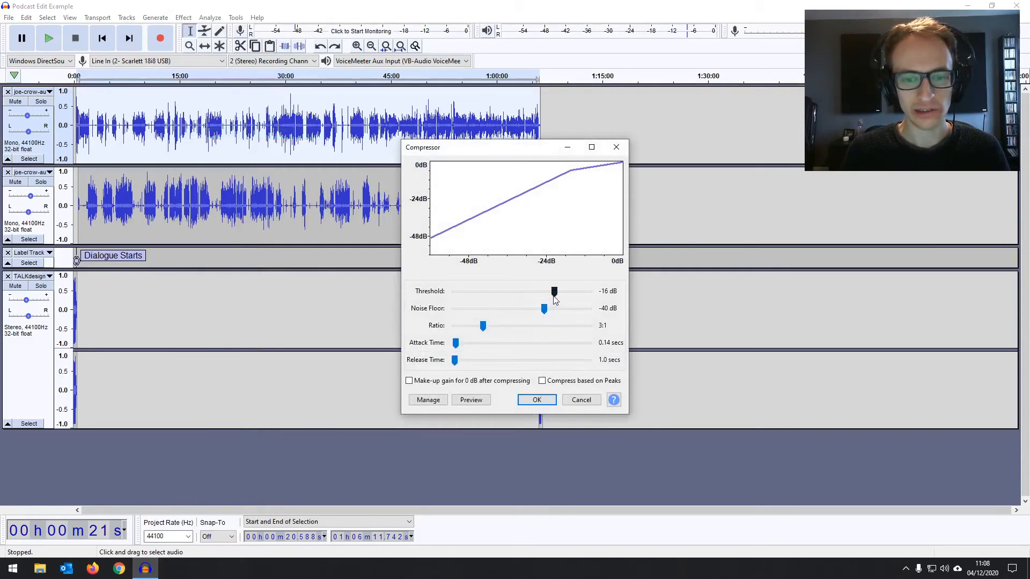
left_click(537, 400)
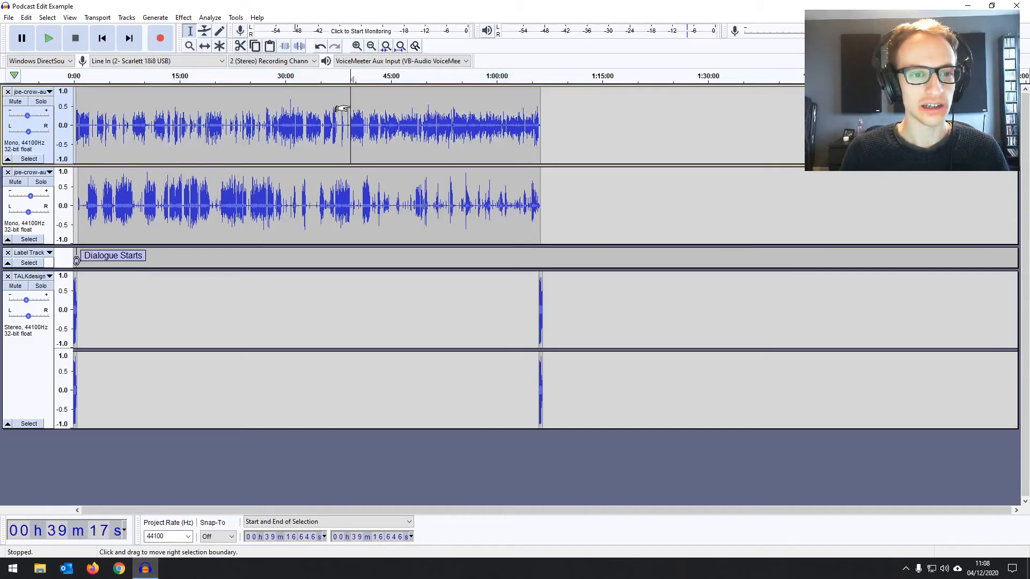
left_click(48, 37)
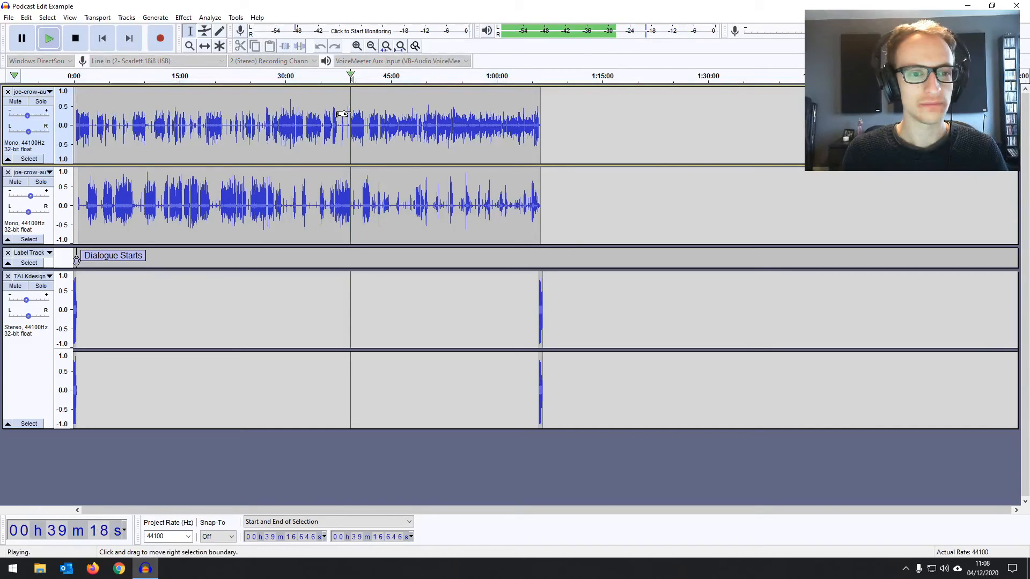